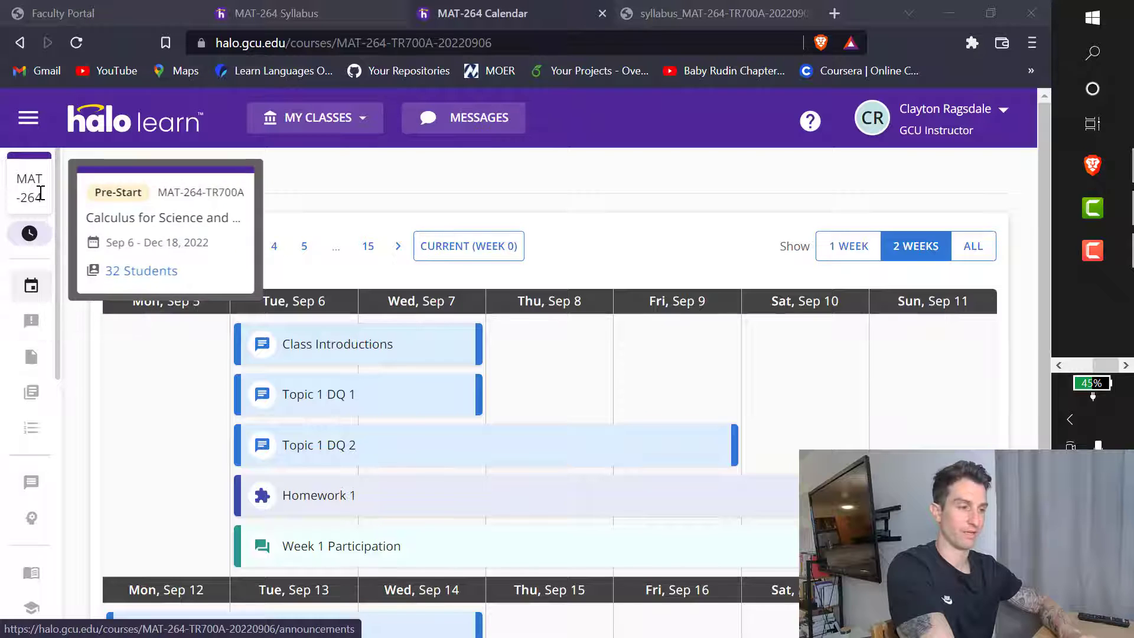
mouse_move(31, 321)
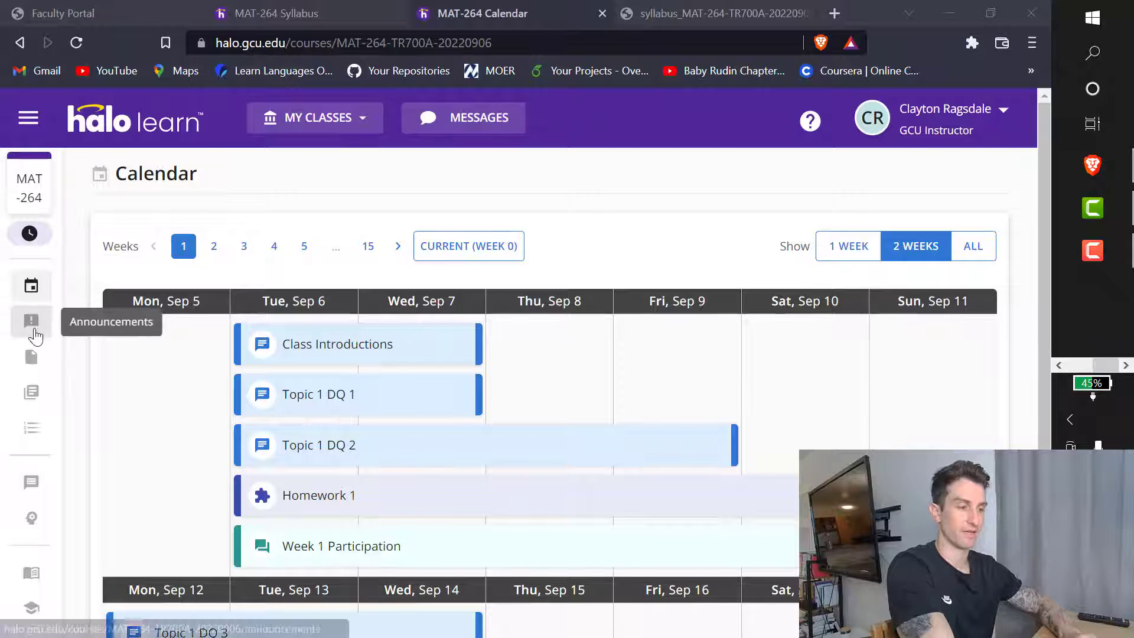
mouse_move(27, 188)
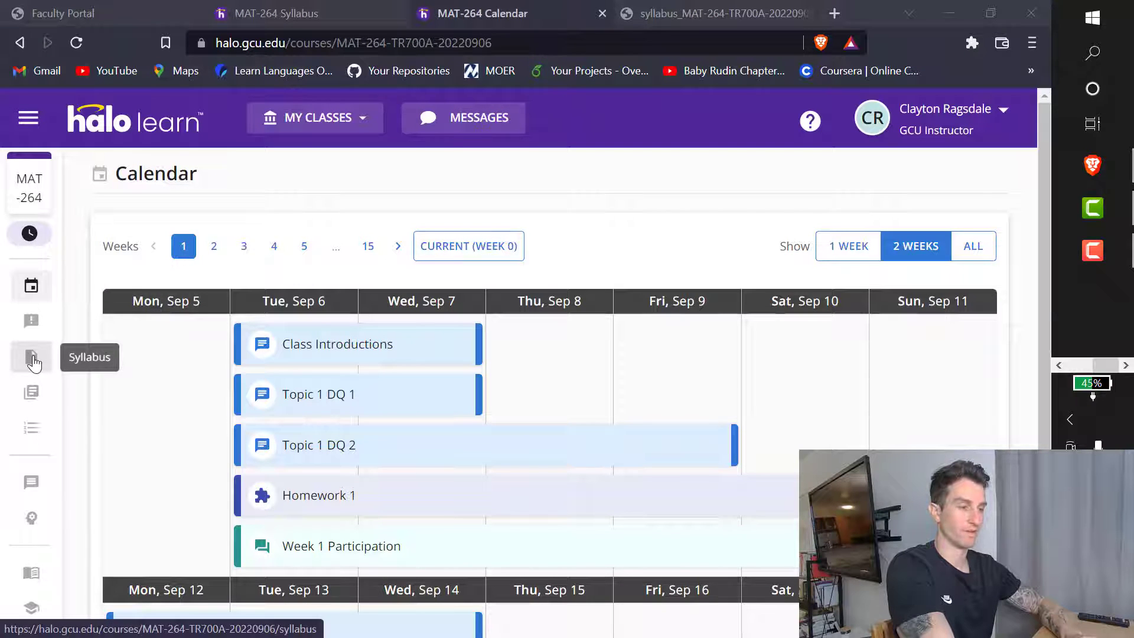
Open the MAT-264 syllabus page from the left course sidebar.
left_click(30, 357)
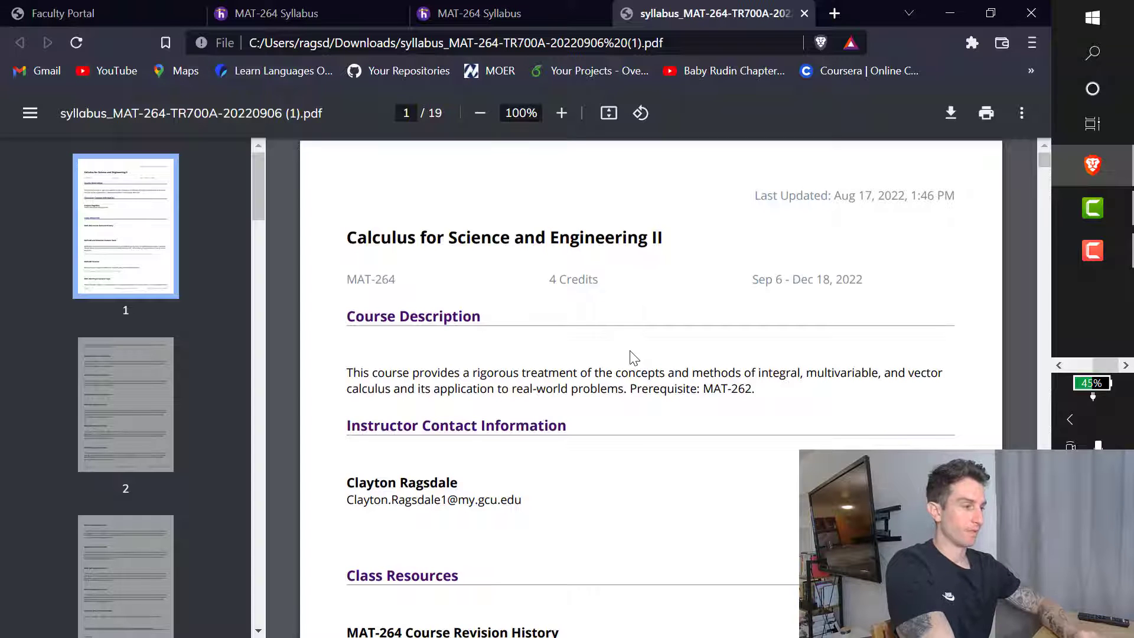
scroll("down", 3)
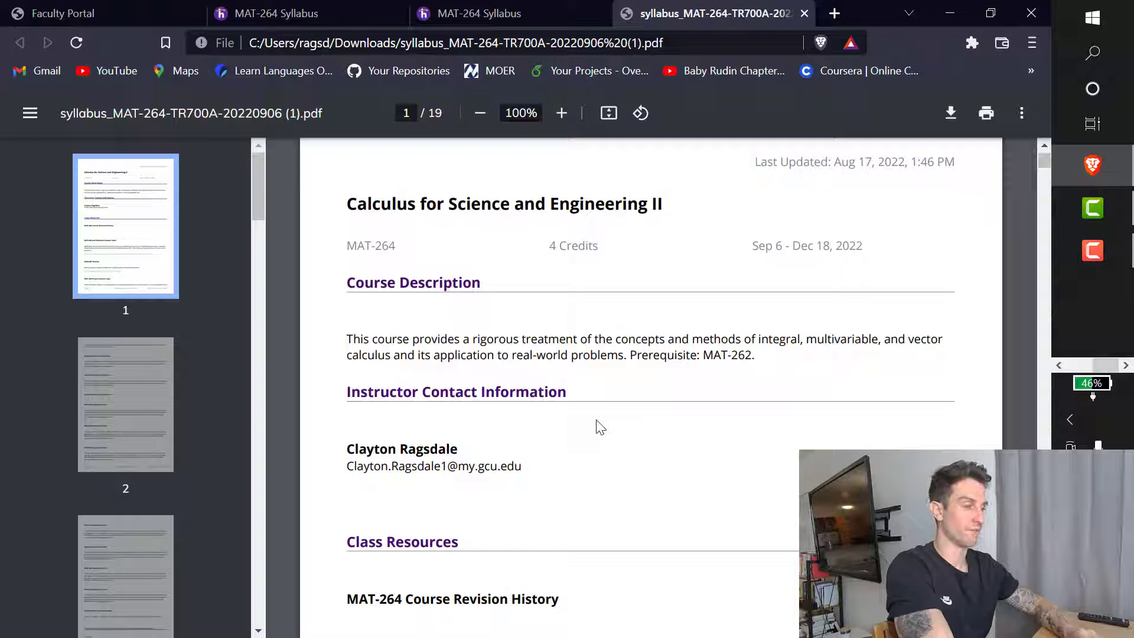
scroll("down", 3)
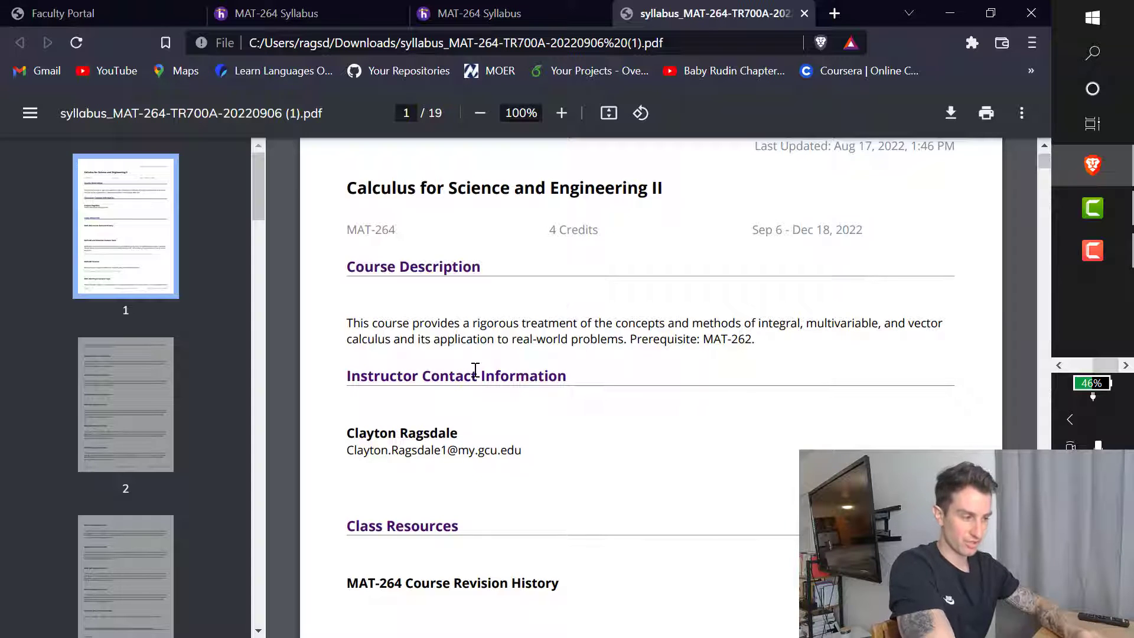
mouse_move(756, 365)
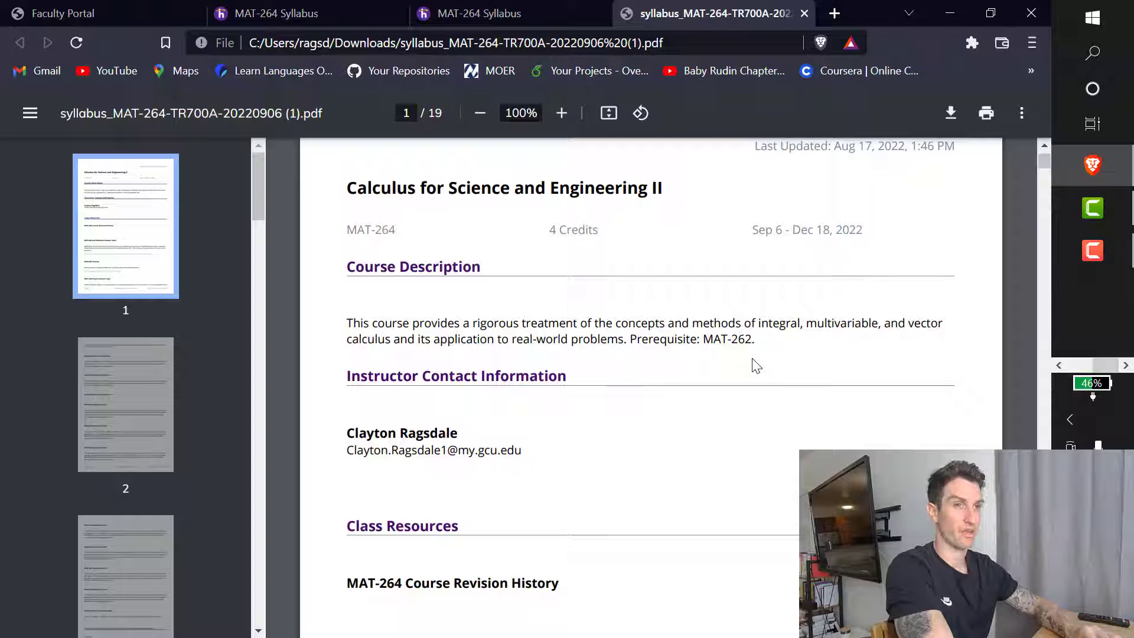
mouse_move(749, 407)
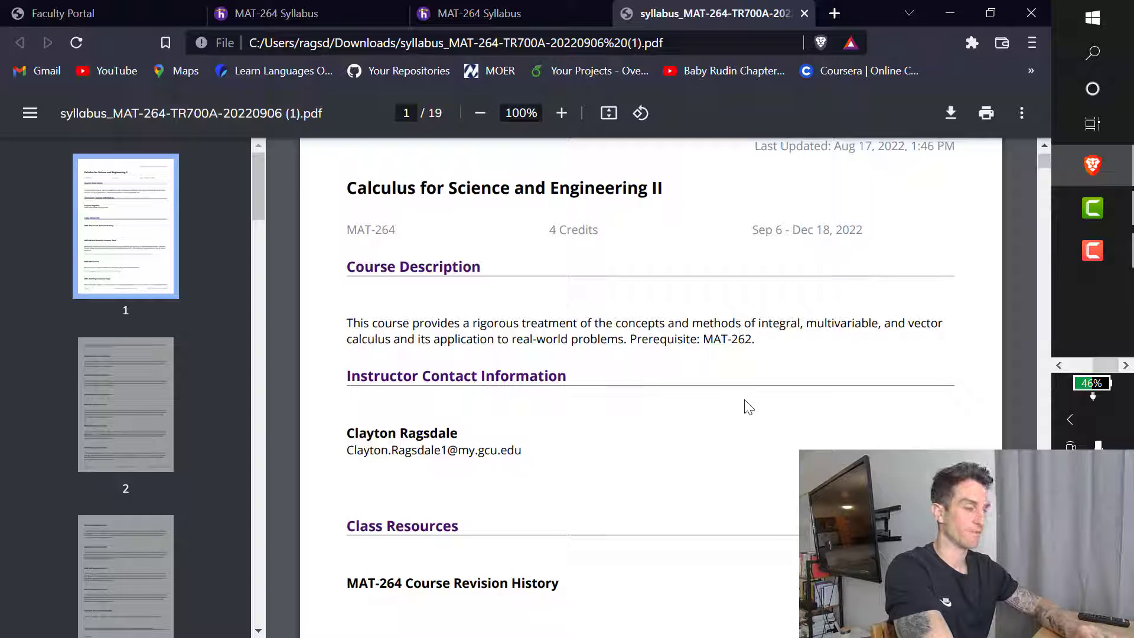
scroll("down", 3)
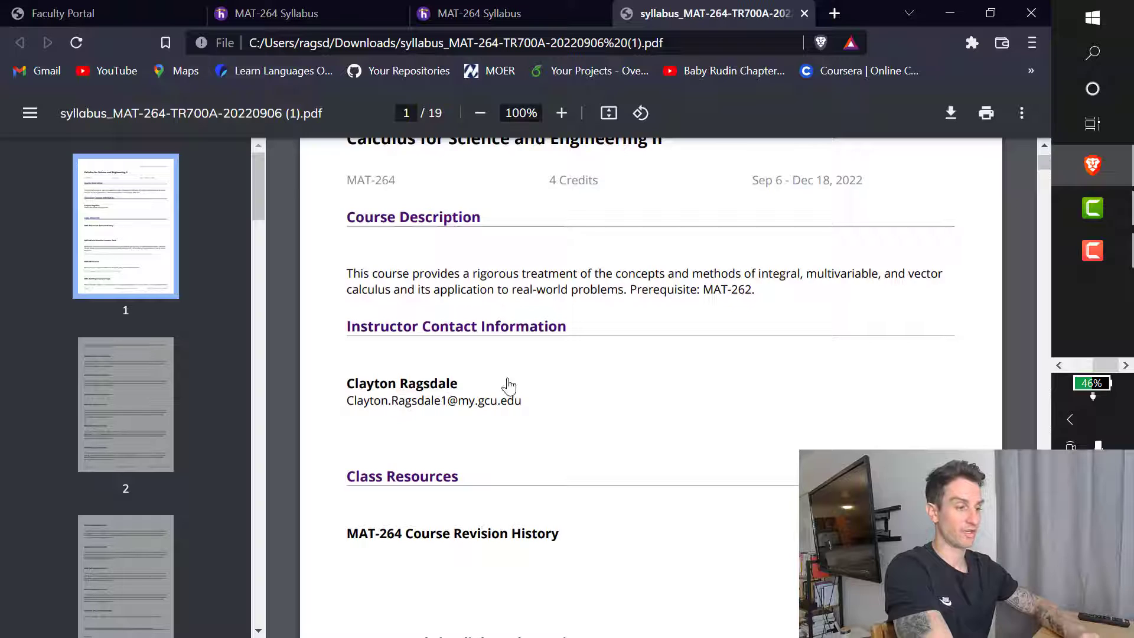
double_click(401, 383)
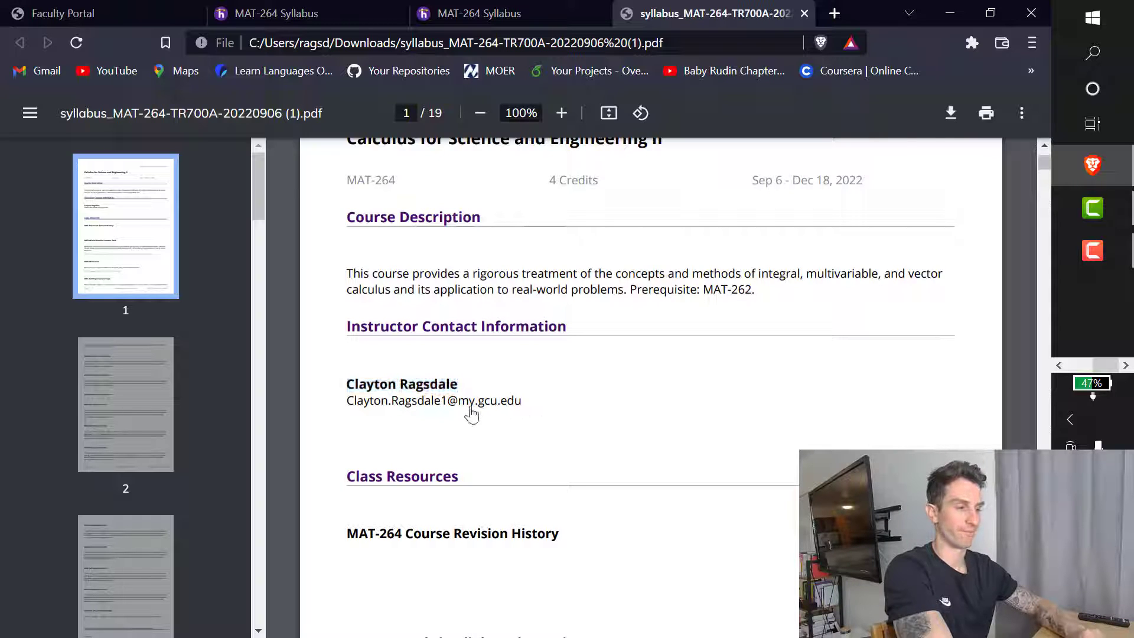
mouse_move(427, 408)
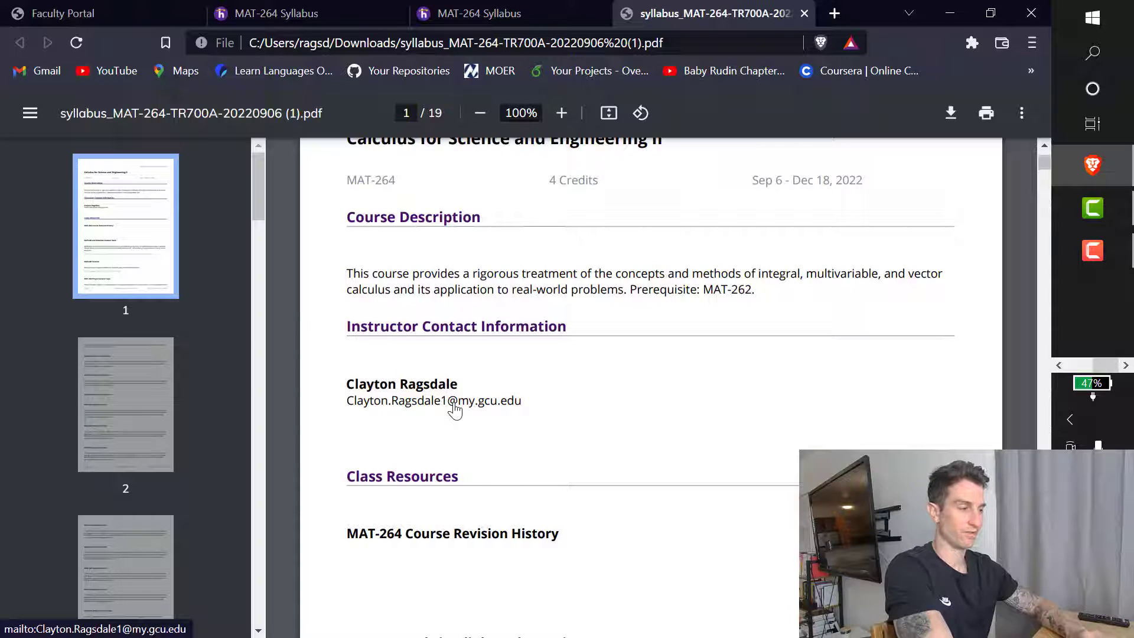
mouse_move(450, 410)
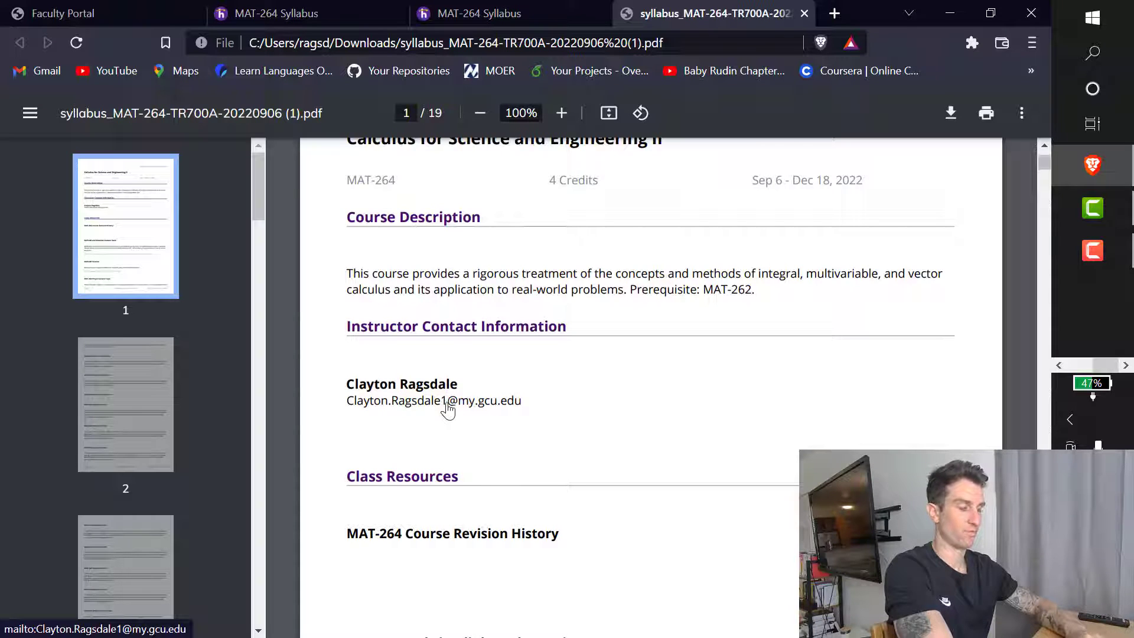
mouse_move(383, 409)
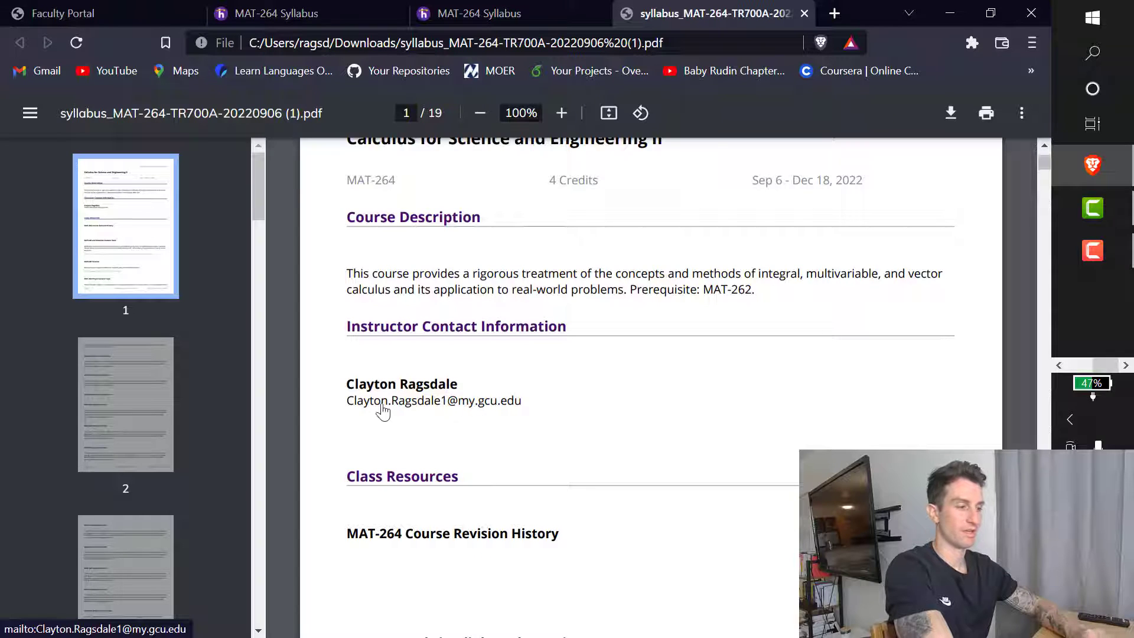
mouse_move(606, 405)
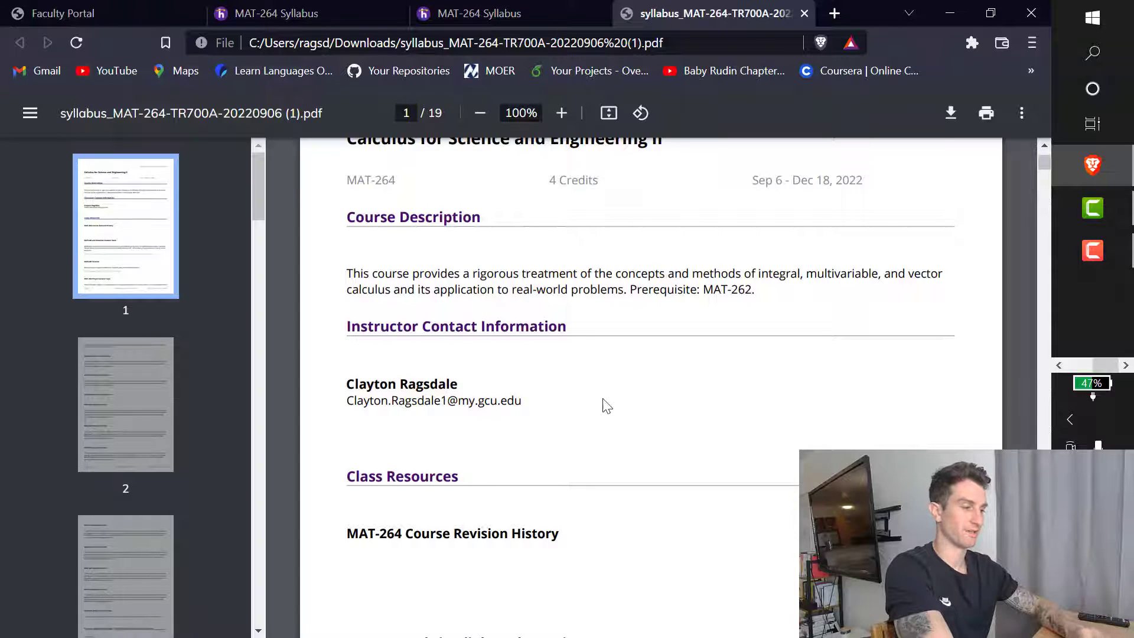
Scroll the syllabus PDF to the Class Resources section with the MATLAB Student Suite and Tutorial links.
scroll("down", 3)
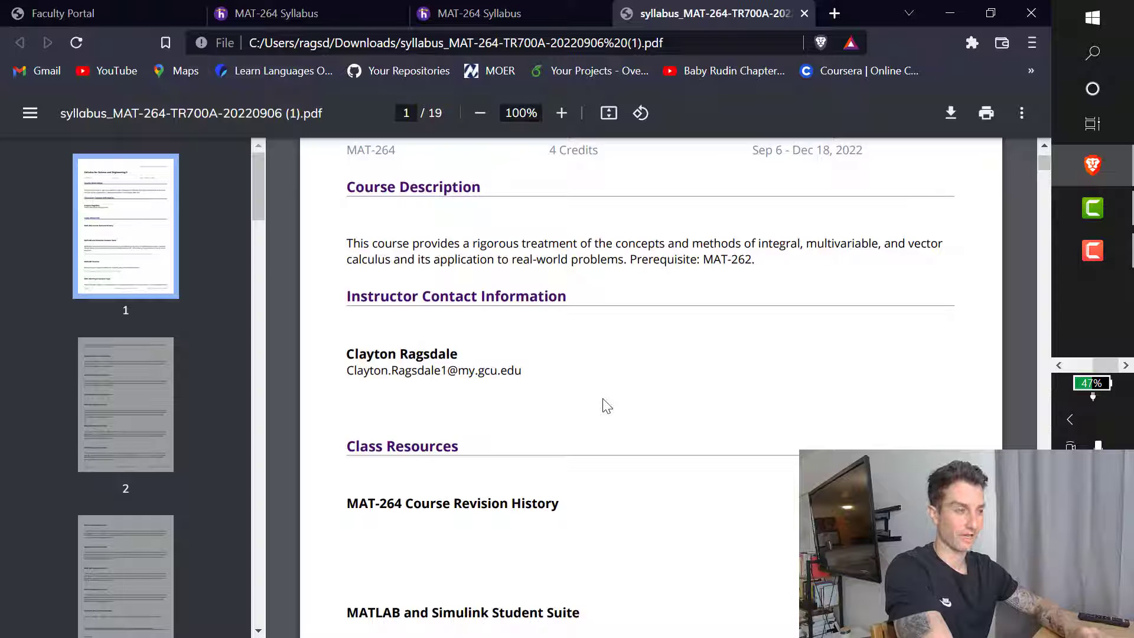
scroll("down", 3)
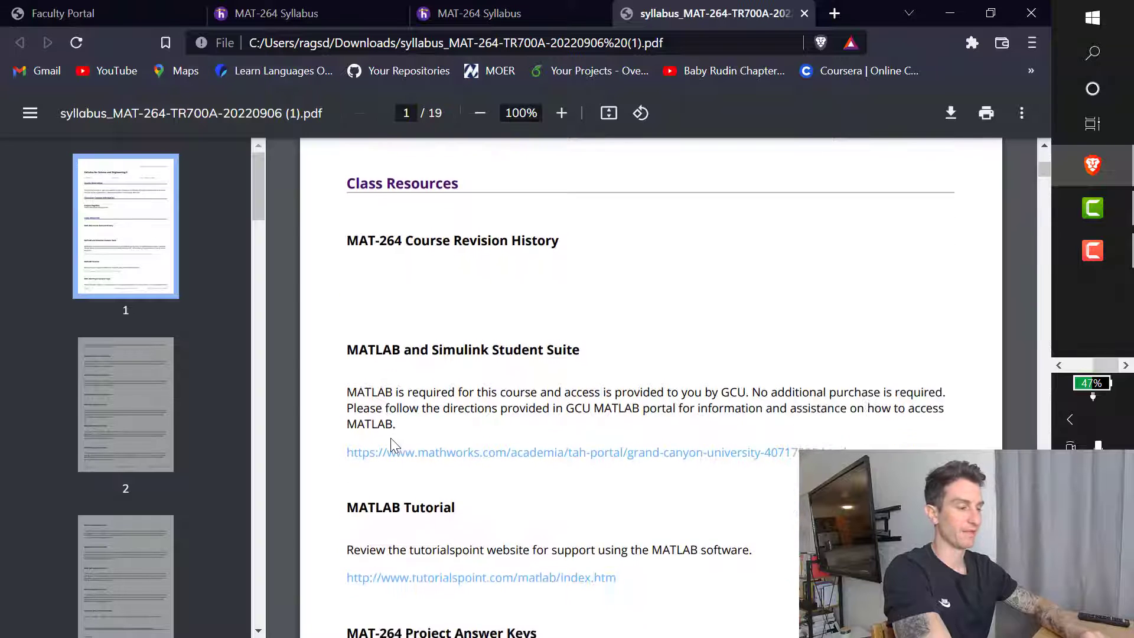
scroll("down", 3)
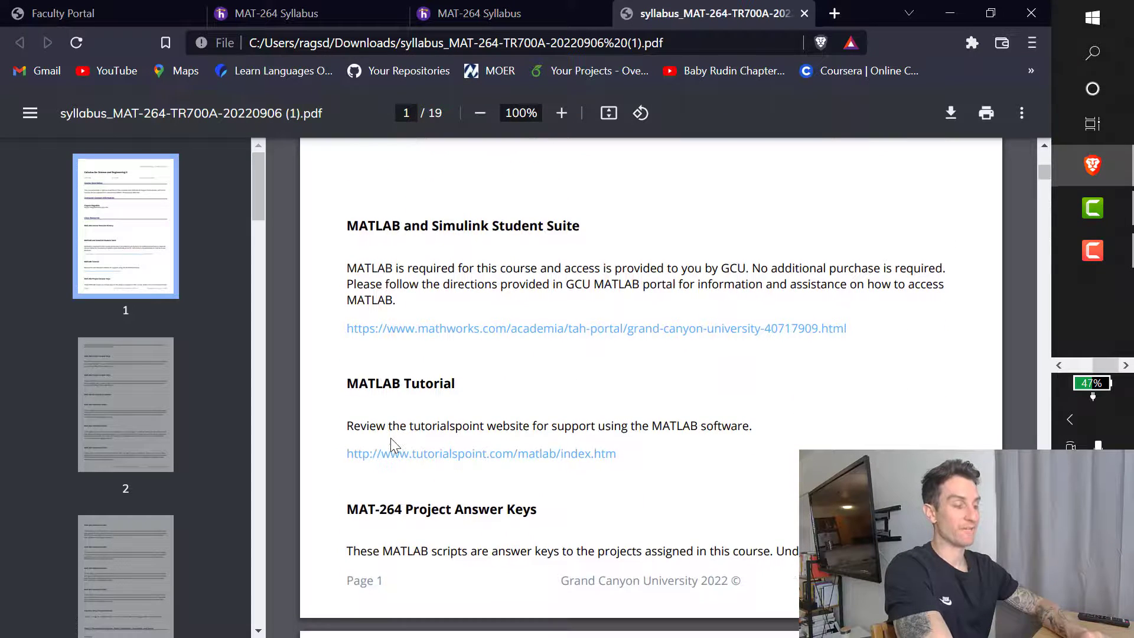
mouse_move(528, 454)
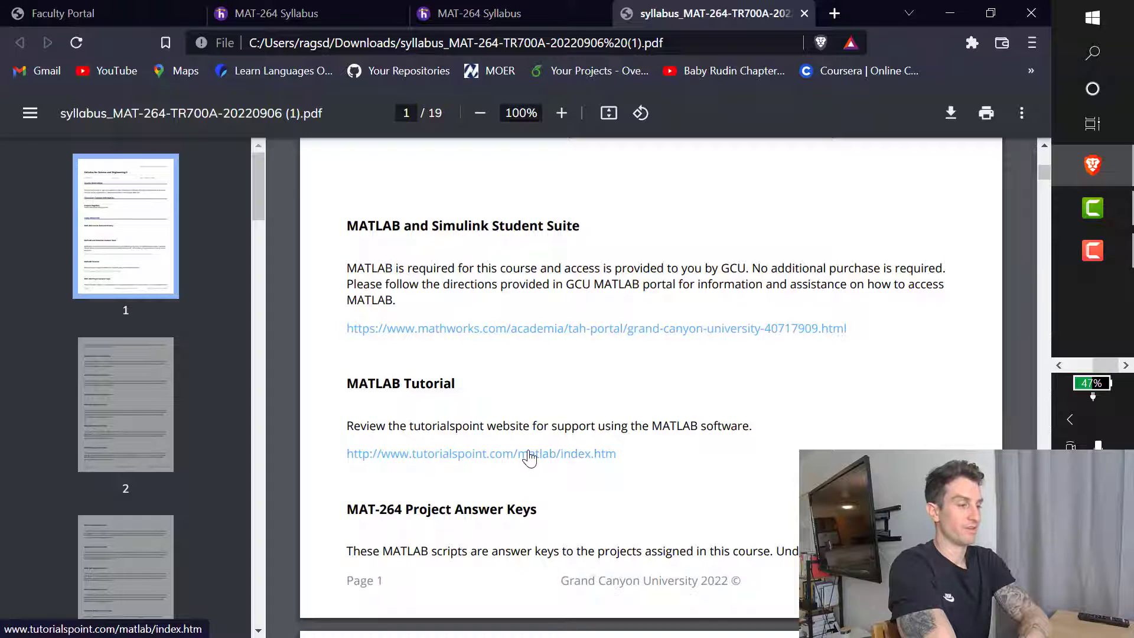
mouse_move(551, 449)
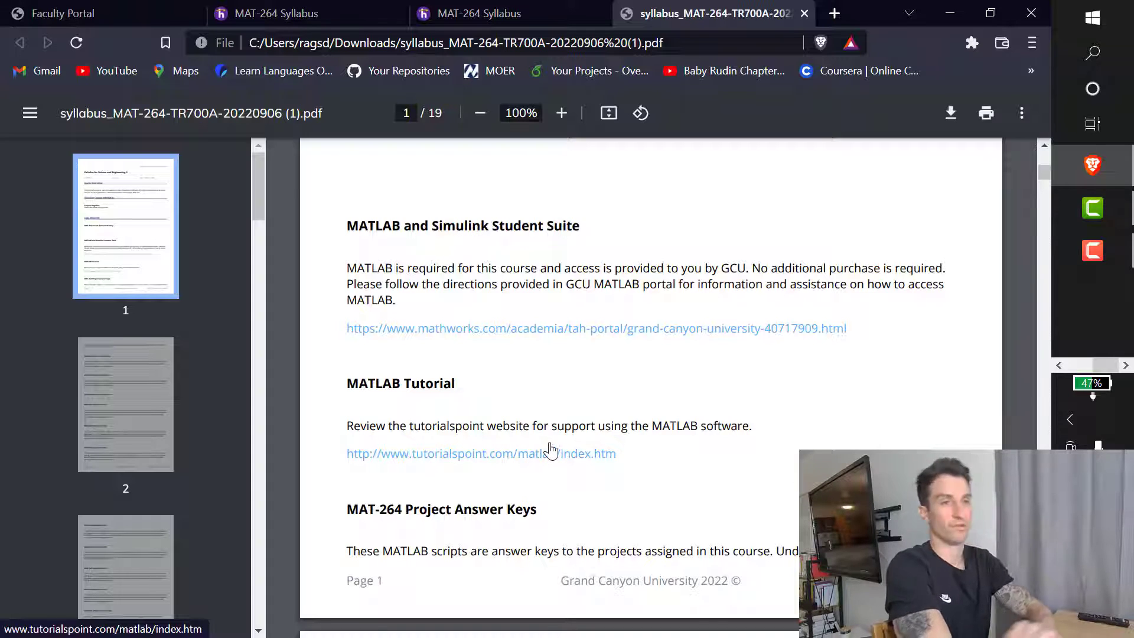
mouse_move(634, 462)
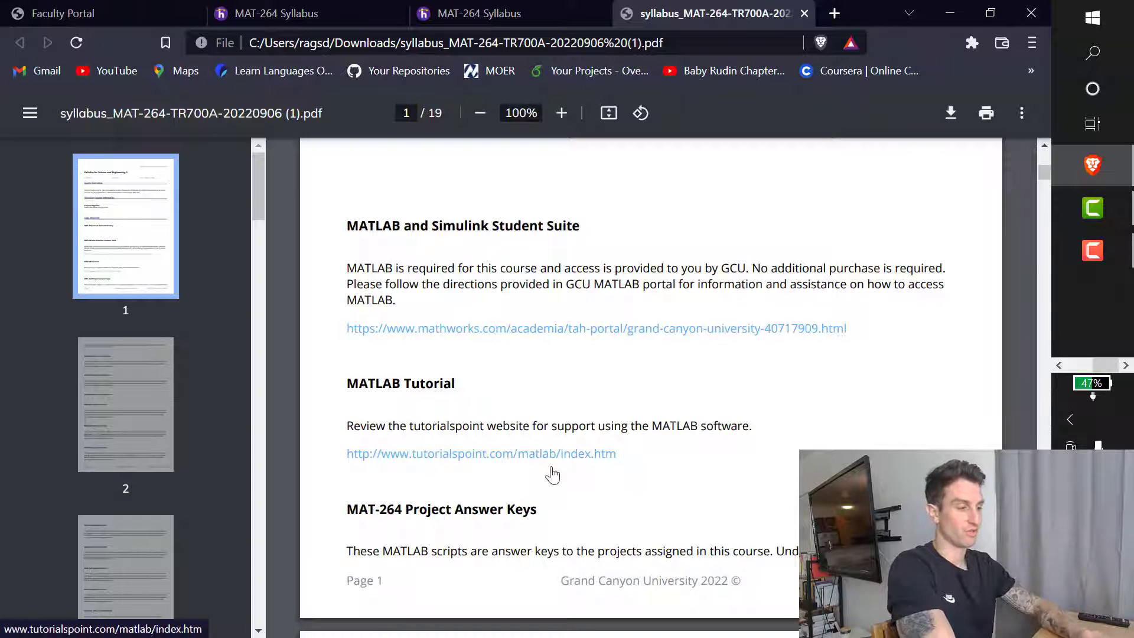
scroll("down", 3)
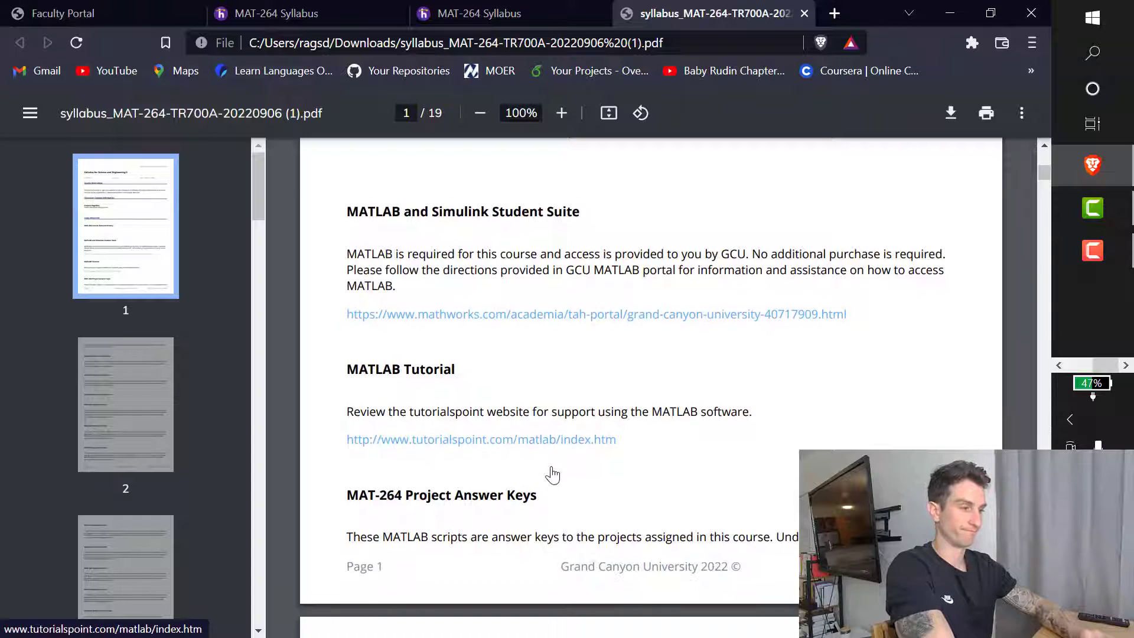
scroll("down", 3)
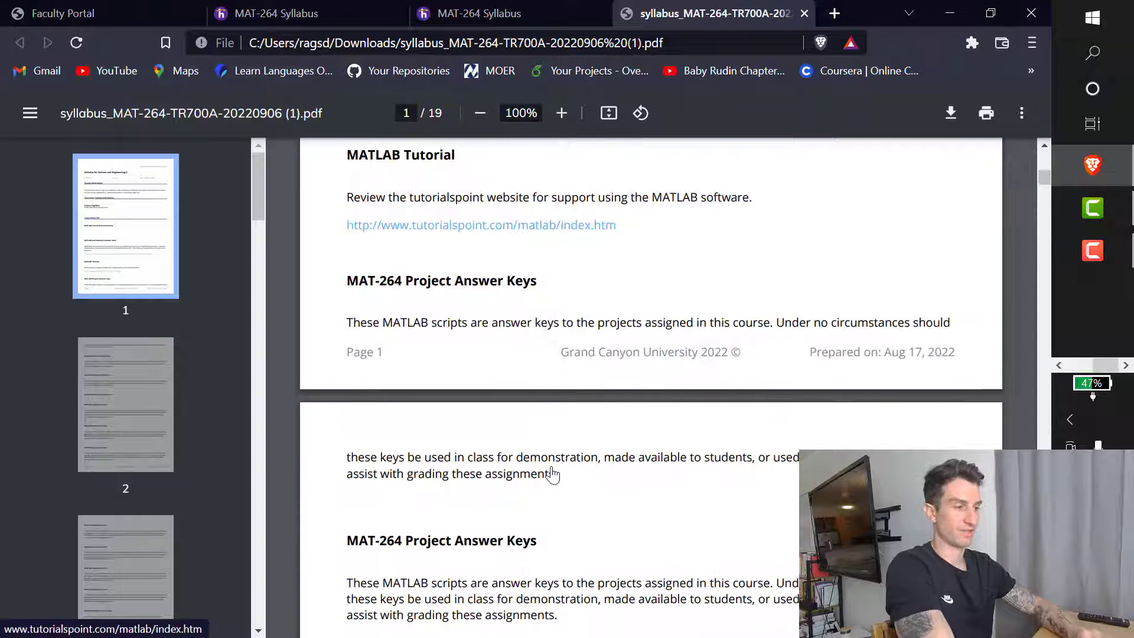
scroll("up", 3)
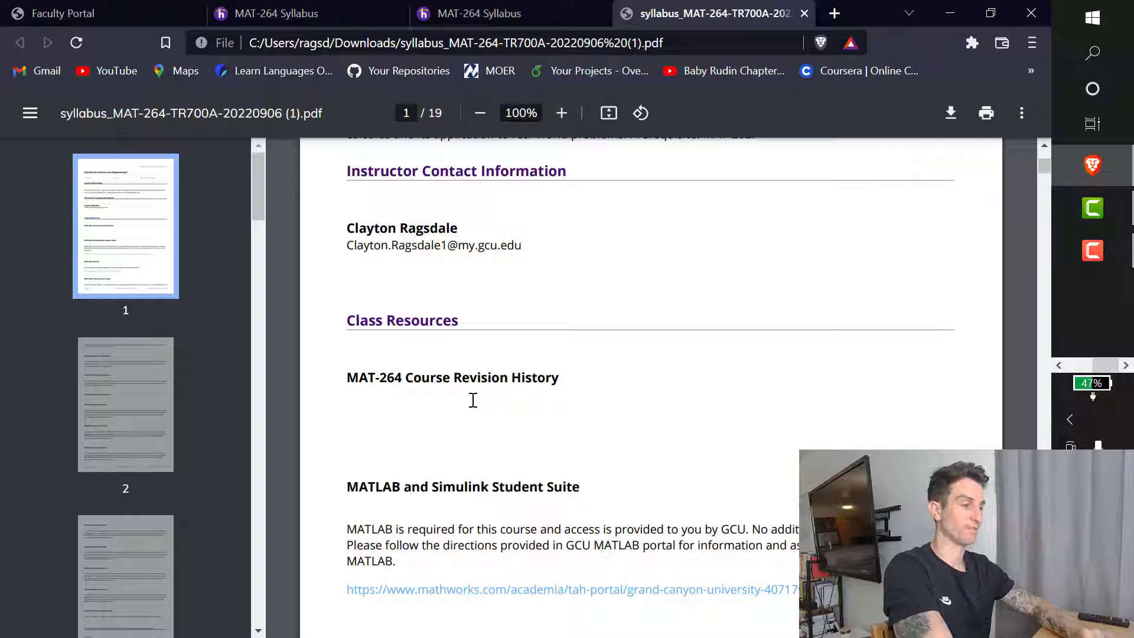
scroll("down", 3)
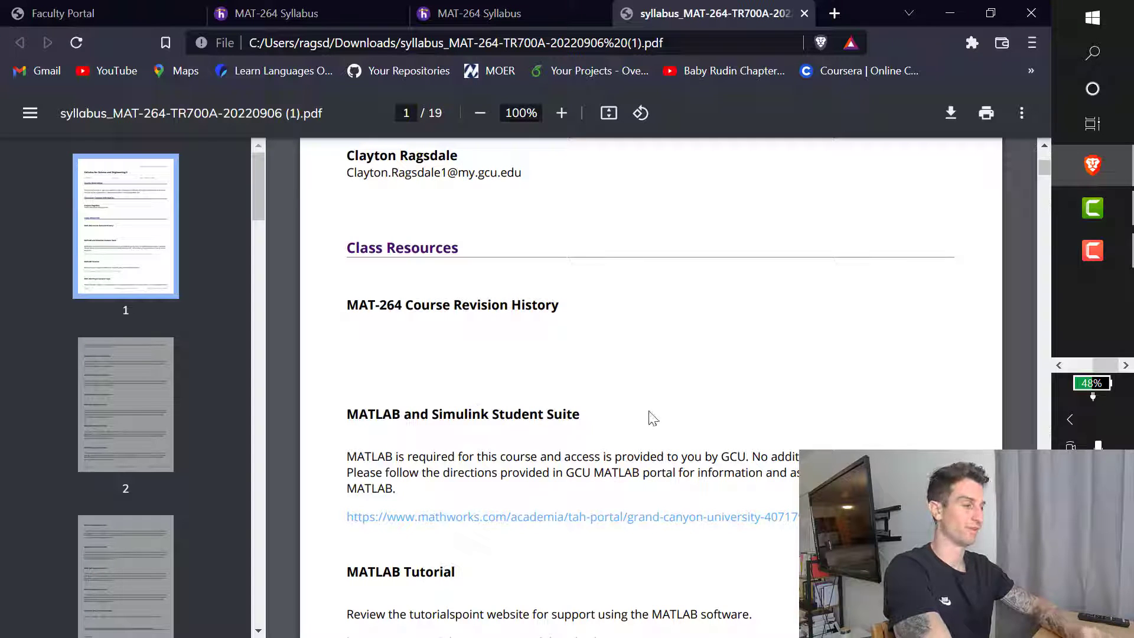
scroll("down", 3)
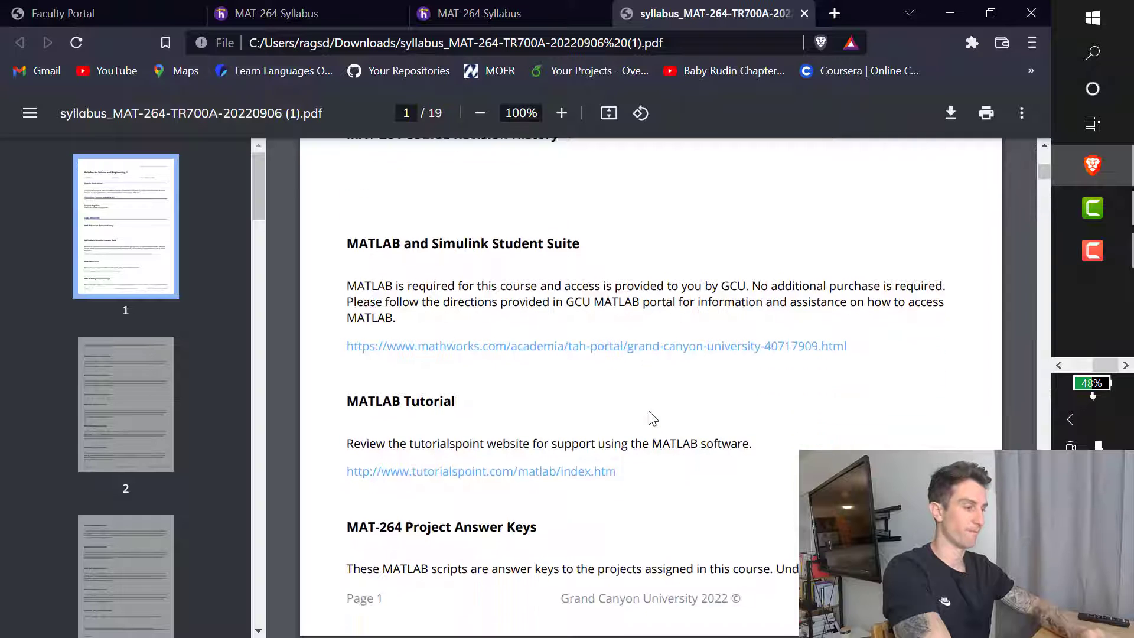
Scroll through page 2 past the Instructor Slides entries to the start of page 3.
scroll("down", 3)
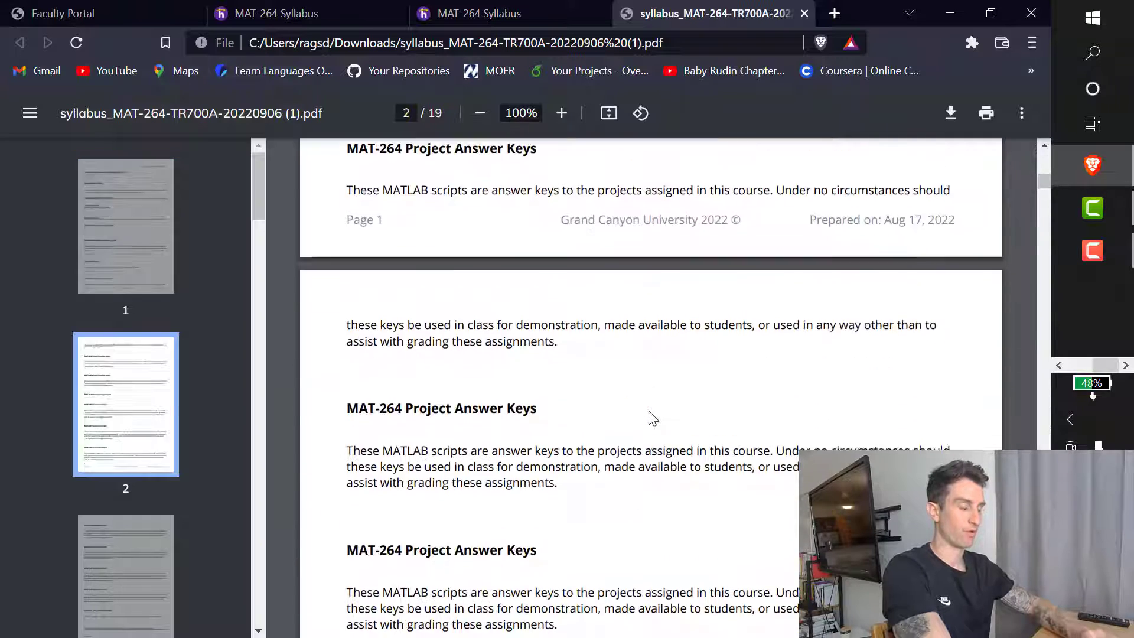
scroll("down", 3)
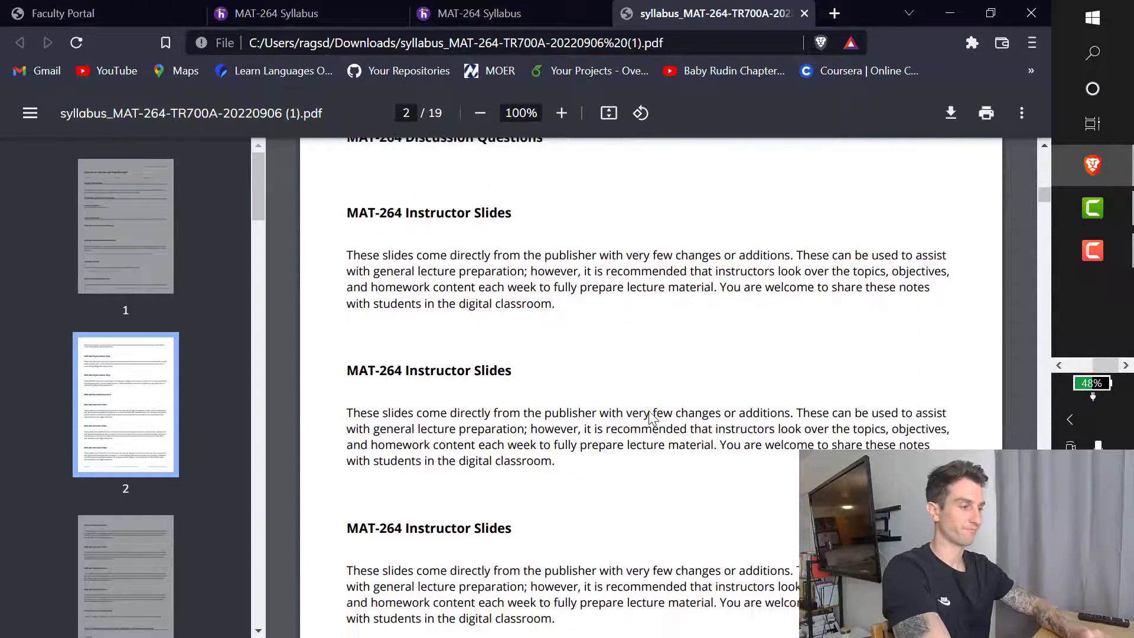
scroll("down", 3)
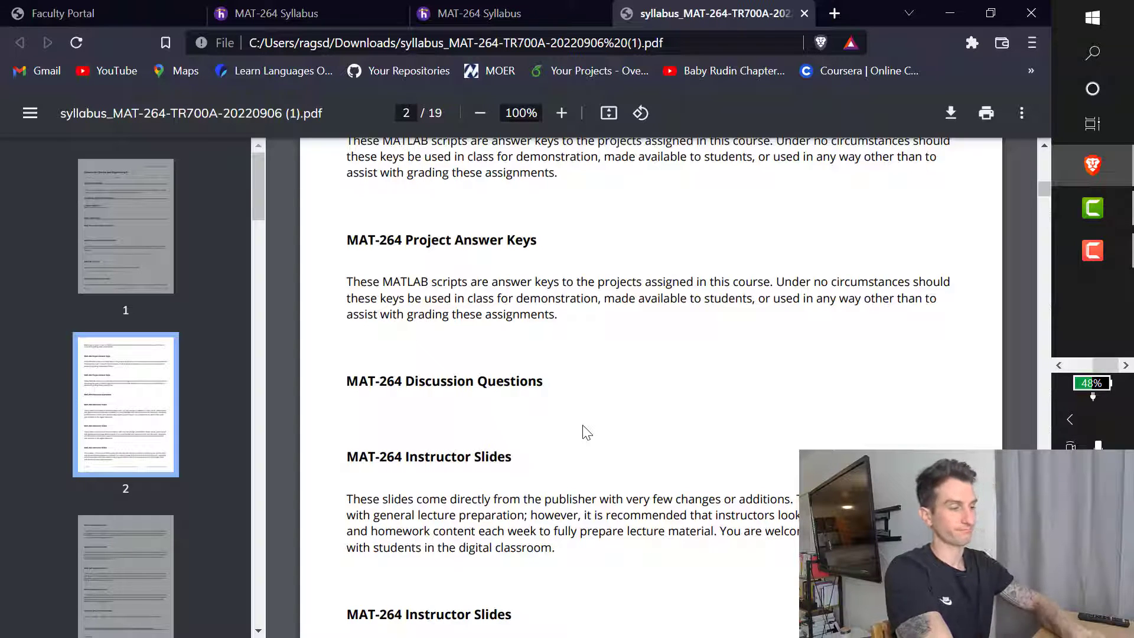
scroll("down", 3)
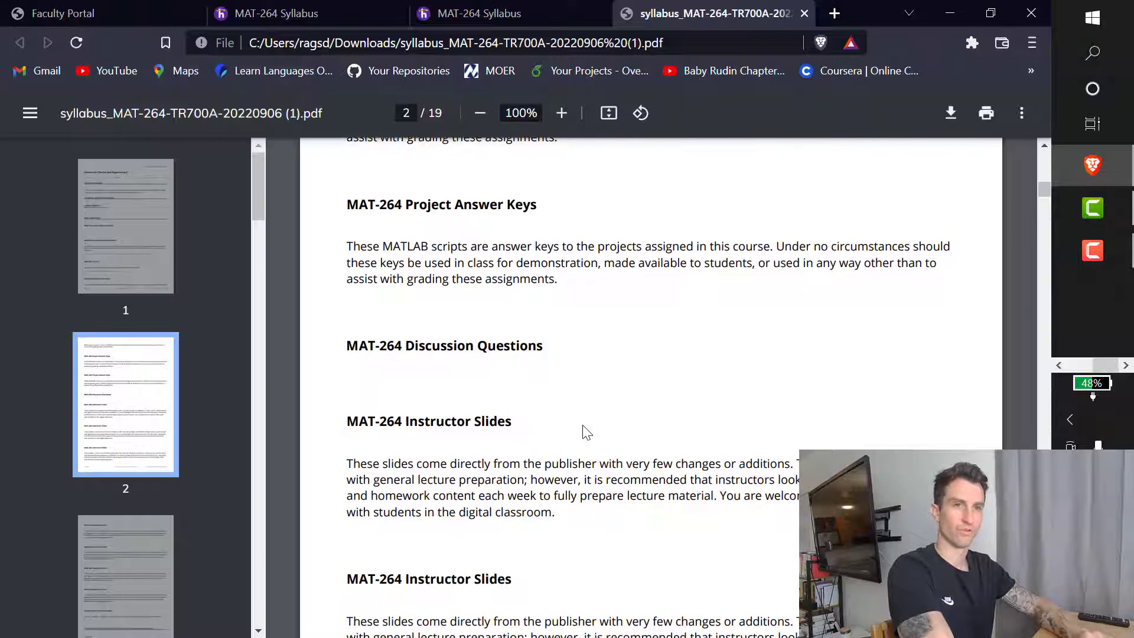
scroll("down", 3)
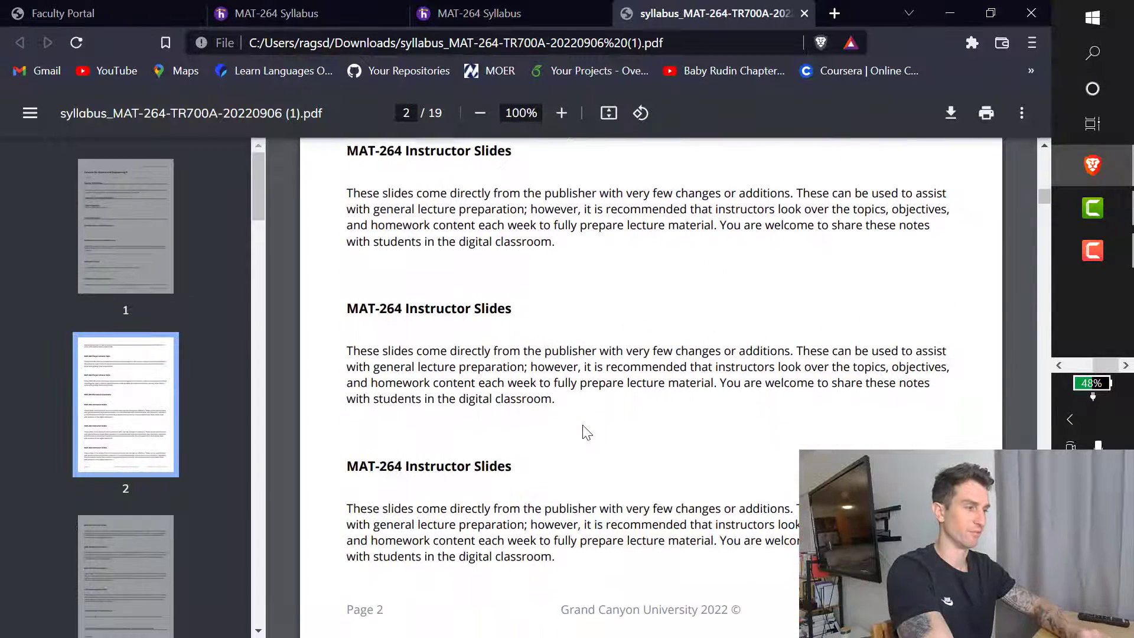
scroll("down", 3)
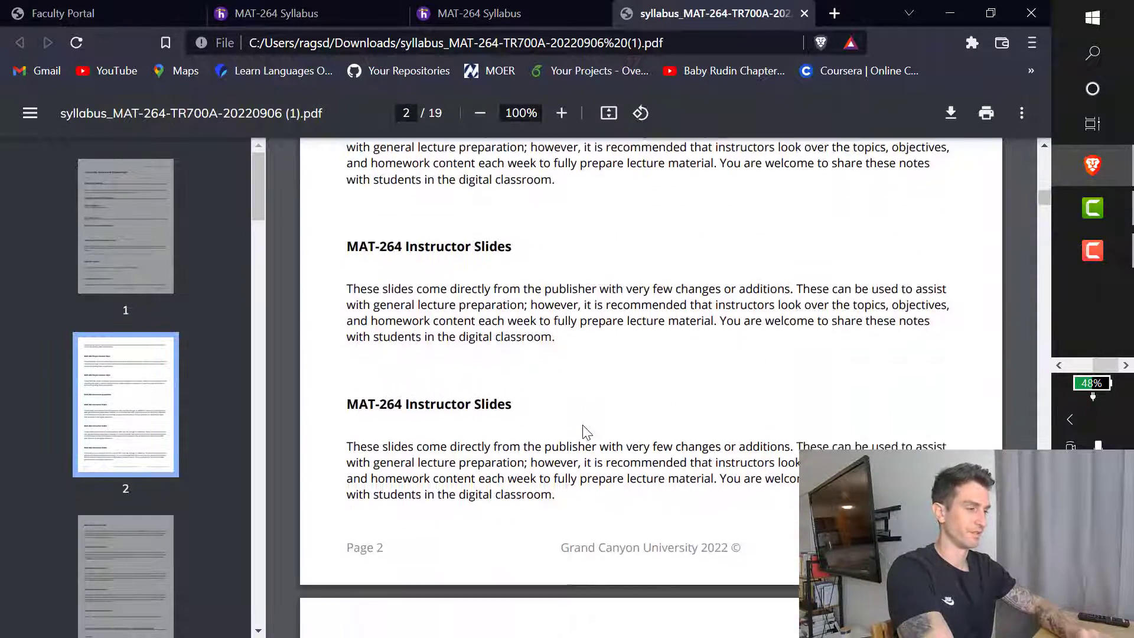
scroll("down", 3)
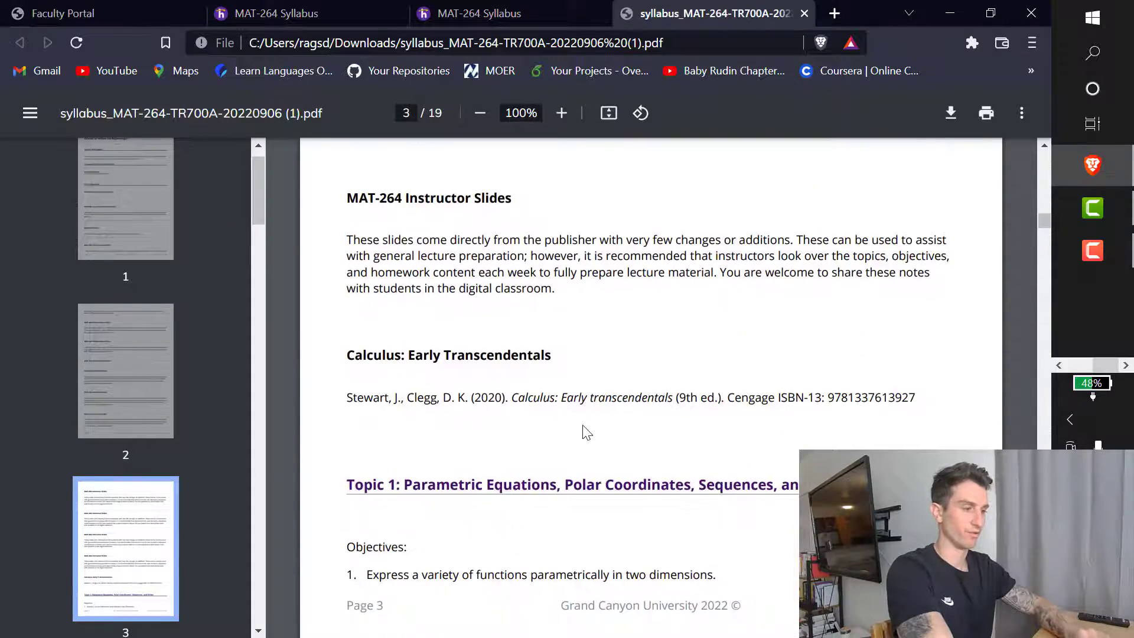
Scroll through Topic 1 objectives to the Week 1 and Week 2 chapter readings under Resources.
scroll("down", 3)
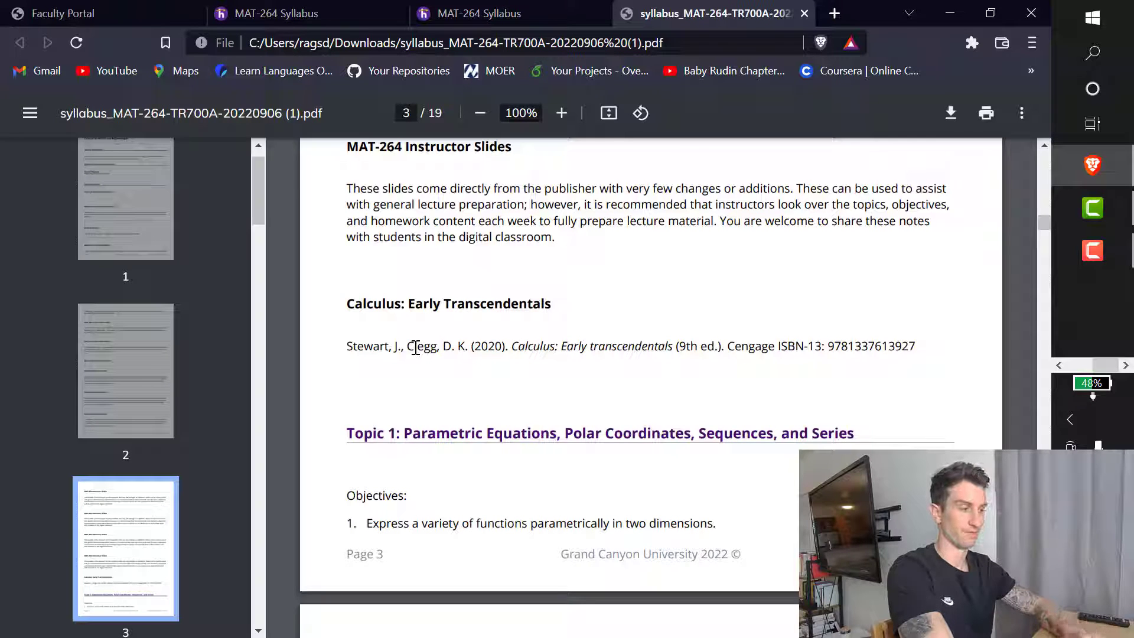
scroll("down", 3)
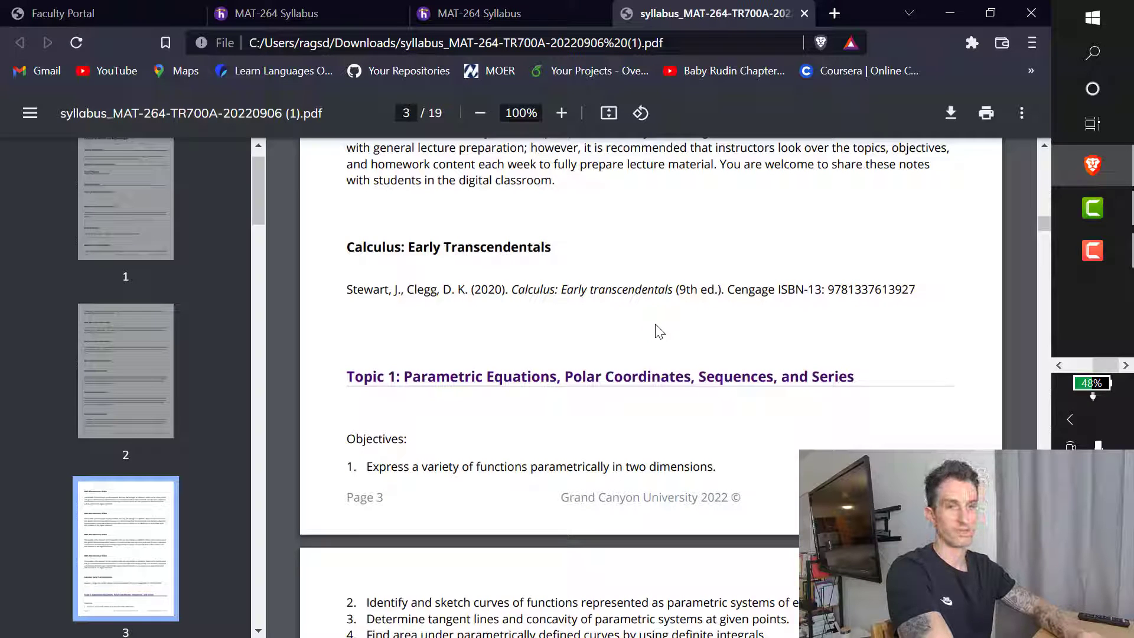
mouse_move(507, 330)
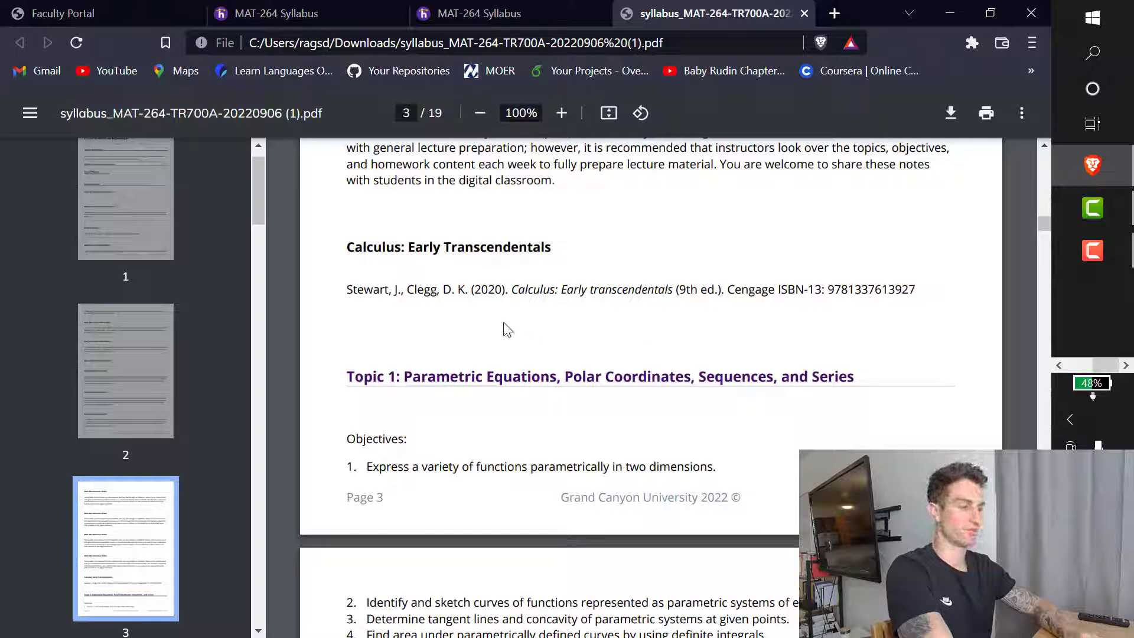
scroll("down", 3)
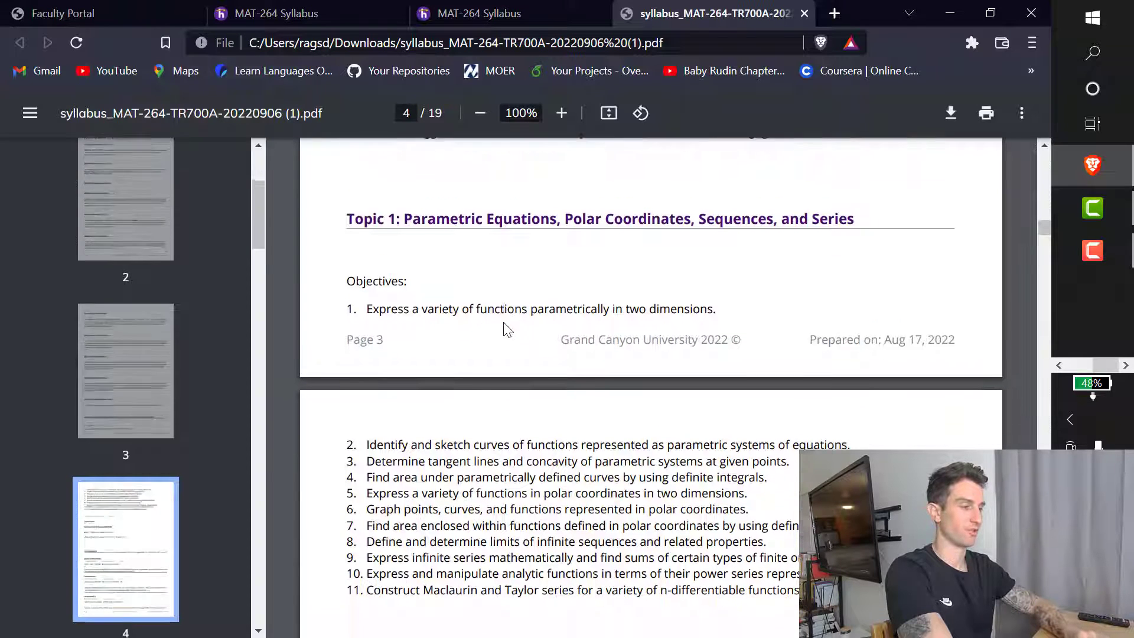
scroll("down", 3)
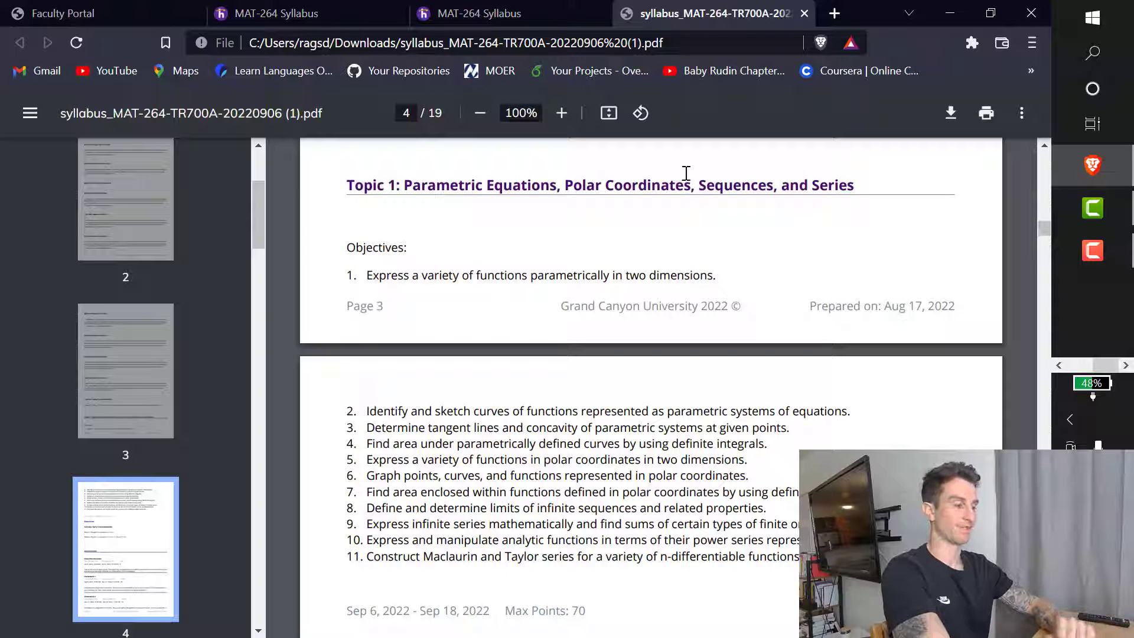
mouse_move(366, 305)
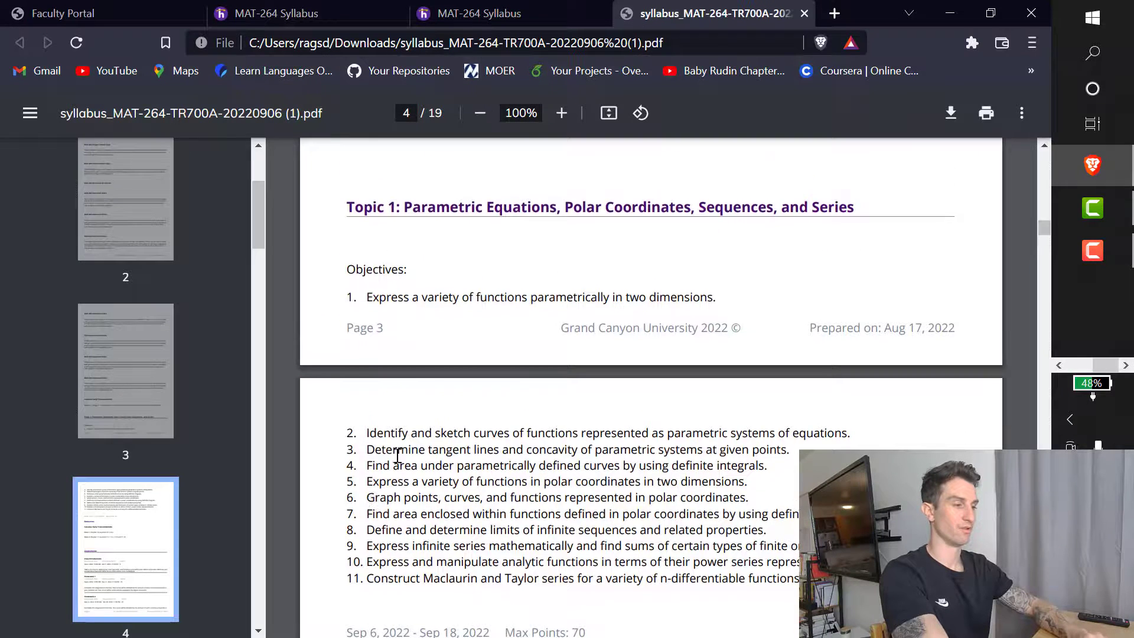
scroll("down", 3)
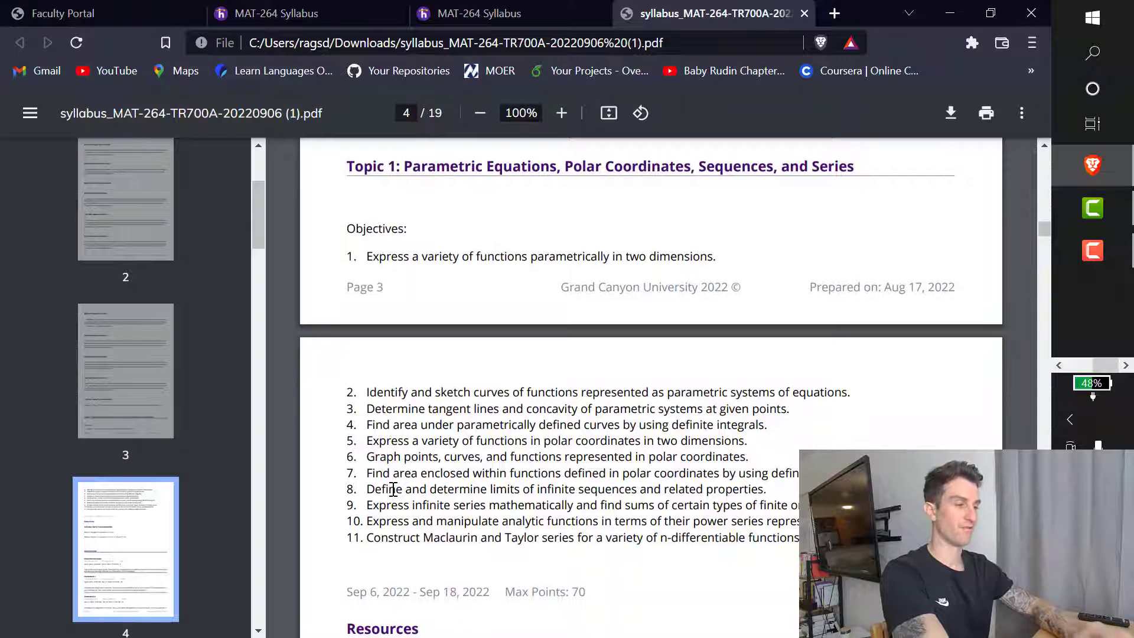
scroll("down", 3)
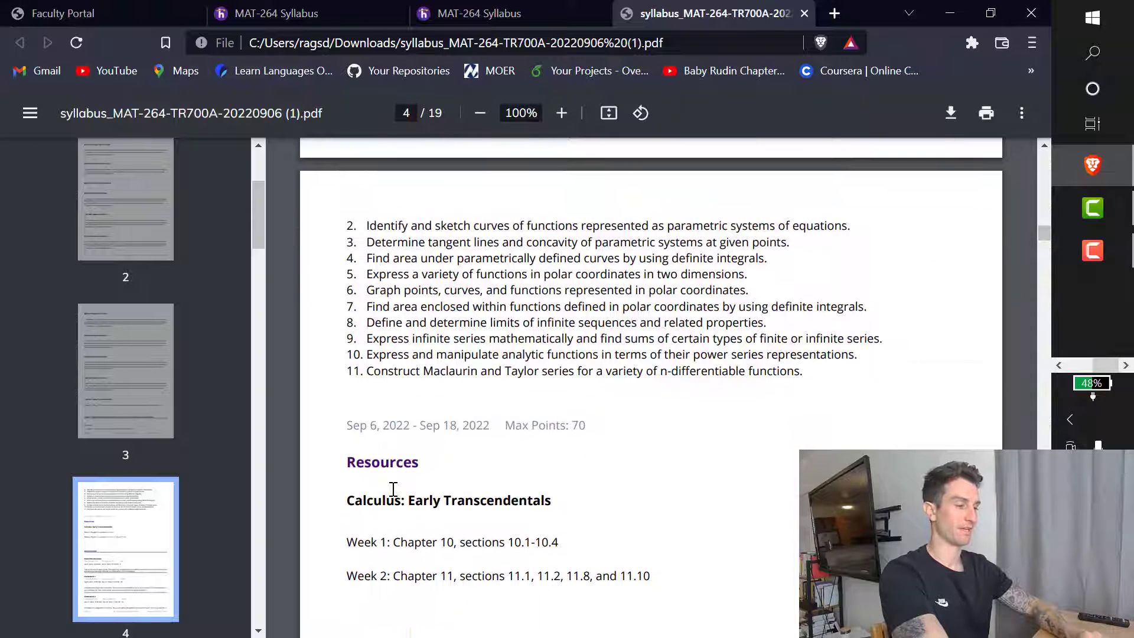
scroll("down", 3)
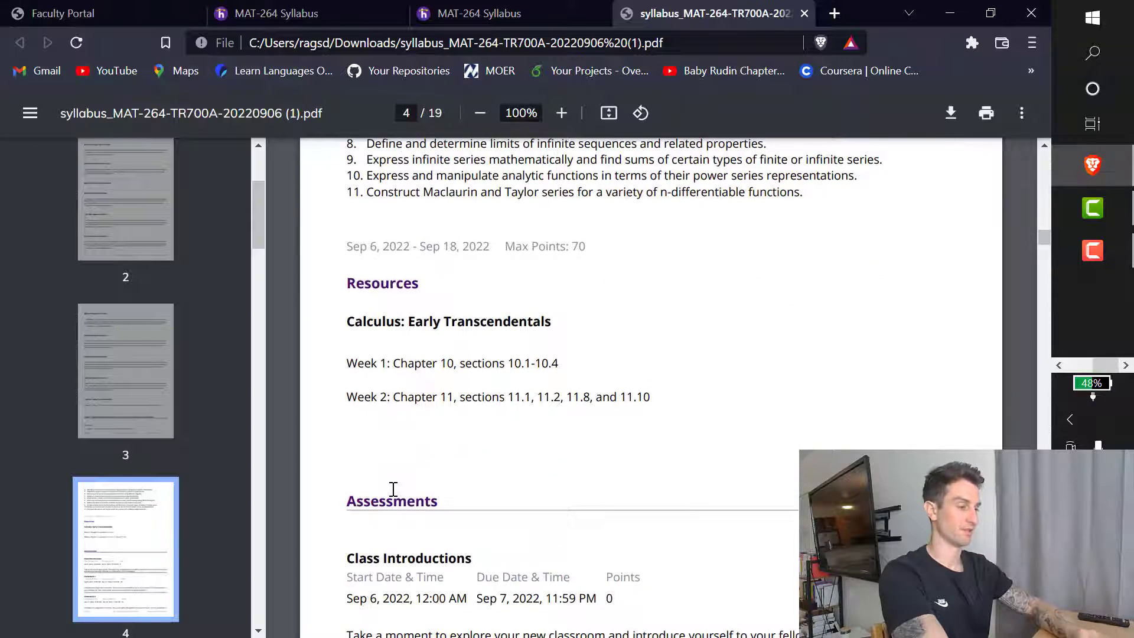
mouse_move(586, 440)
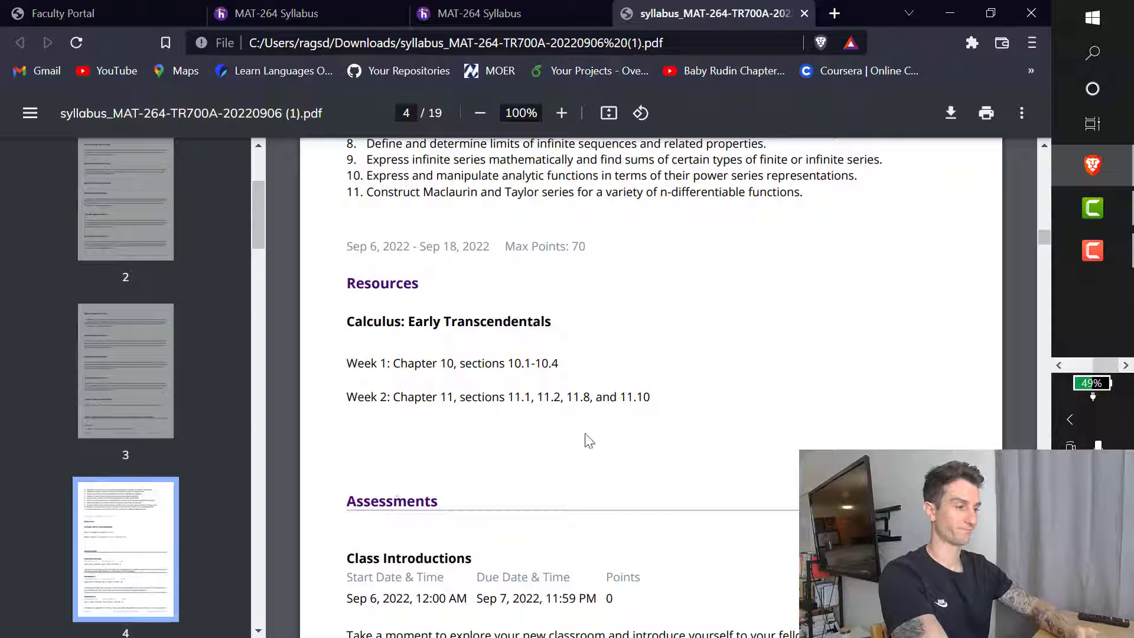
scroll("down", 3)
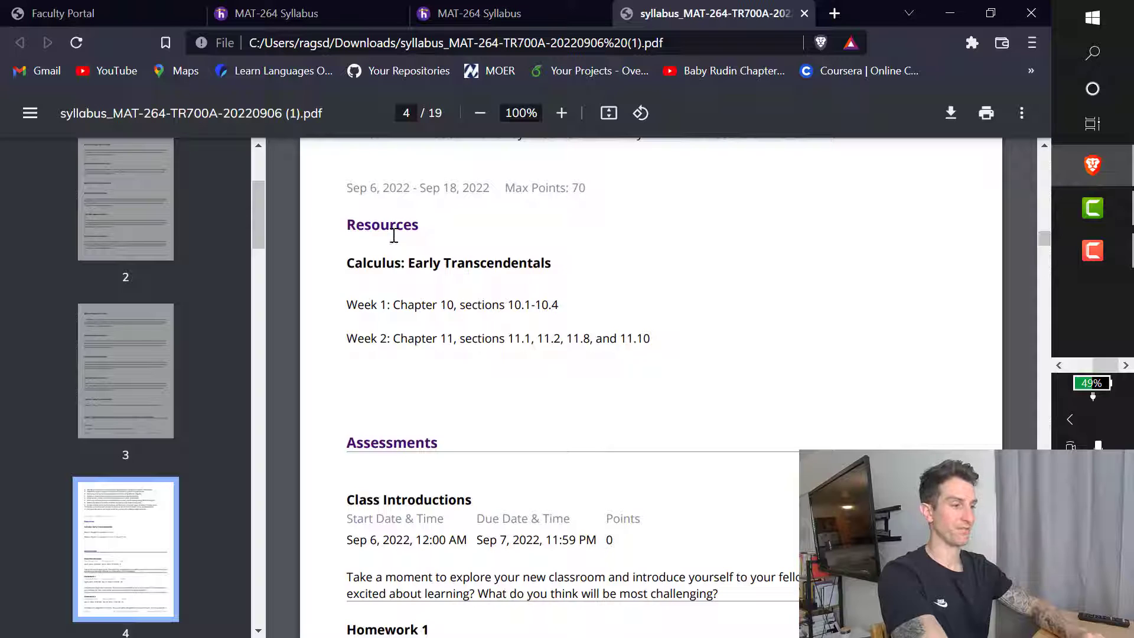
left_click_drag(459, 305, 558, 305)
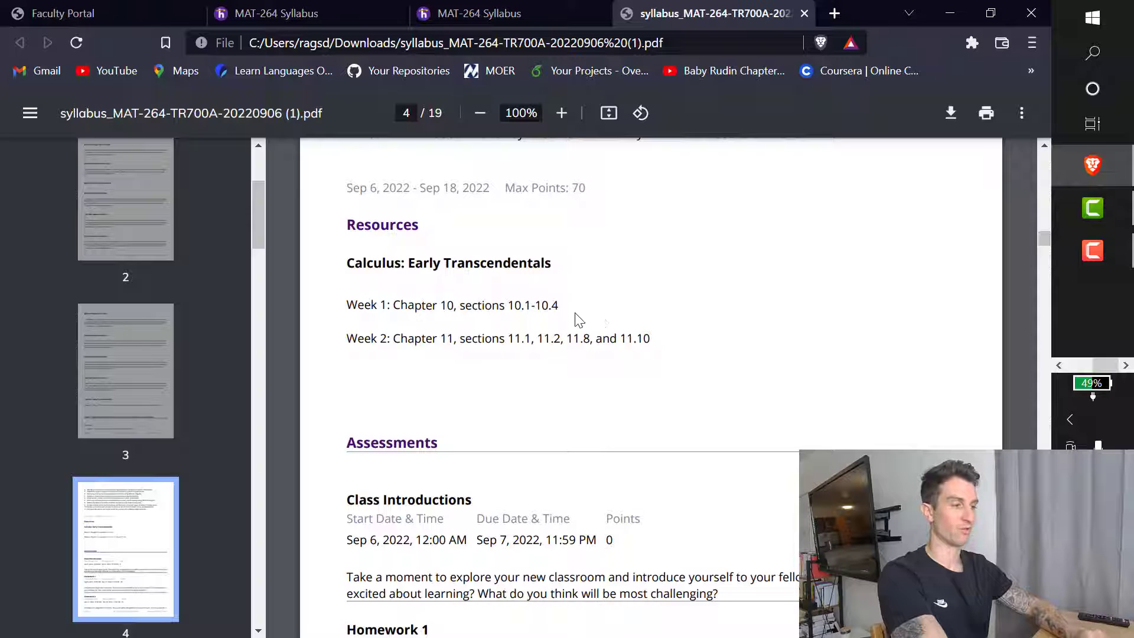
mouse_move(355, 331)
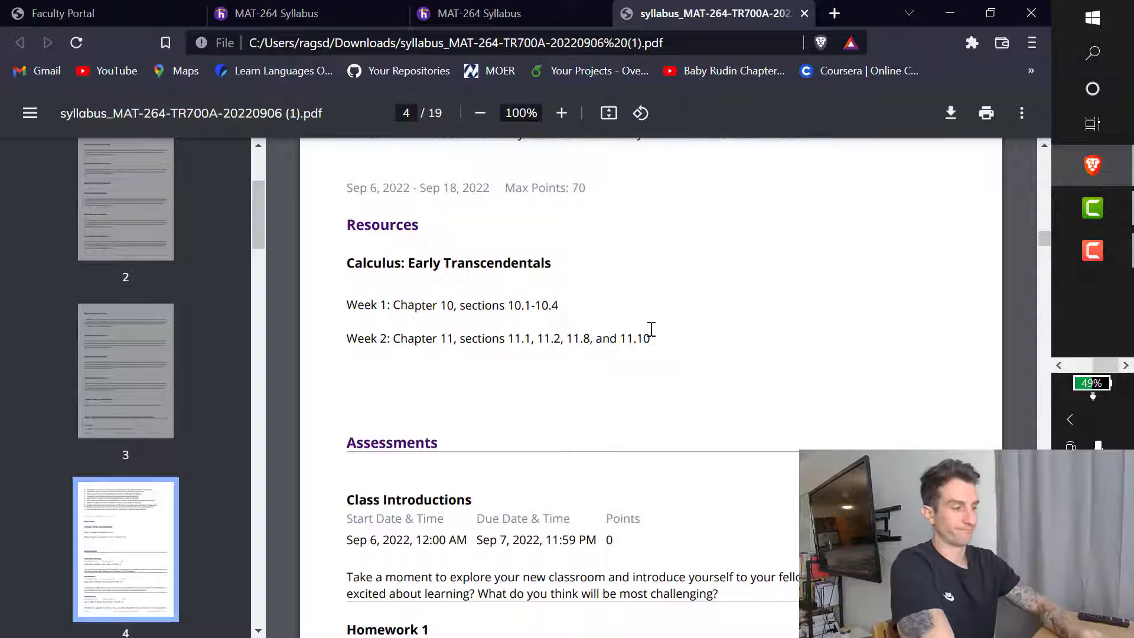
Scroll through Topic 1 assessments to the Week 1 and Week 2 Participation entries on page 5.
scroll("down", 3)
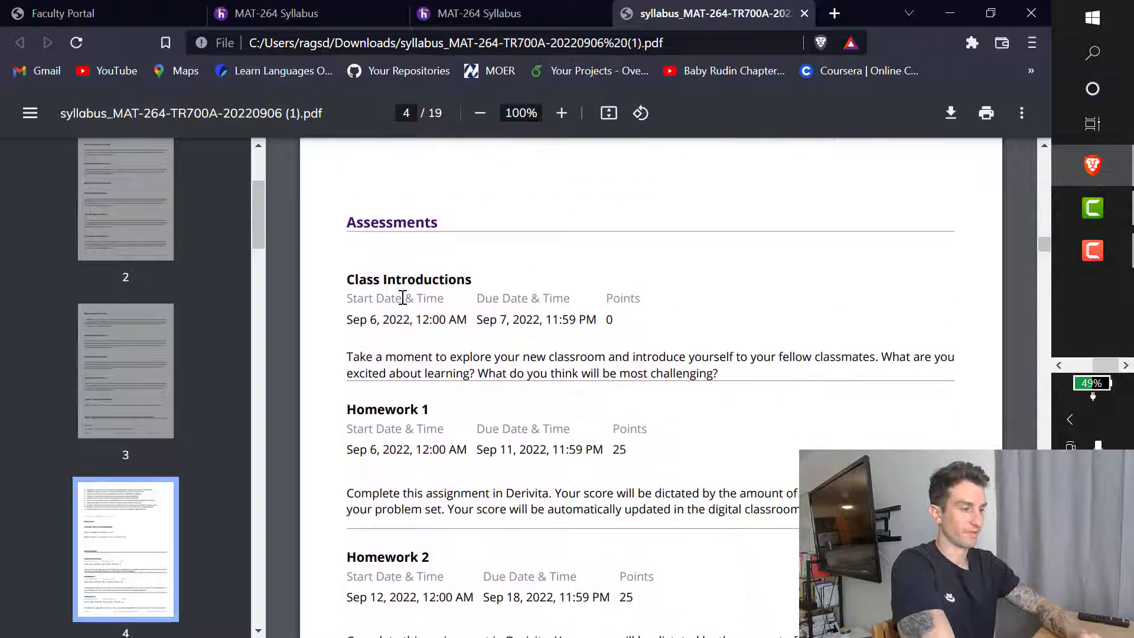
scroll("down", 3)
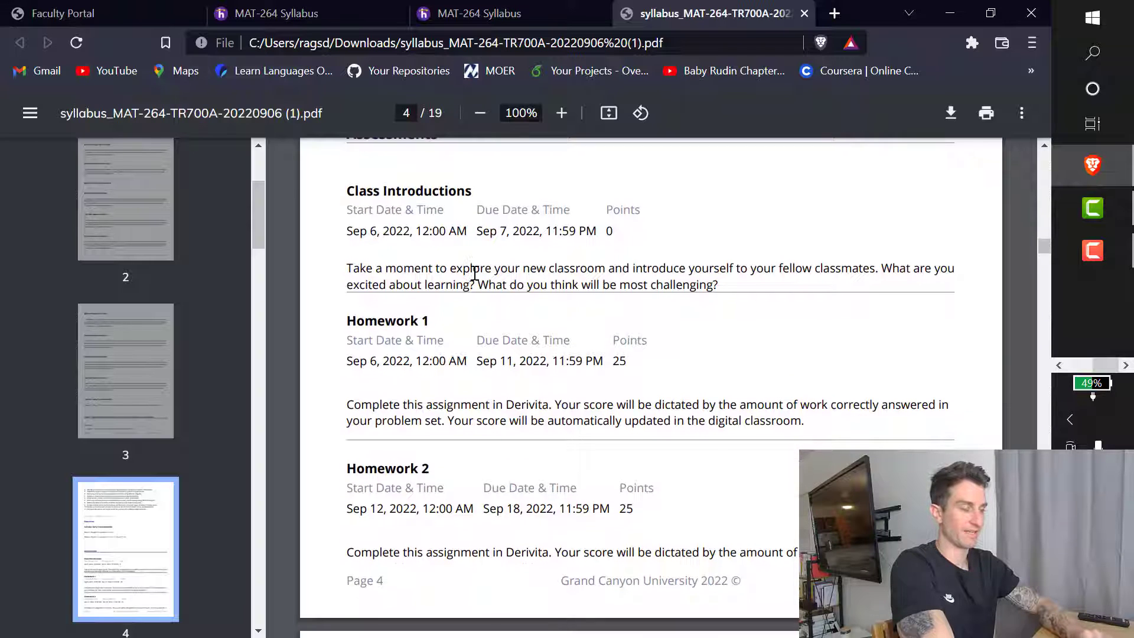
scroll("down", 3)
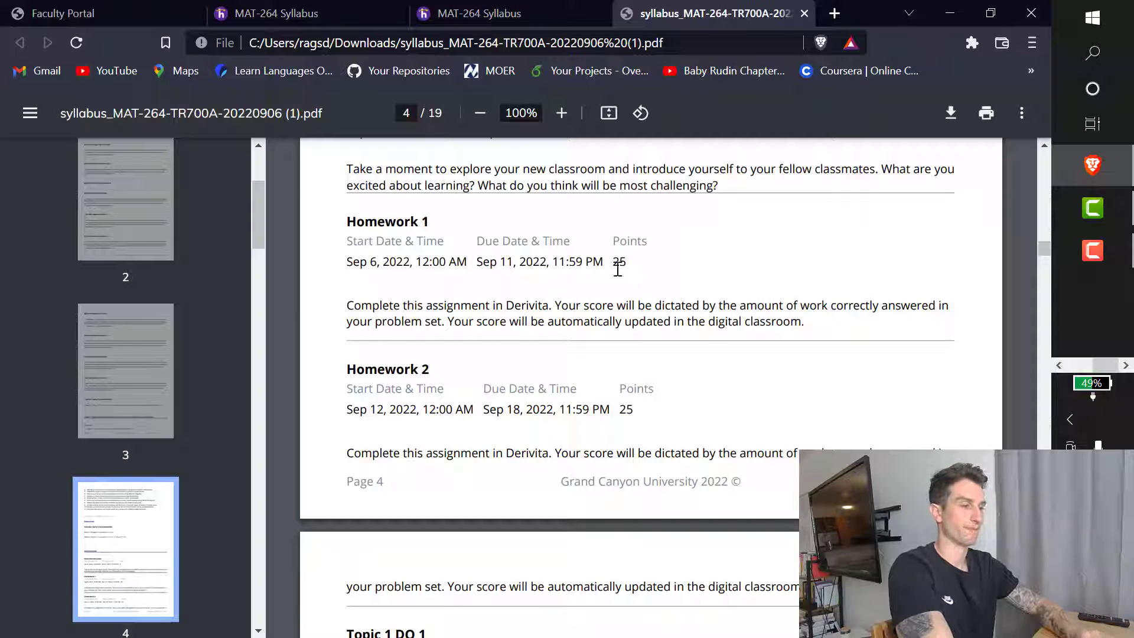
scroll("down", 3)
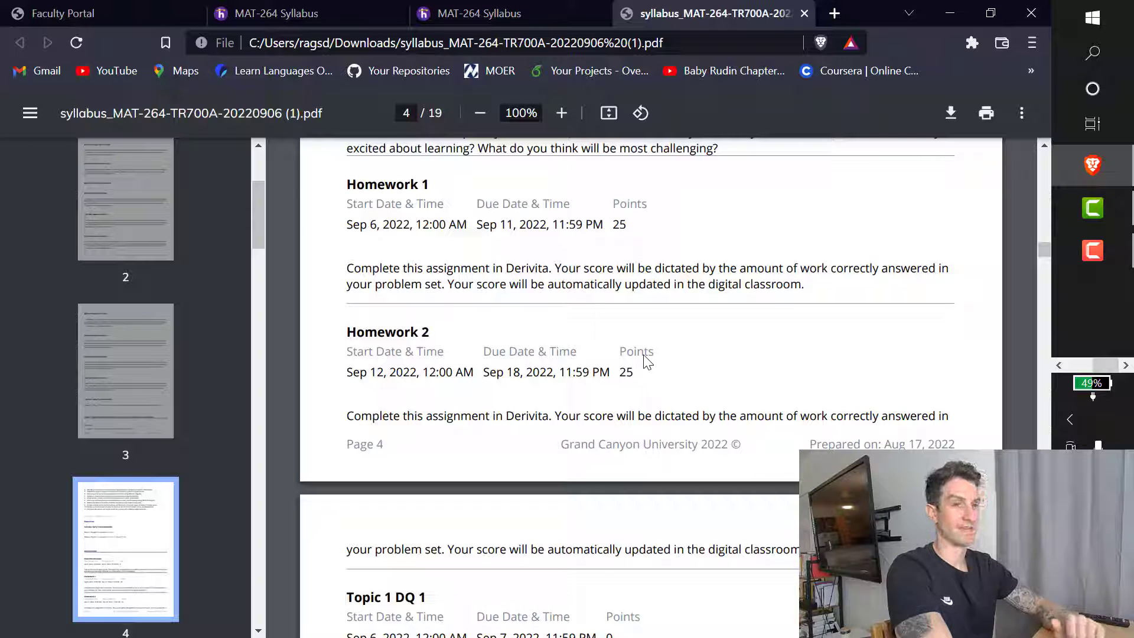
scroll("down", 3)
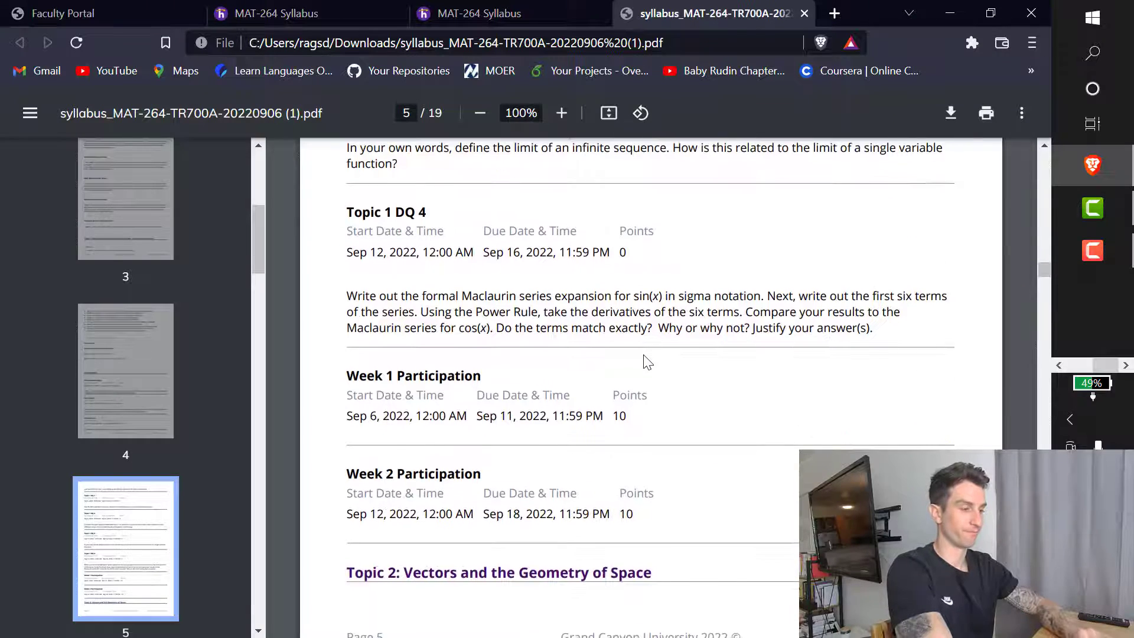
Scroll down page 7 past Topic 2 discussion questions to the Topic 3: Vector Functions heading.
scroll("down", 3)
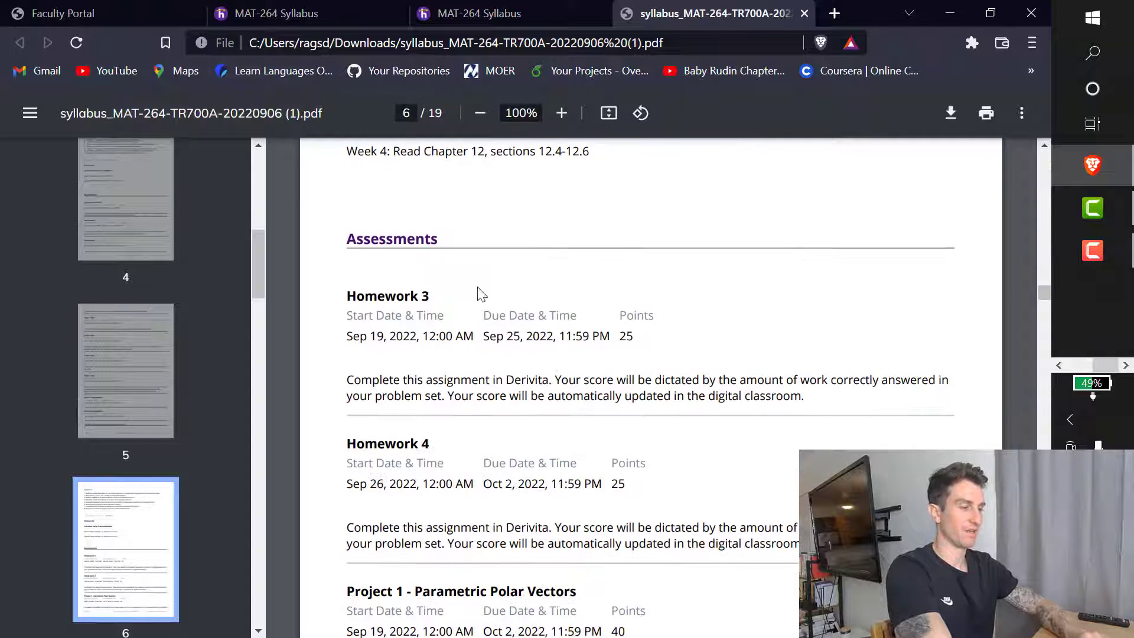
scroll("down", 3)
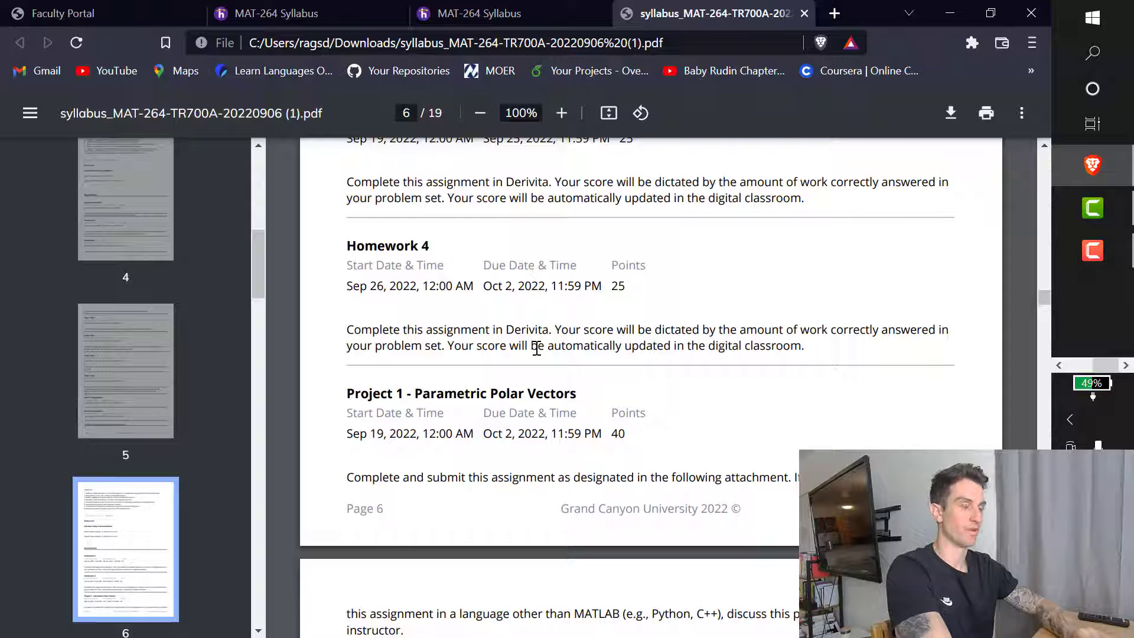
mouse_move(617, 287)
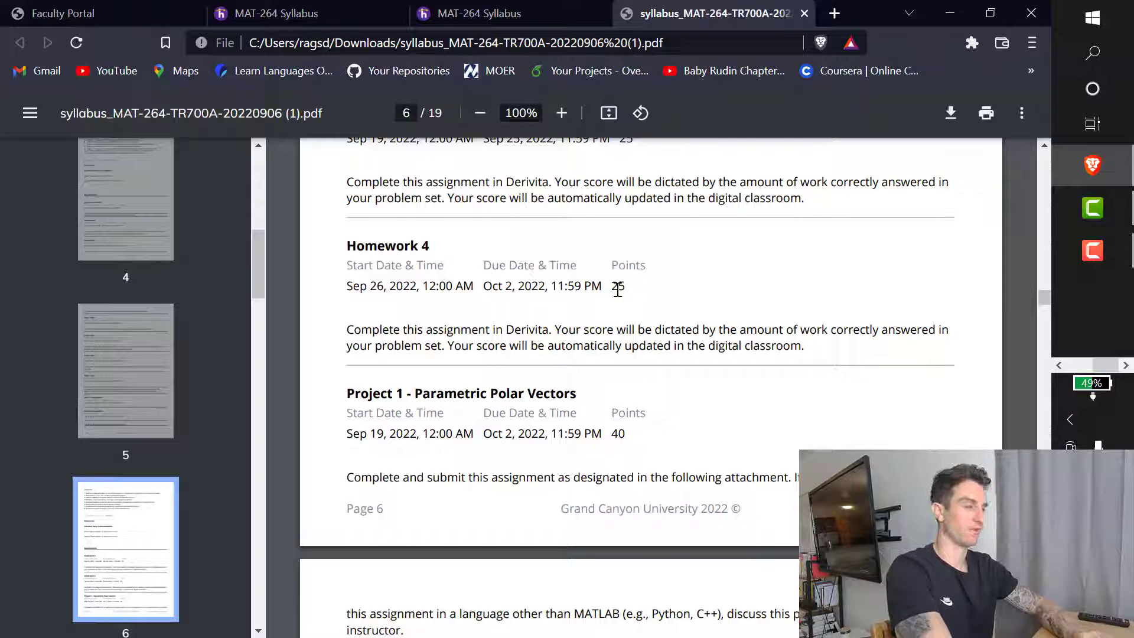
mouse_move(639, 359)
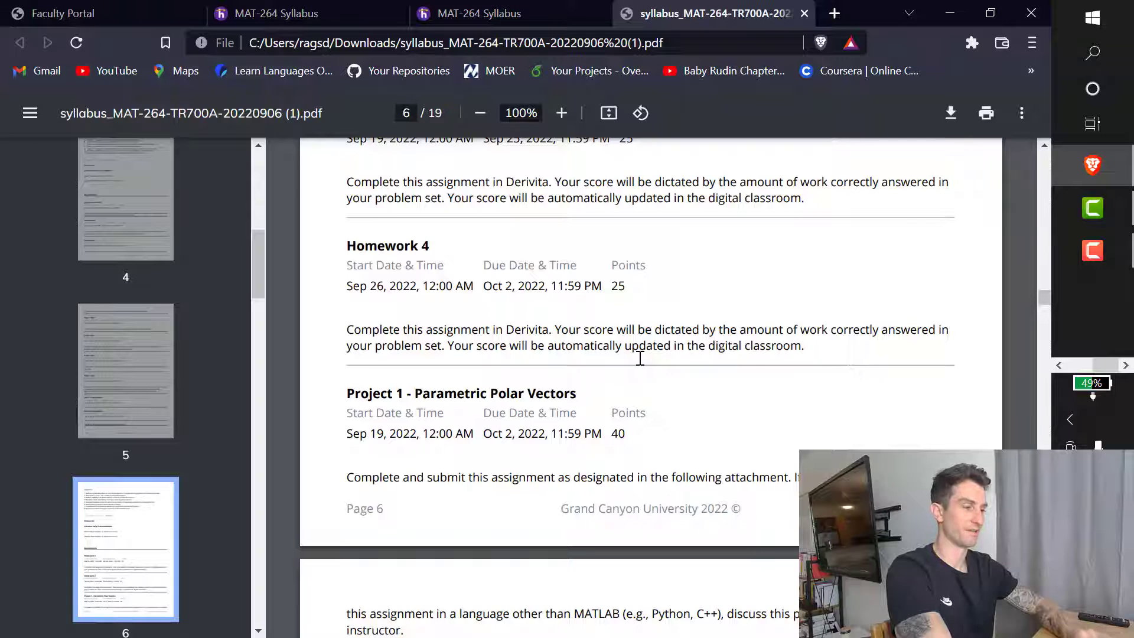
scroll("down", 3)
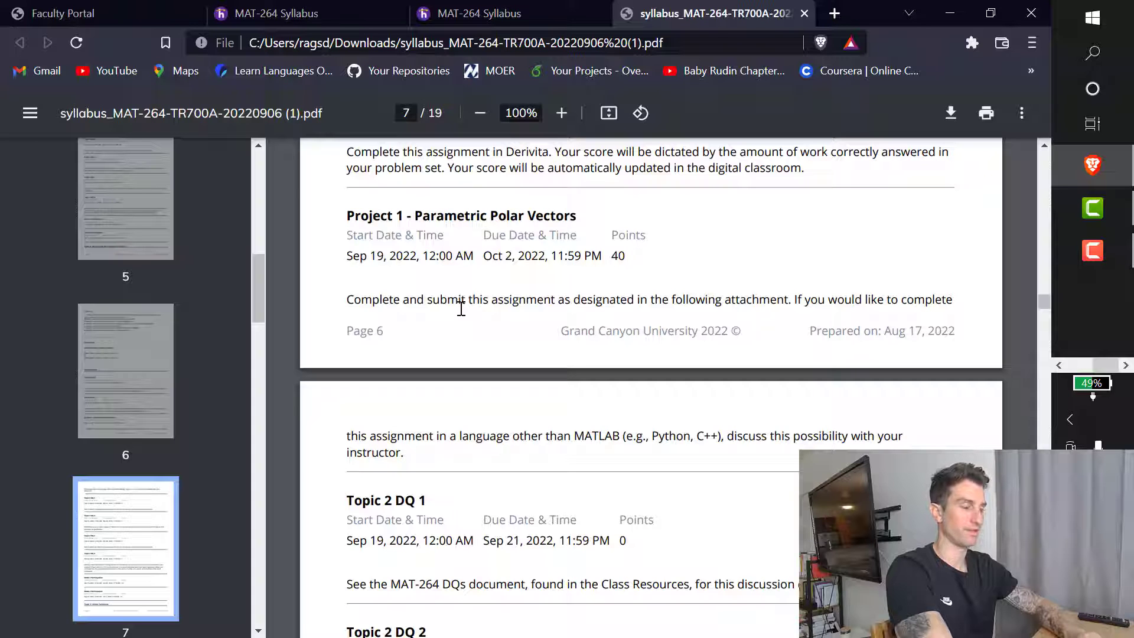
scroll("down", 3)
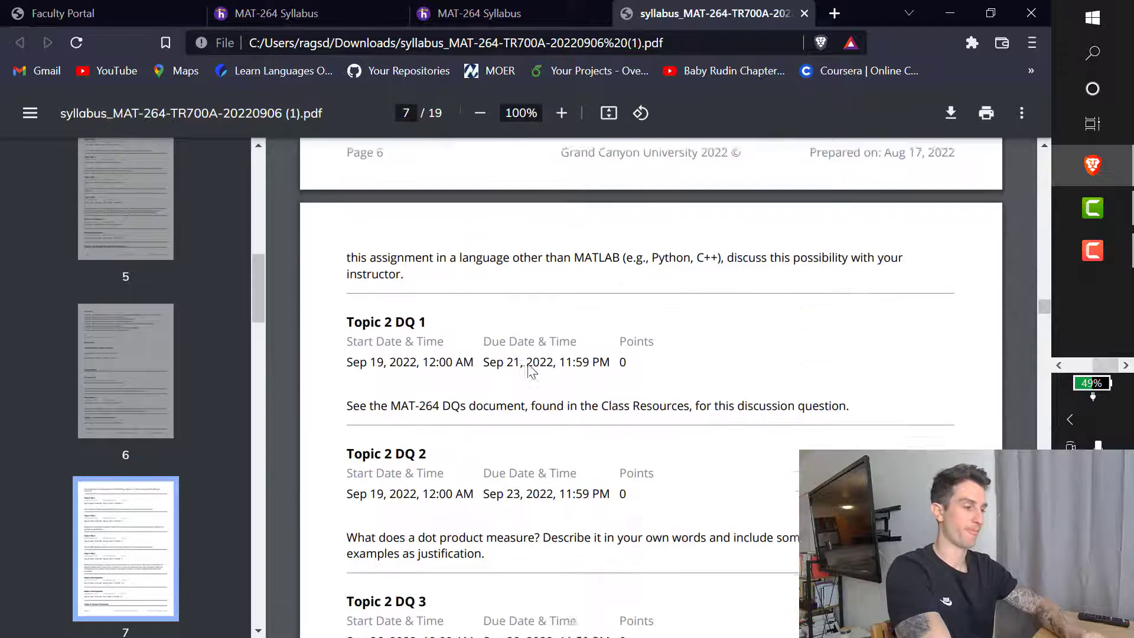
scroll("down", 3)
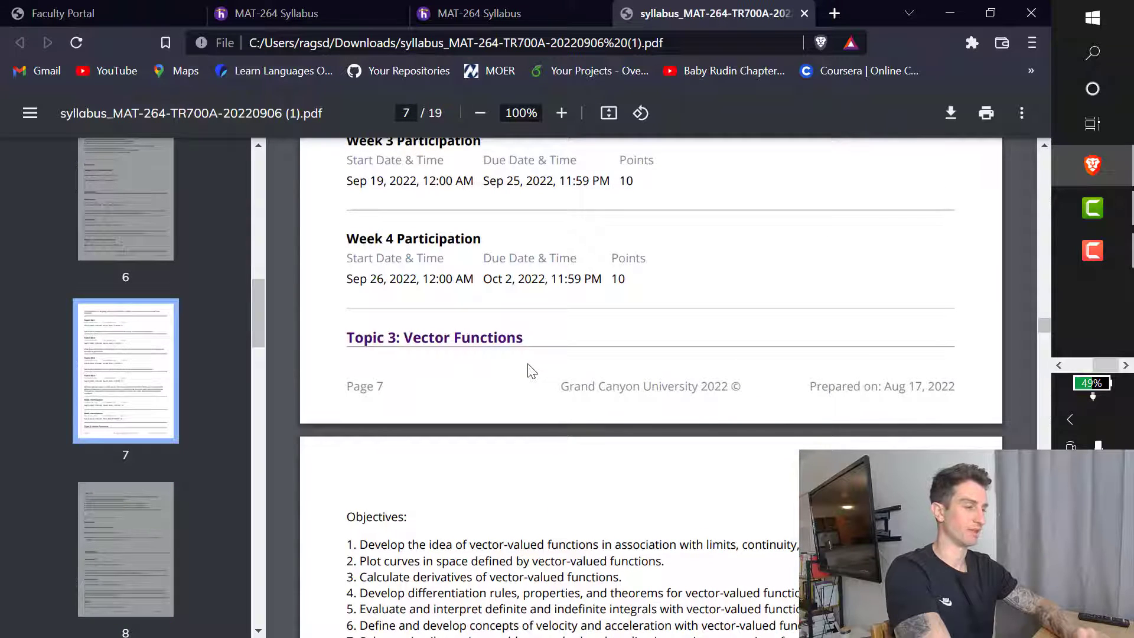
Scroll through pages 8–9 covering Topic 3 objectives, resources, Exam 1 and DQ 1–2.
scroll("down", 3)
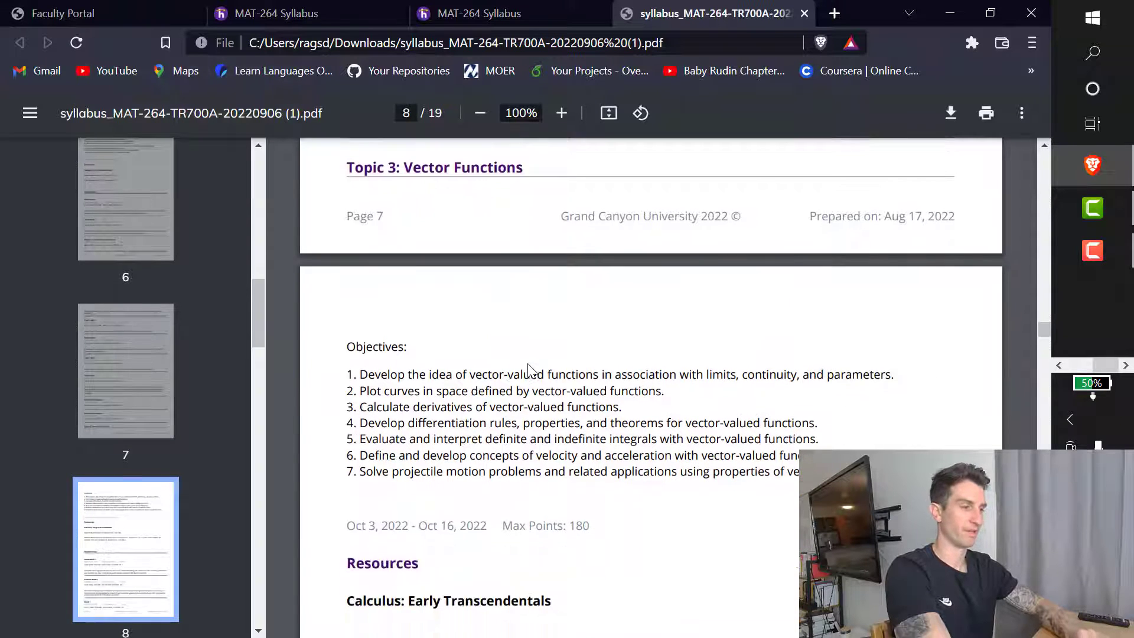
scroll("down", 3)
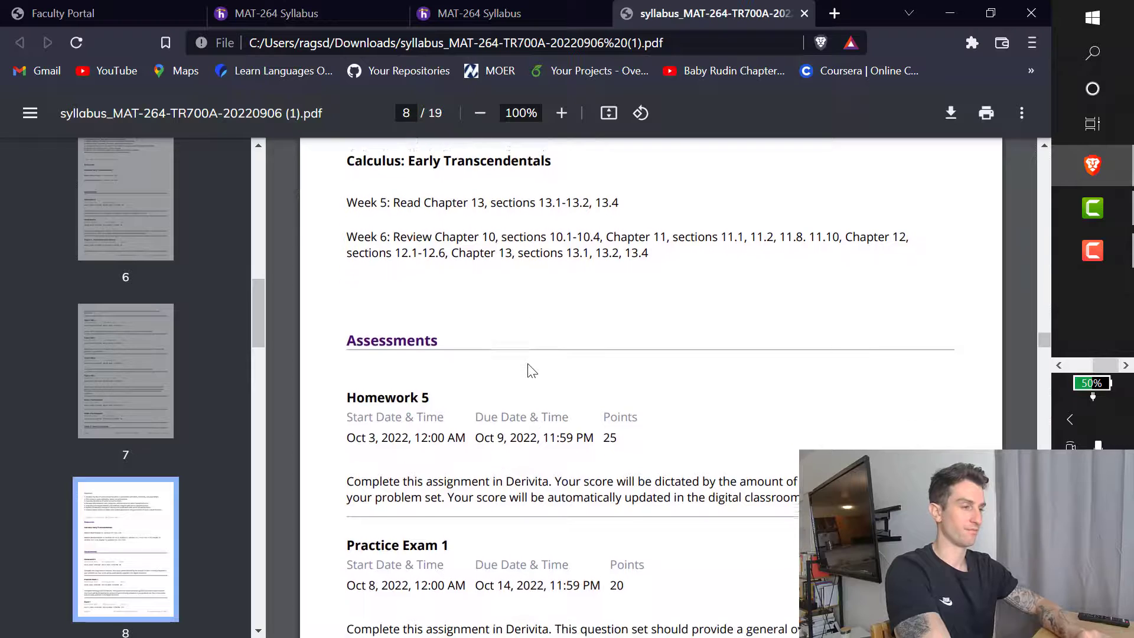
scroll("down", 3)
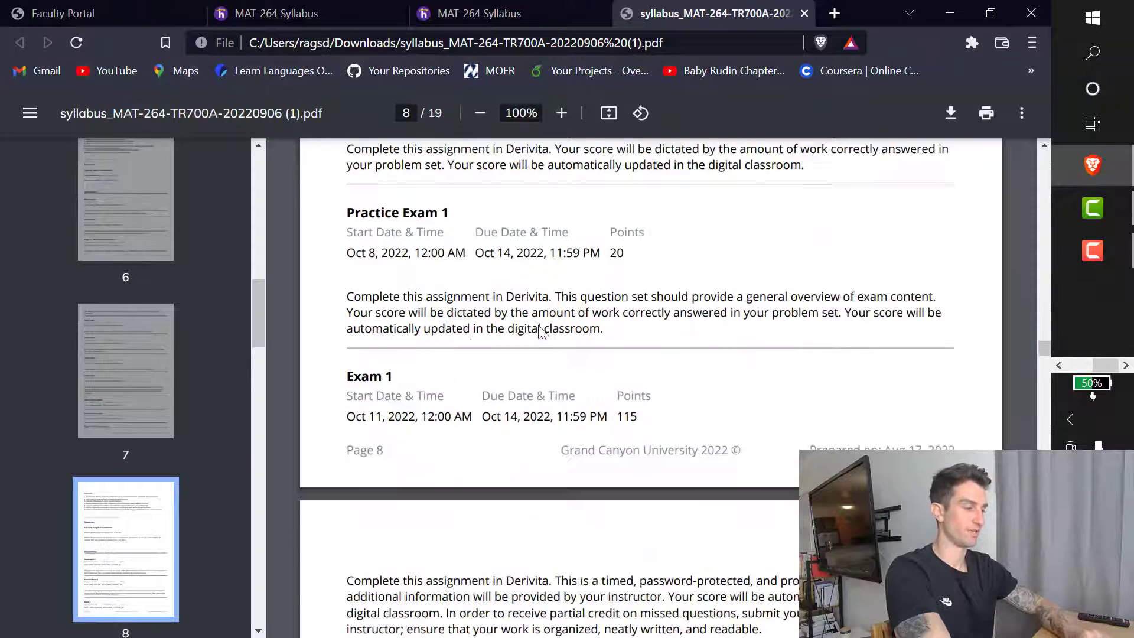
scroll("down", 3)
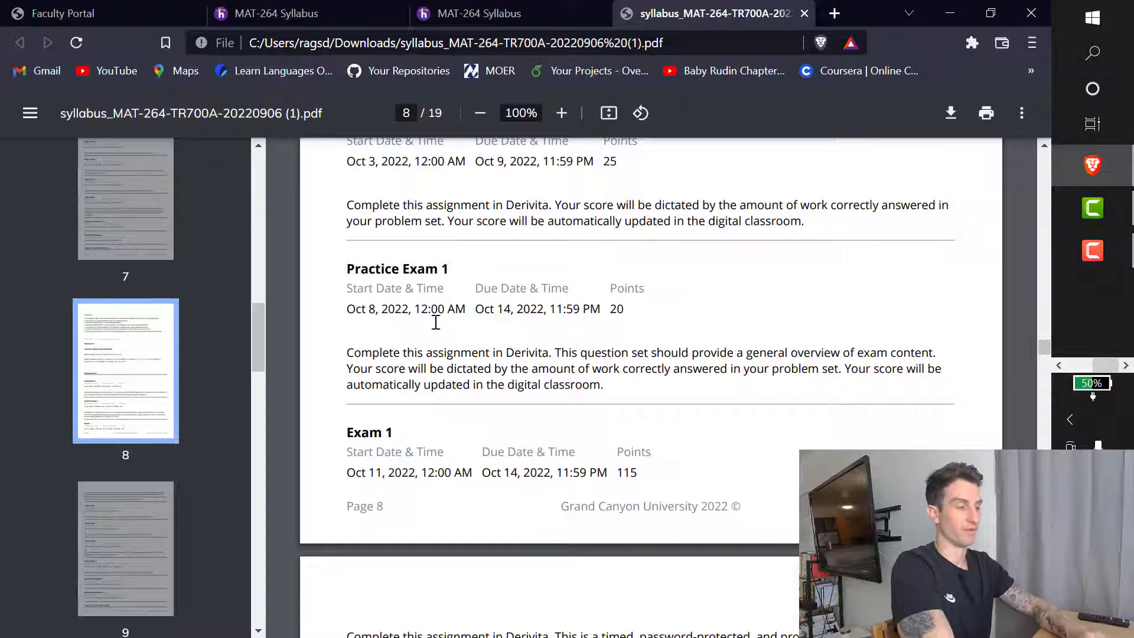
scroll("down", 3)
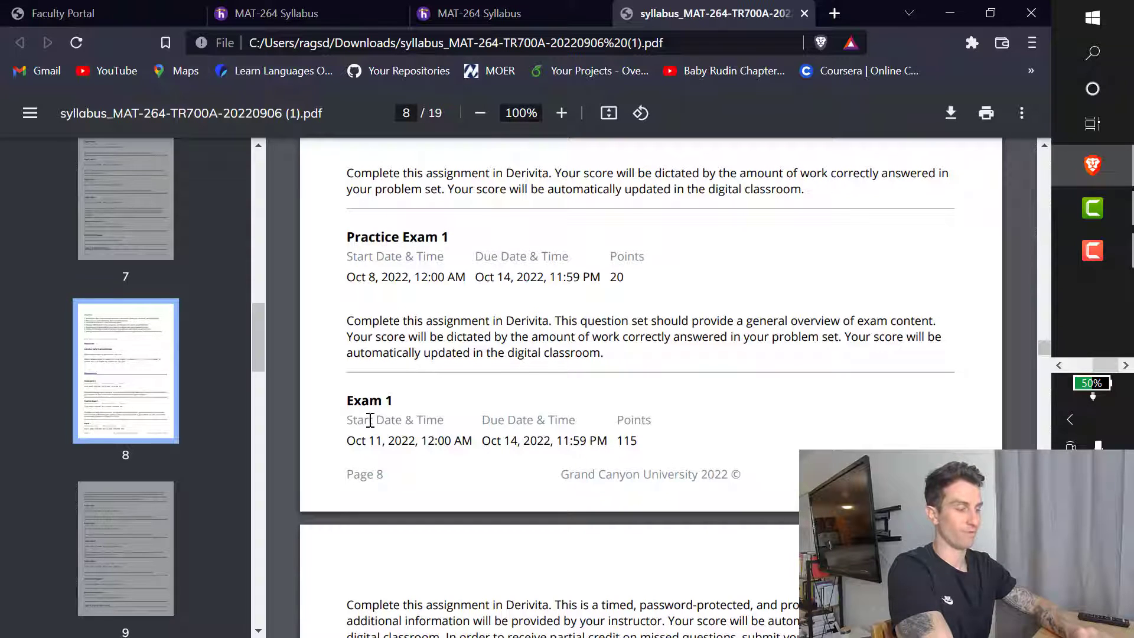
scroll("down", 3)
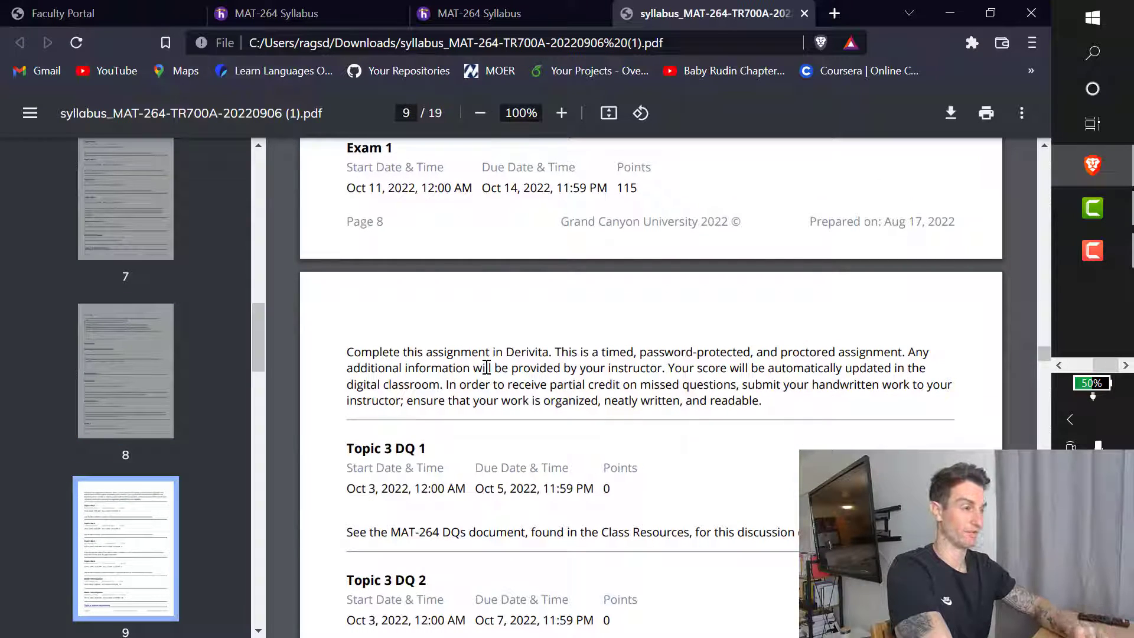
Skim pages 10–17 through Topics 4–7 to the Topic 7 assessments with Homework 14 and Project 3.
scroll("down", 3)
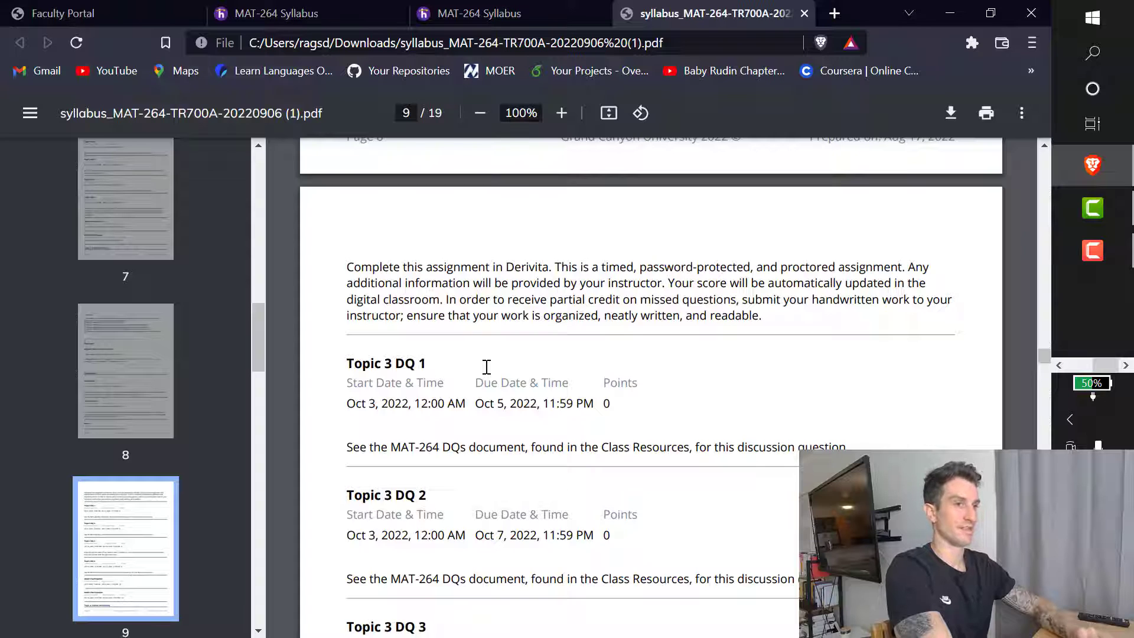
scroll("down", 3)
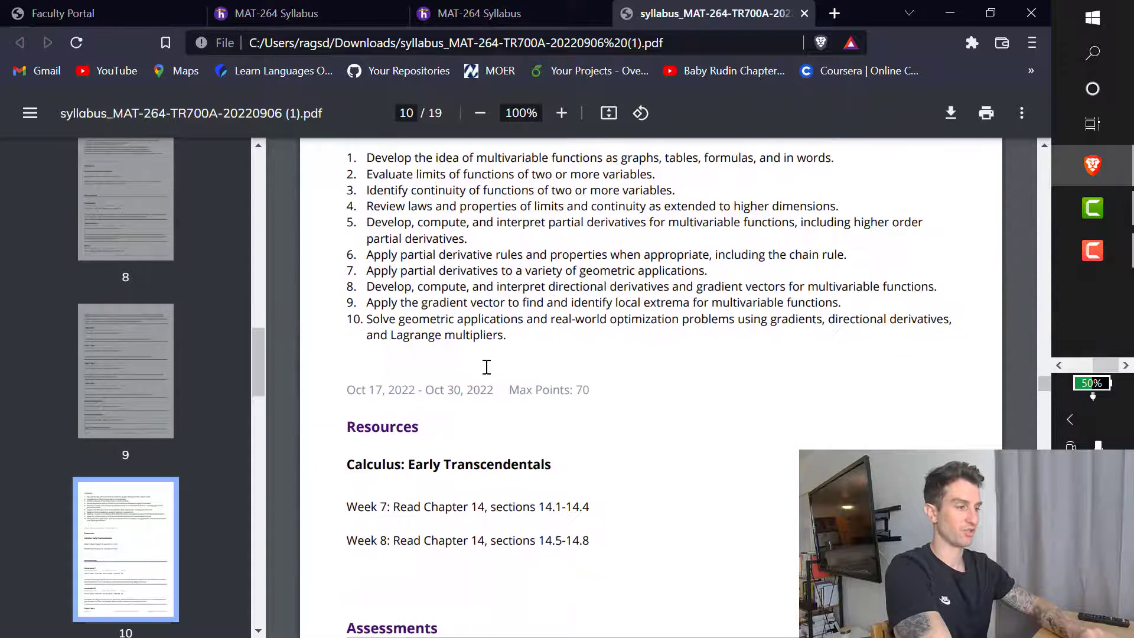
scroll("down", 3)
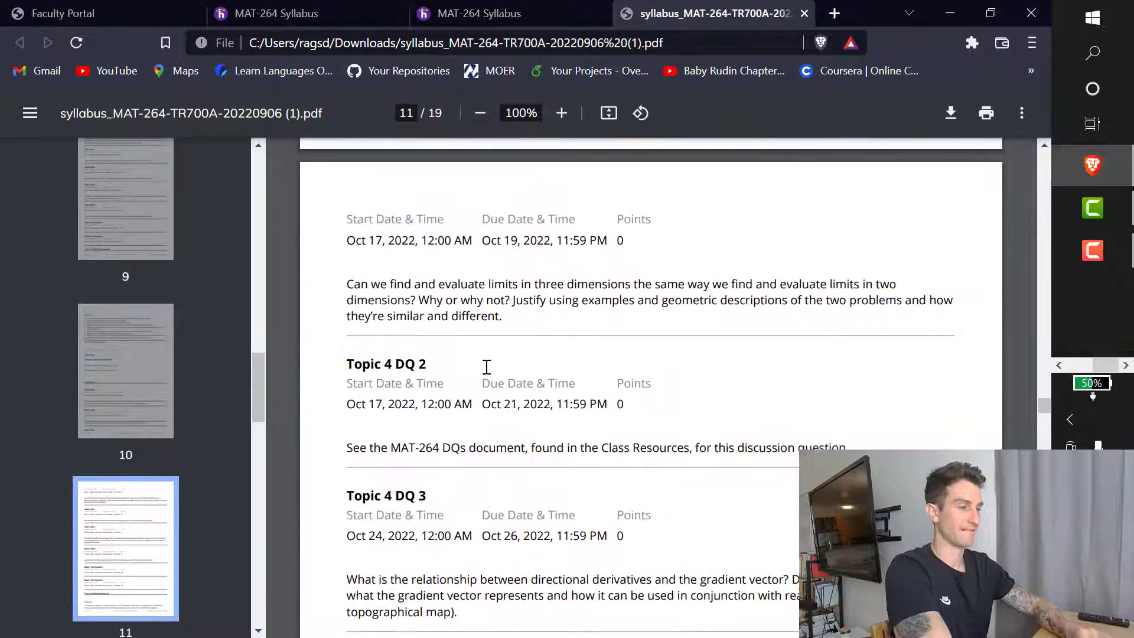
scroll("down", 3)
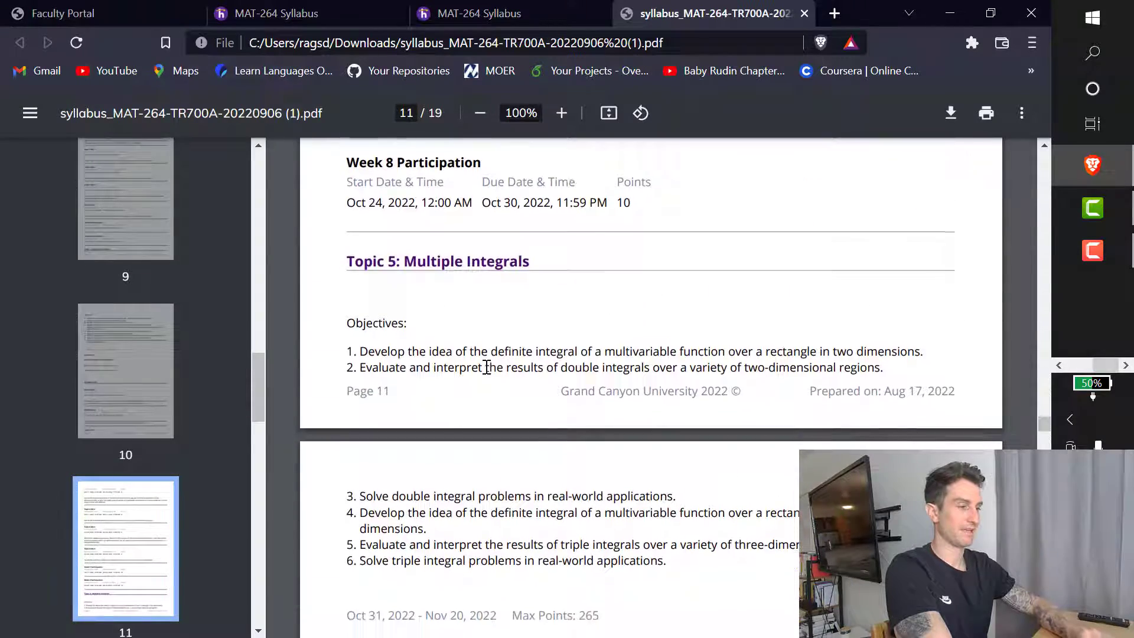
scroll("down", 3)
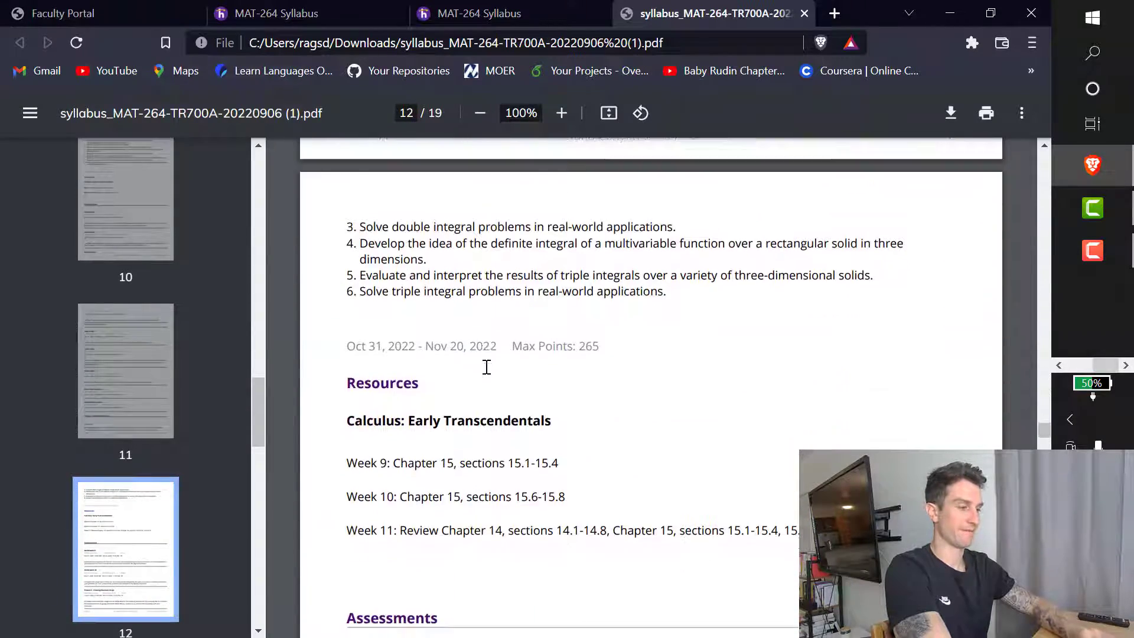
scroll("down", 3)
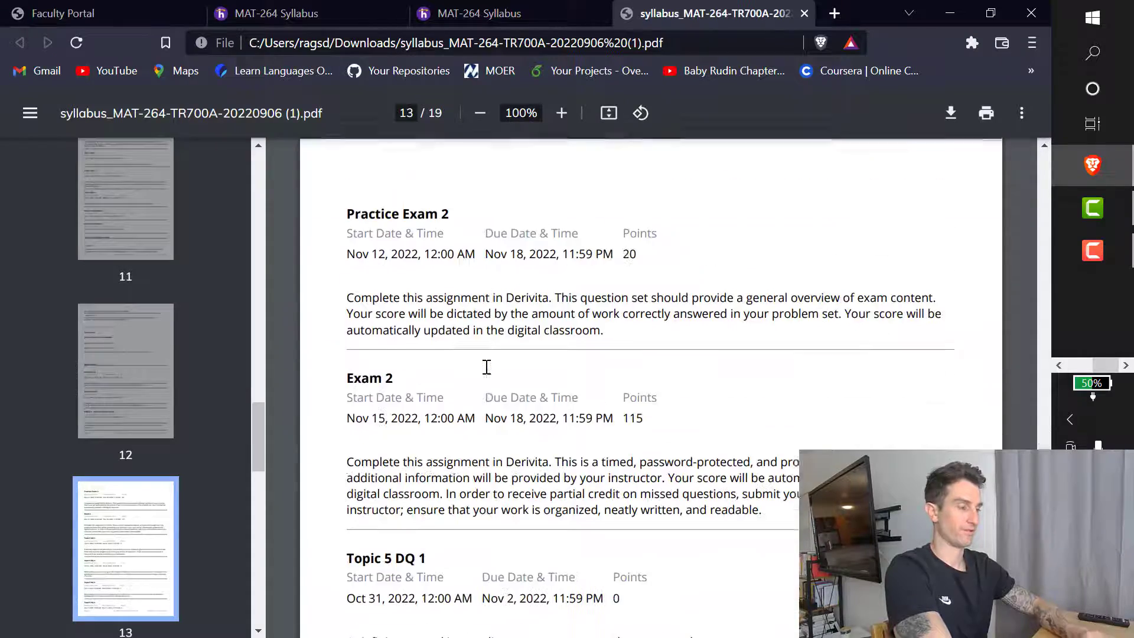
scroll("down", 3)
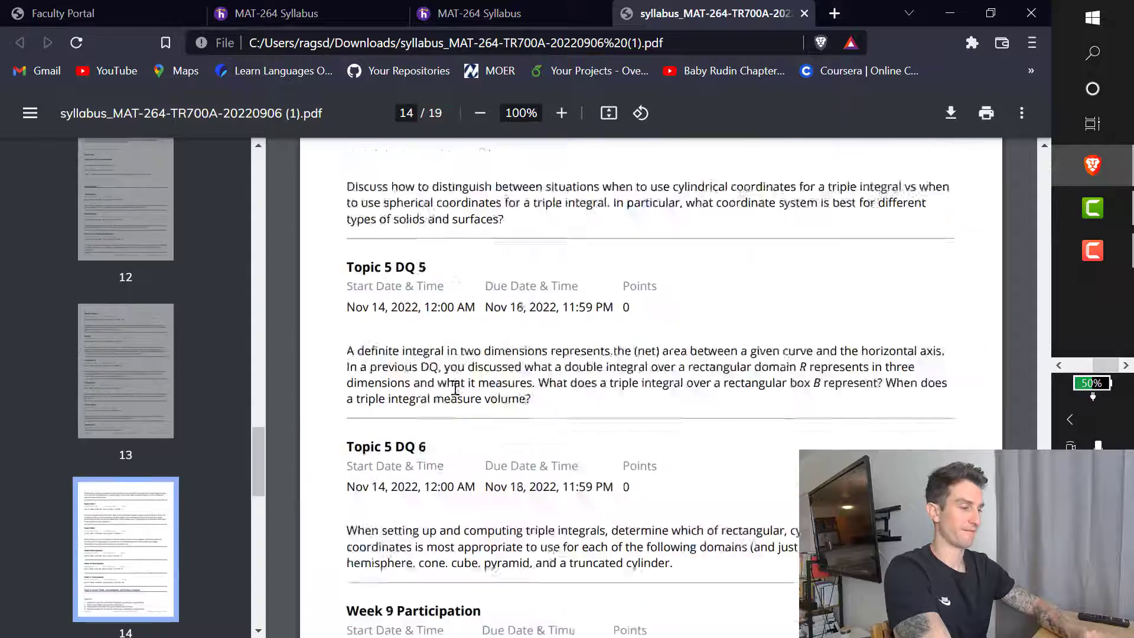
scroll("down", 3)
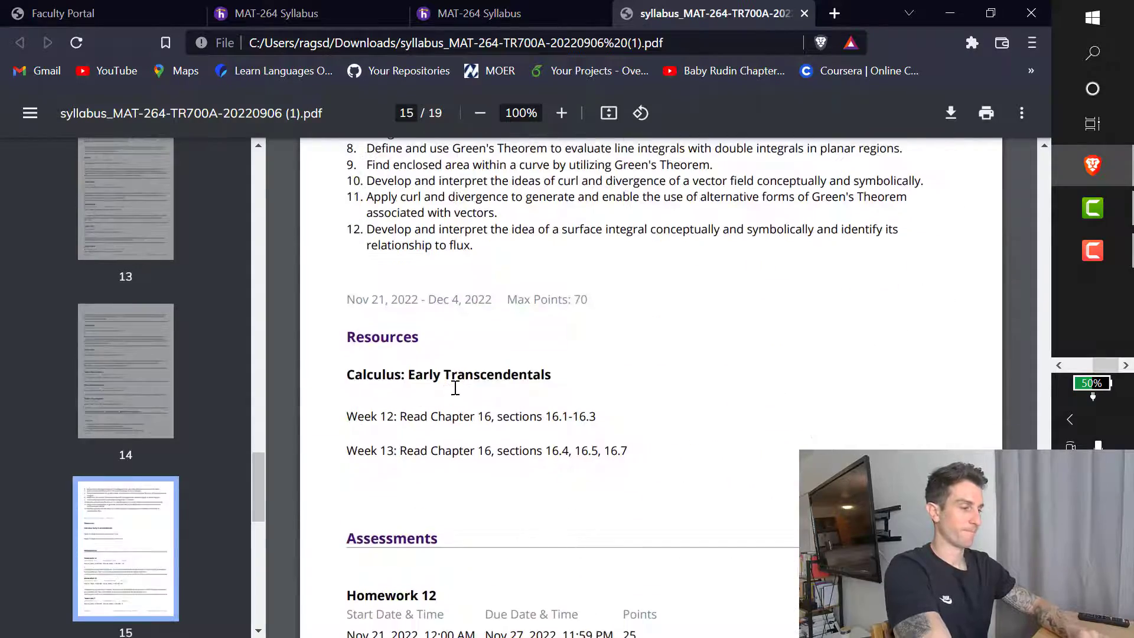
scroll("down", 3)
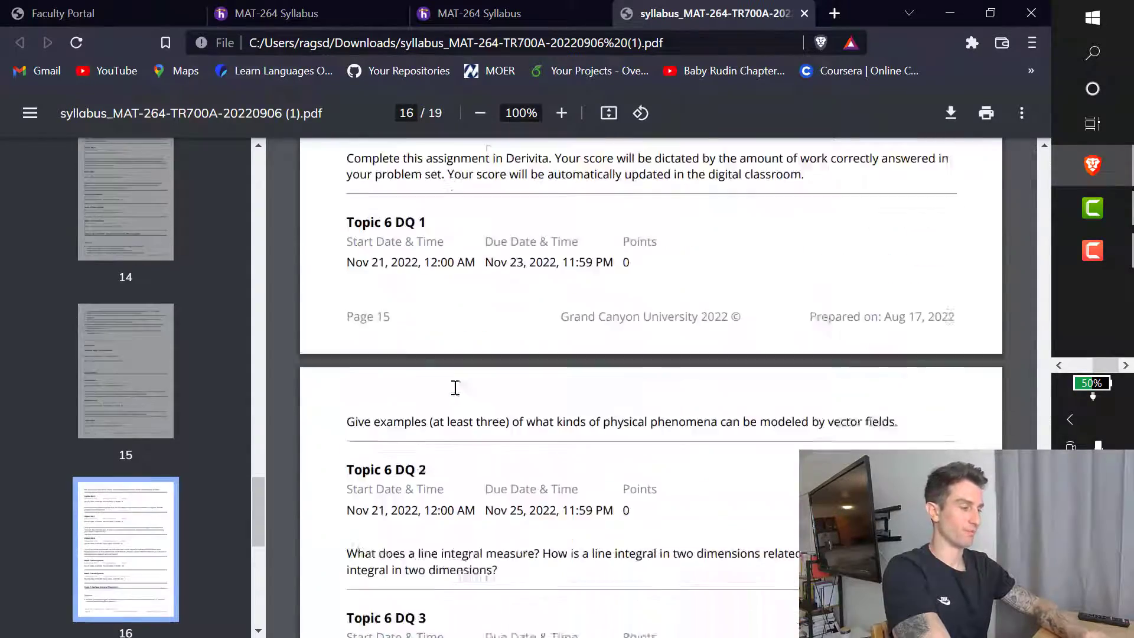
scroll("down", 3)
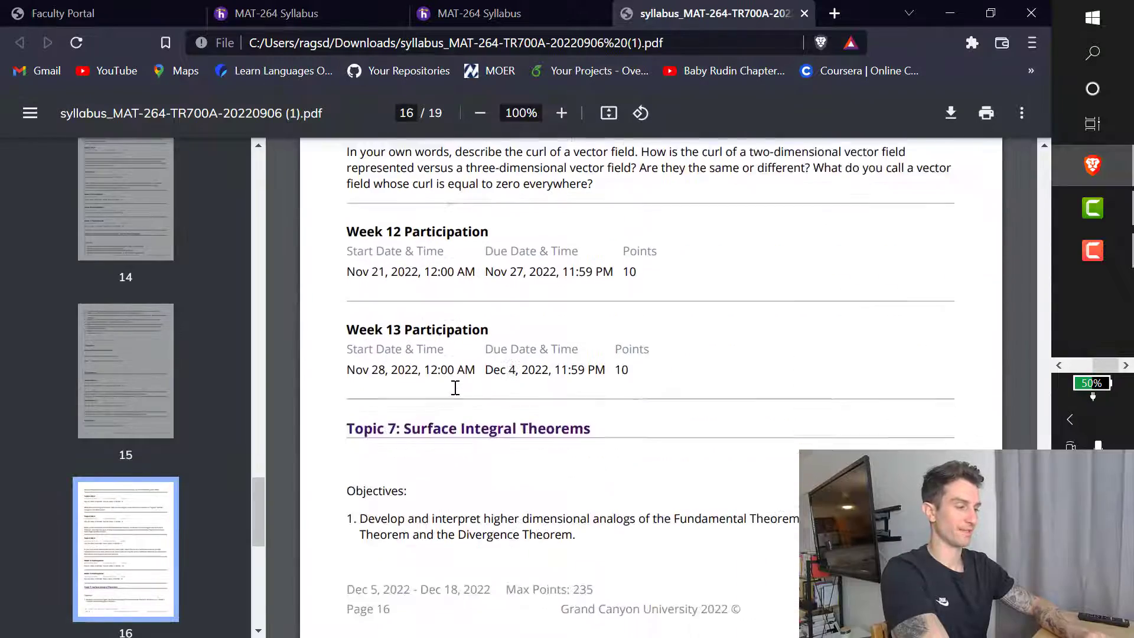
scroll("down", 3)
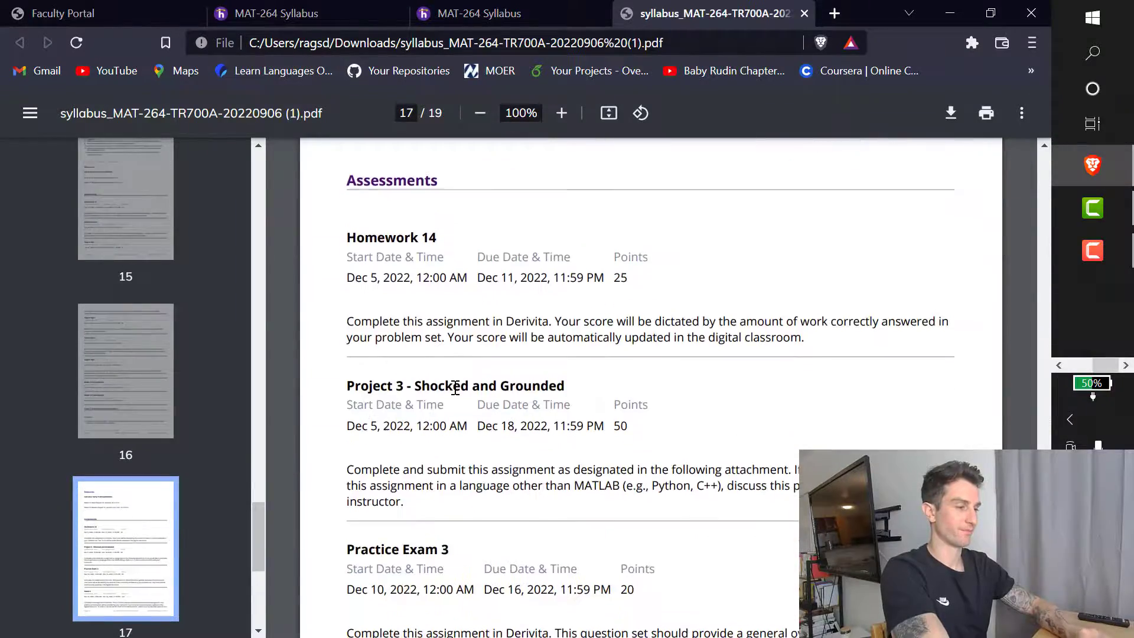
Scroll the syllabus PDF back to page 1 with the course title and description.
scroll("down", 3)
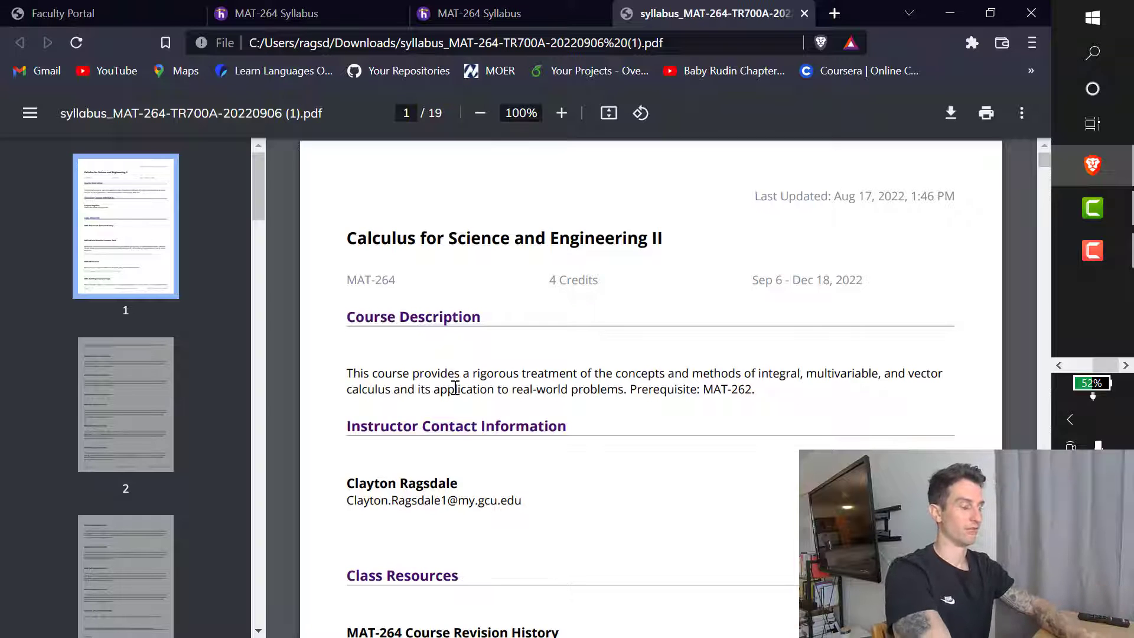
mouse_move(586, 486)
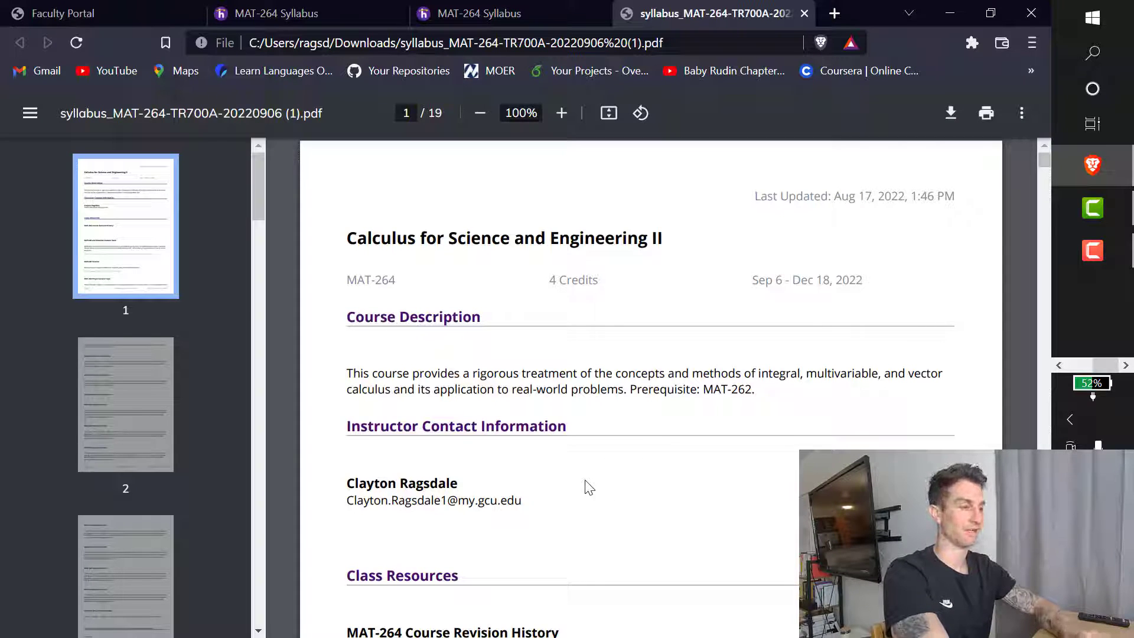
mouse_move(566, 355)
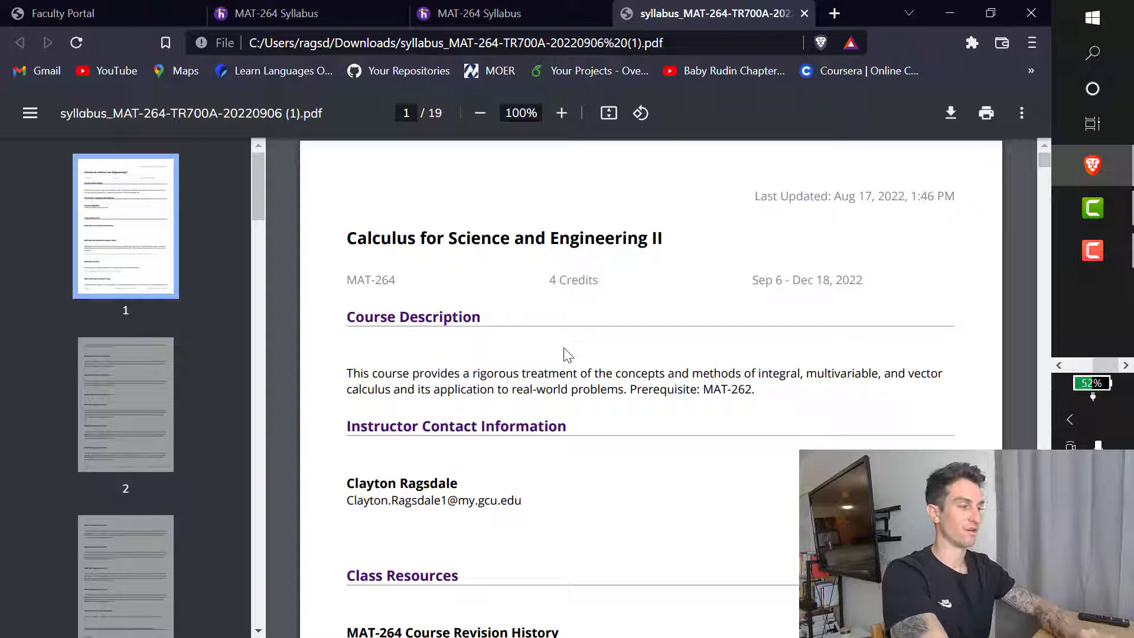
scroll("down", 3)
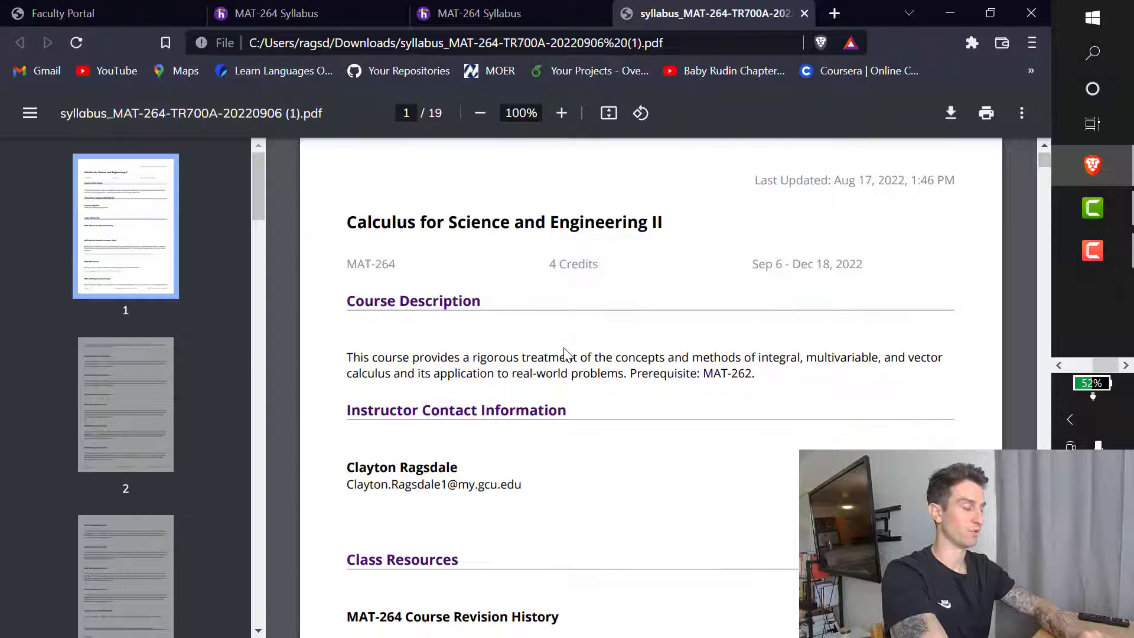
scroll("down", 3)
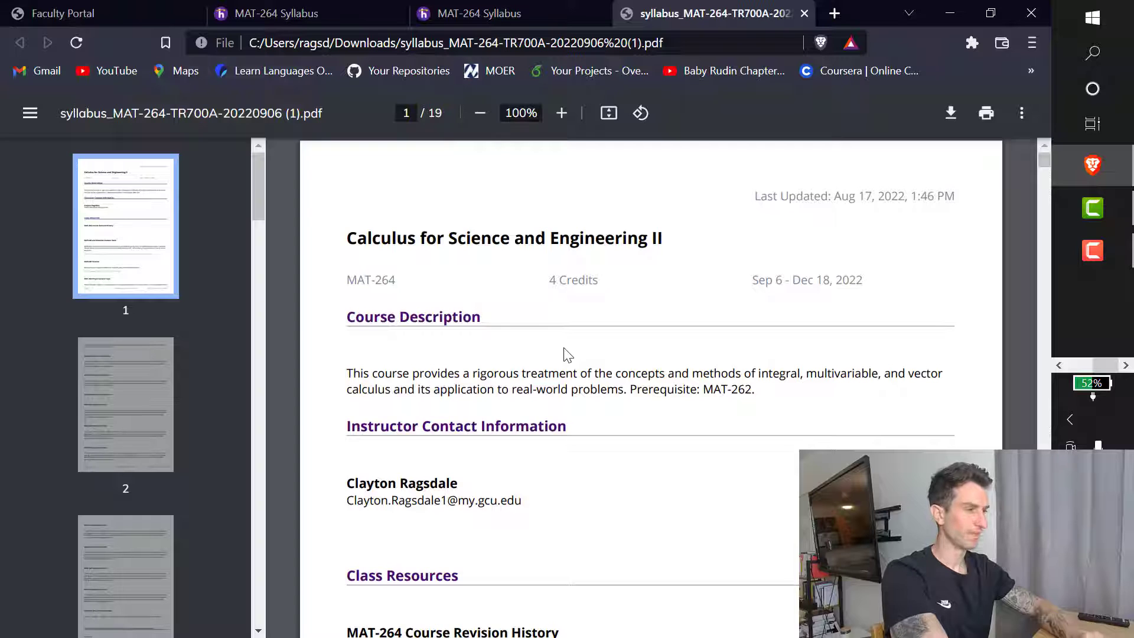
scroll("down", 3)
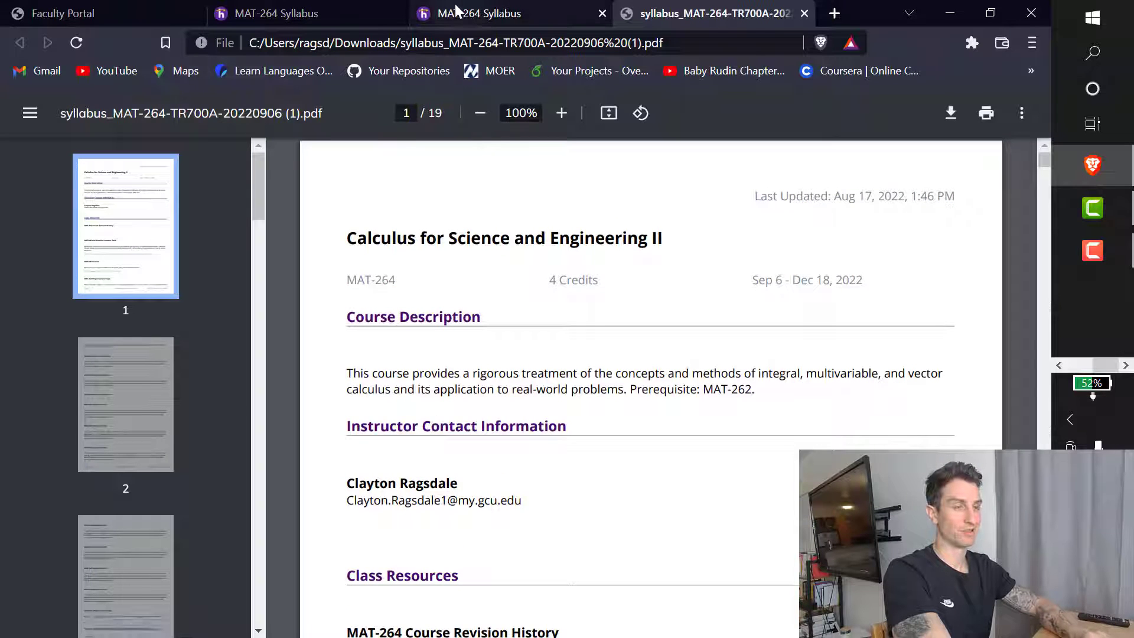
Return to the Halo Learn syllabus tab, visit the course calendar, then open the Messages inbox.
left_click(480, 13)
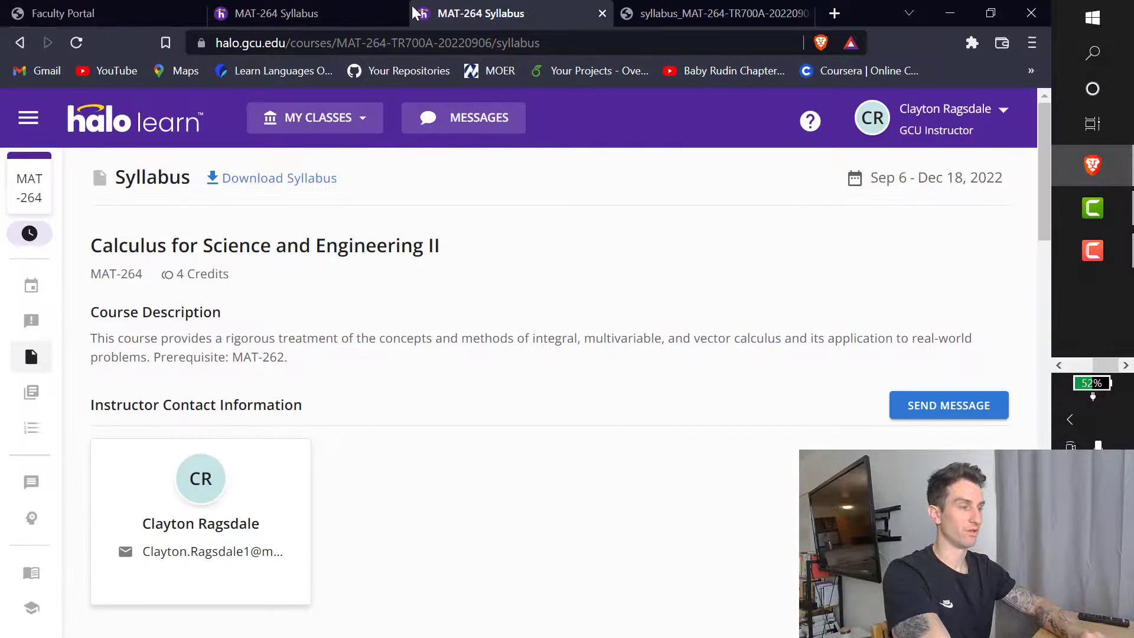
mouse_move(30, 285)
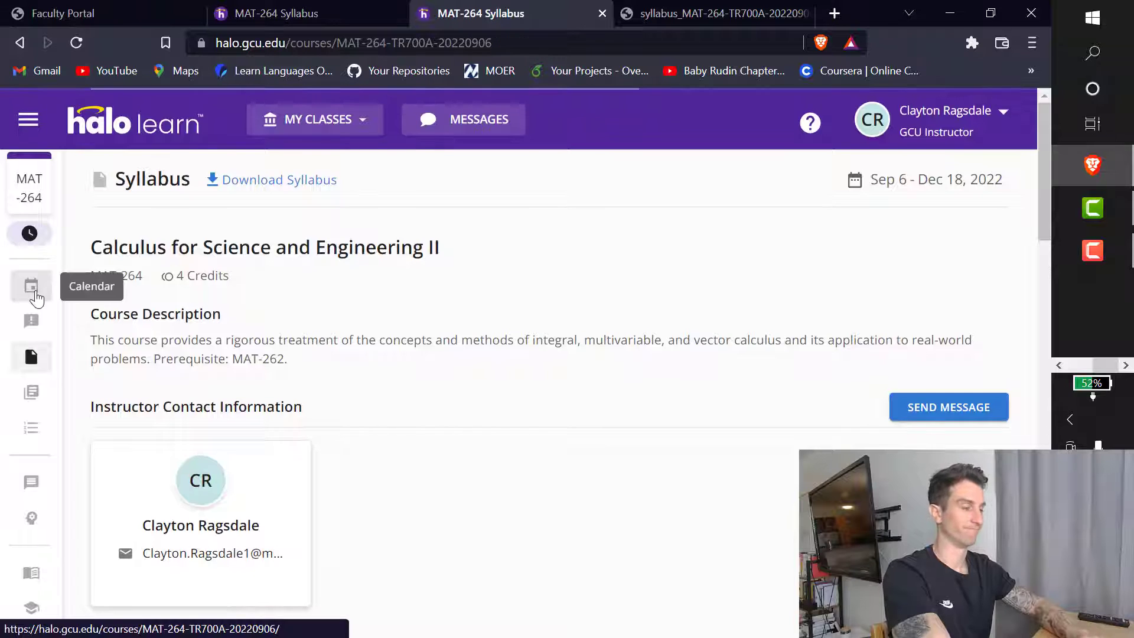
left_click(30, 286)
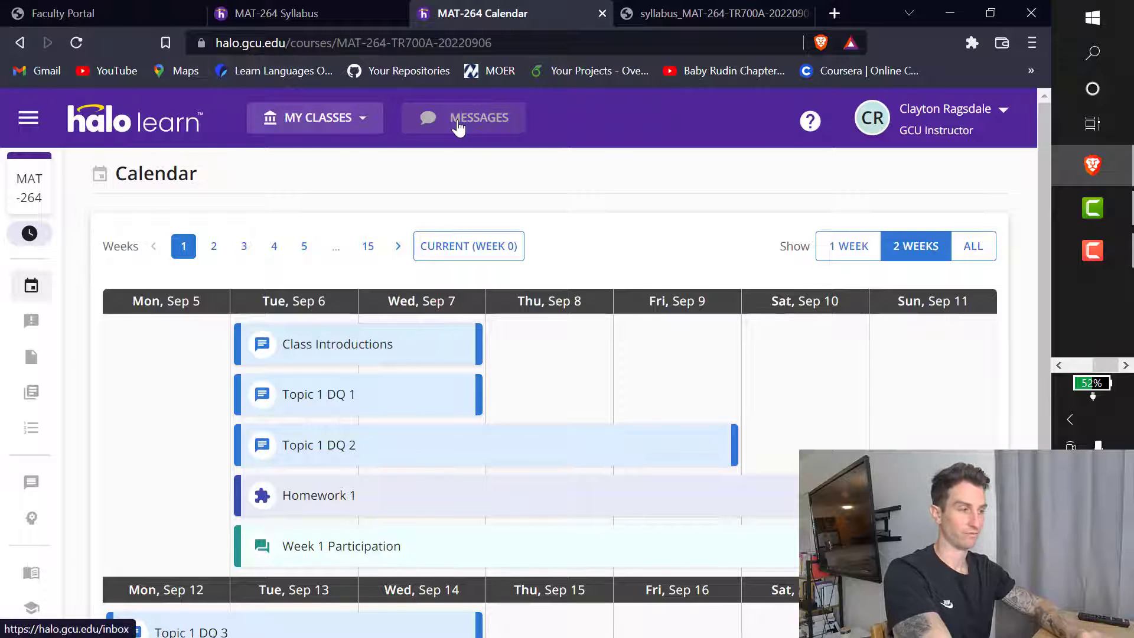
left_click(463, 118)
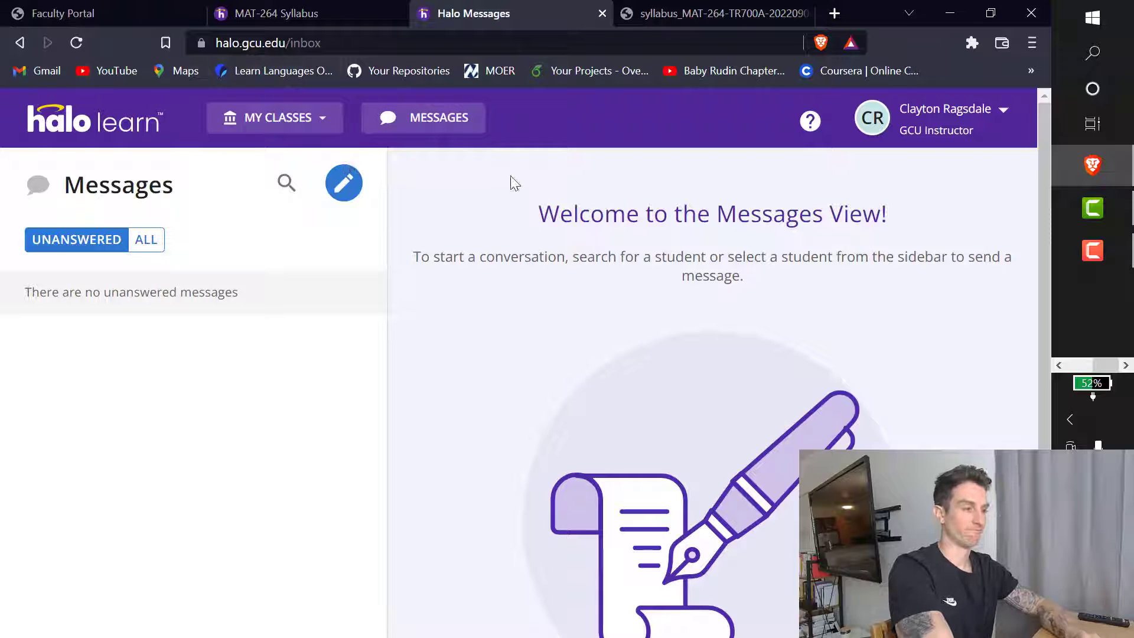
Open the MAT-264-TR700A Calculus II course from My Classes and view its calendar.
left_click(275, 117)
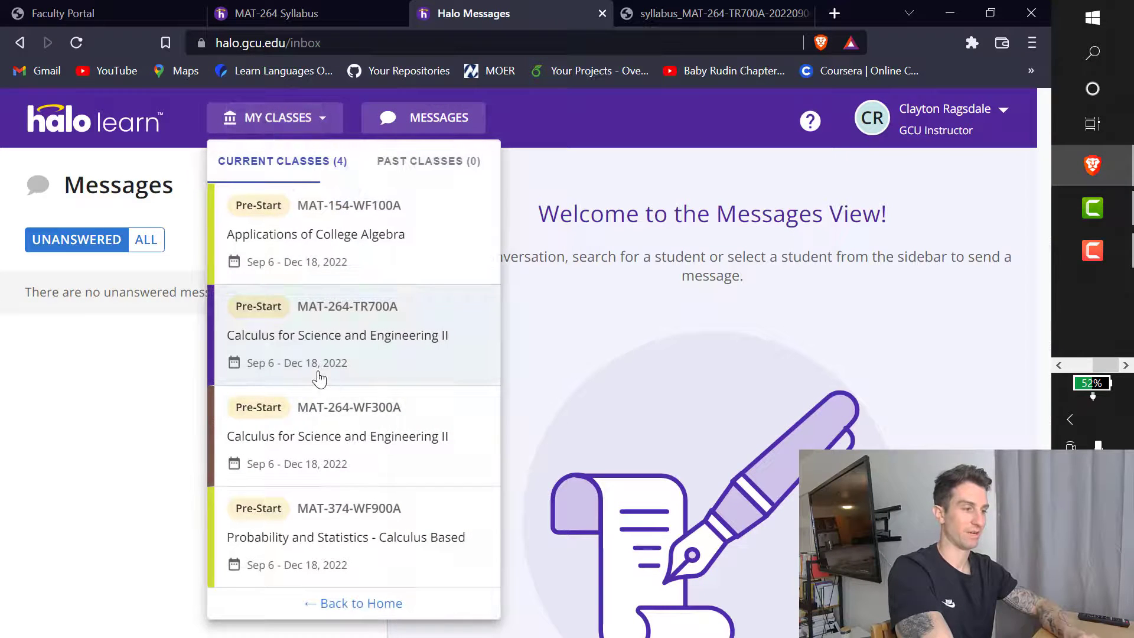
left_click(346, 334)
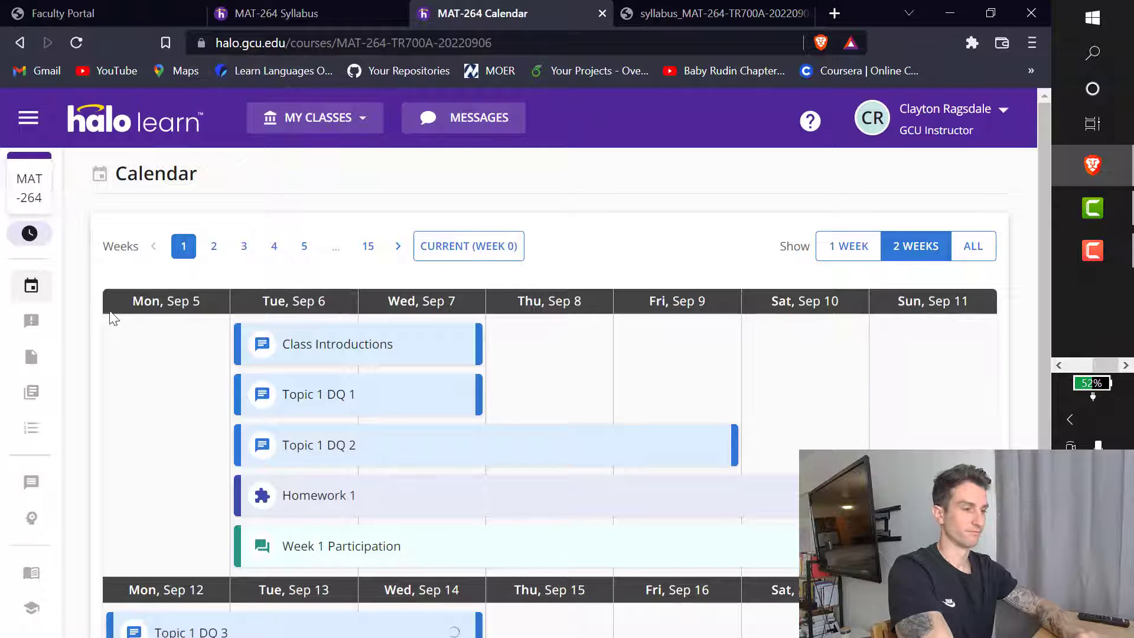
scroll("down", 3)
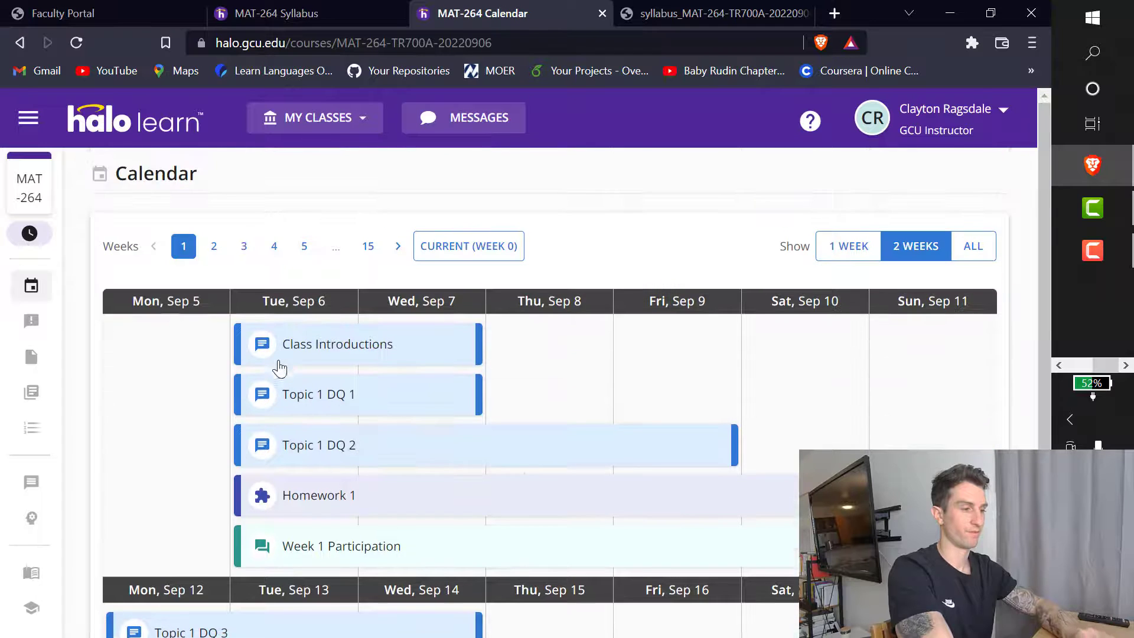
Advance the calendar to Week 6 showing Topic 3 DQs, Homework 5 and Week 5 Participation.
left_click(277, 246)
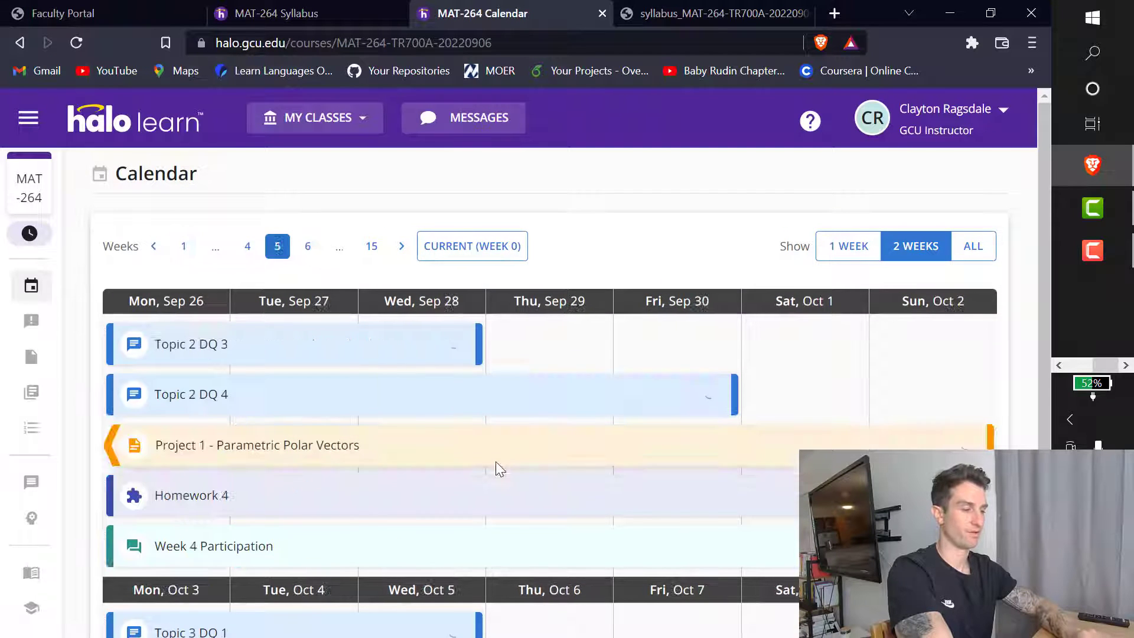
scroll("down", 3)
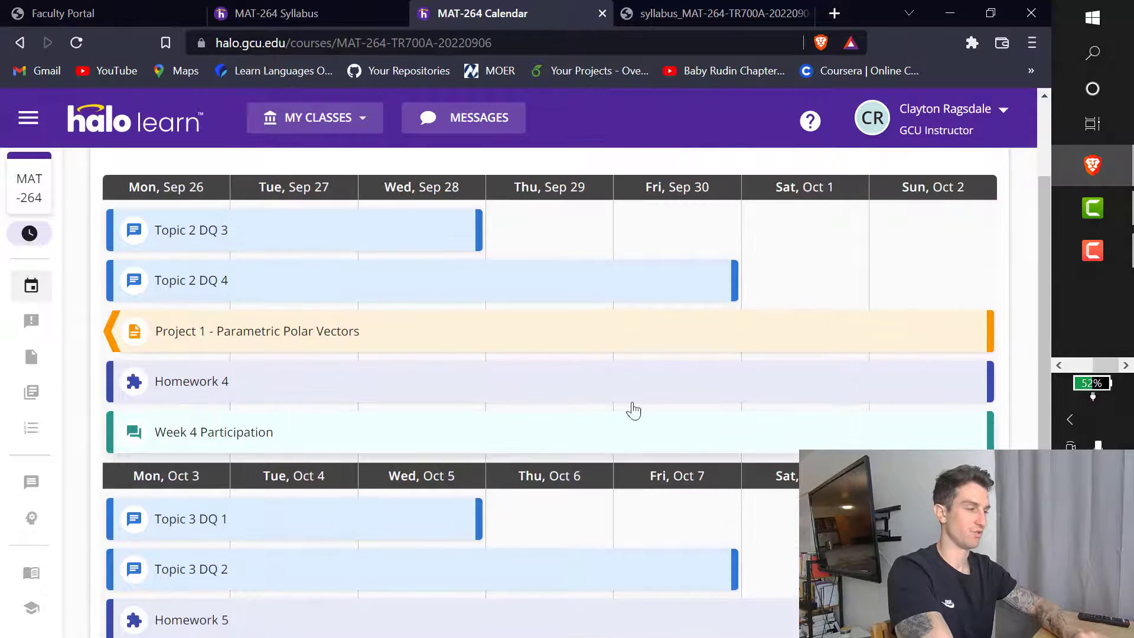
scroll("up", 3)
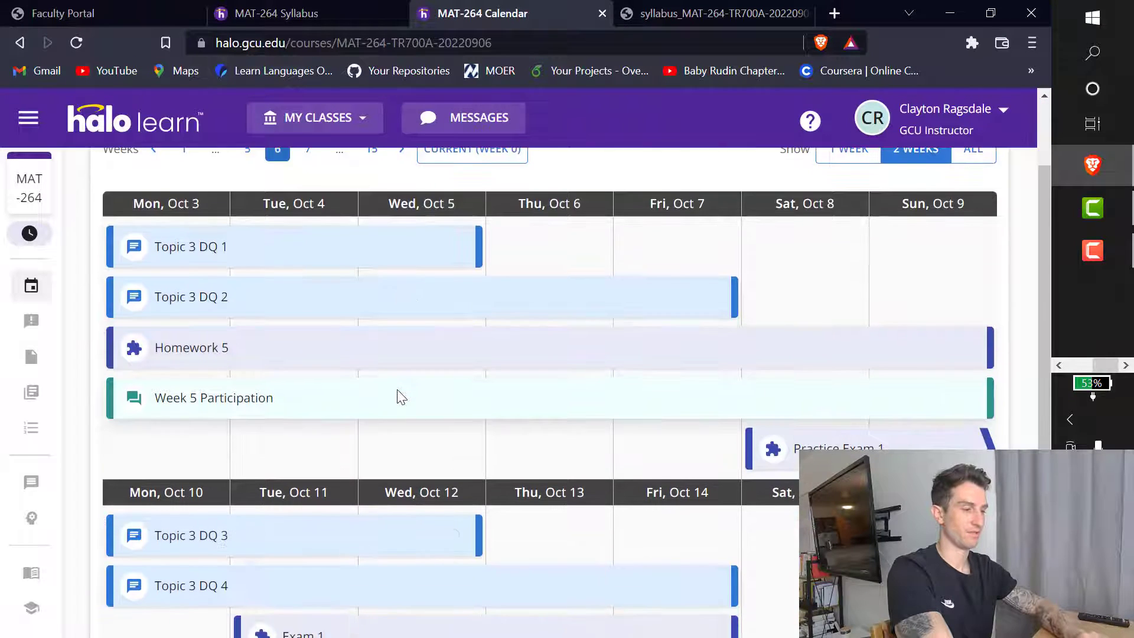
scroll("down", 3)
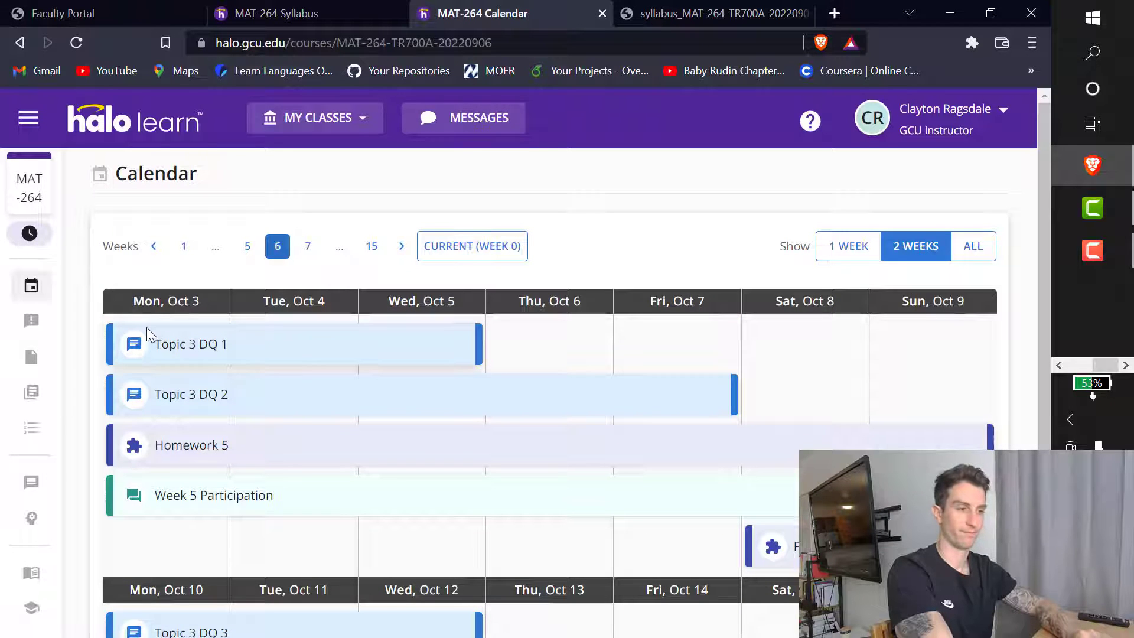
mouse_move(30, 321)
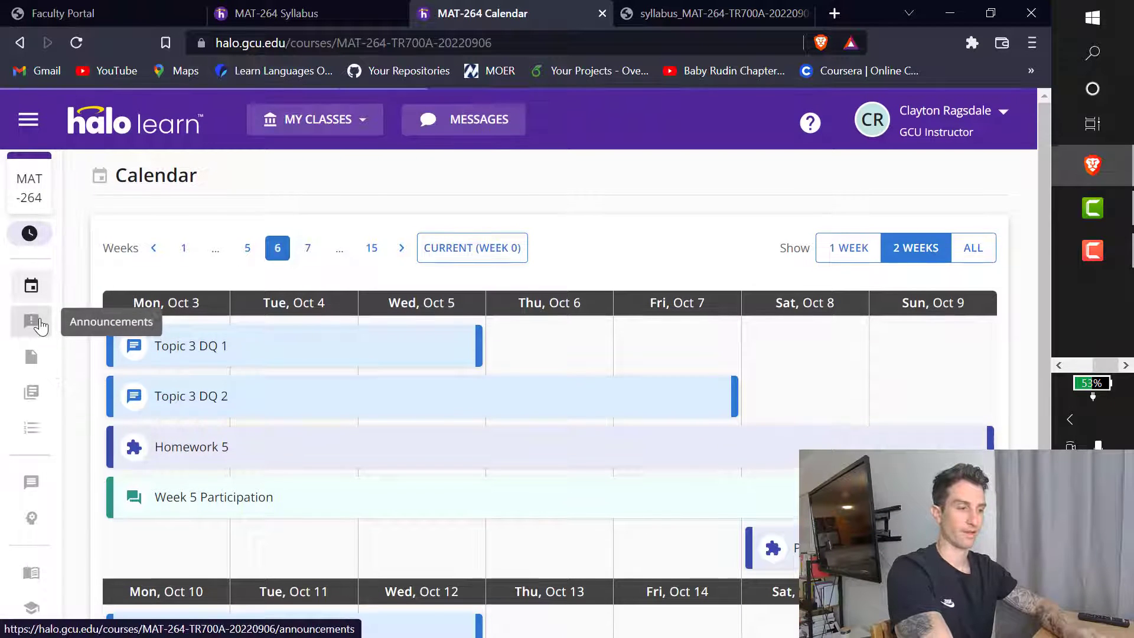
Show the MAT-264 Announcements page, which lists no active announcements.
left_click(31, 322)
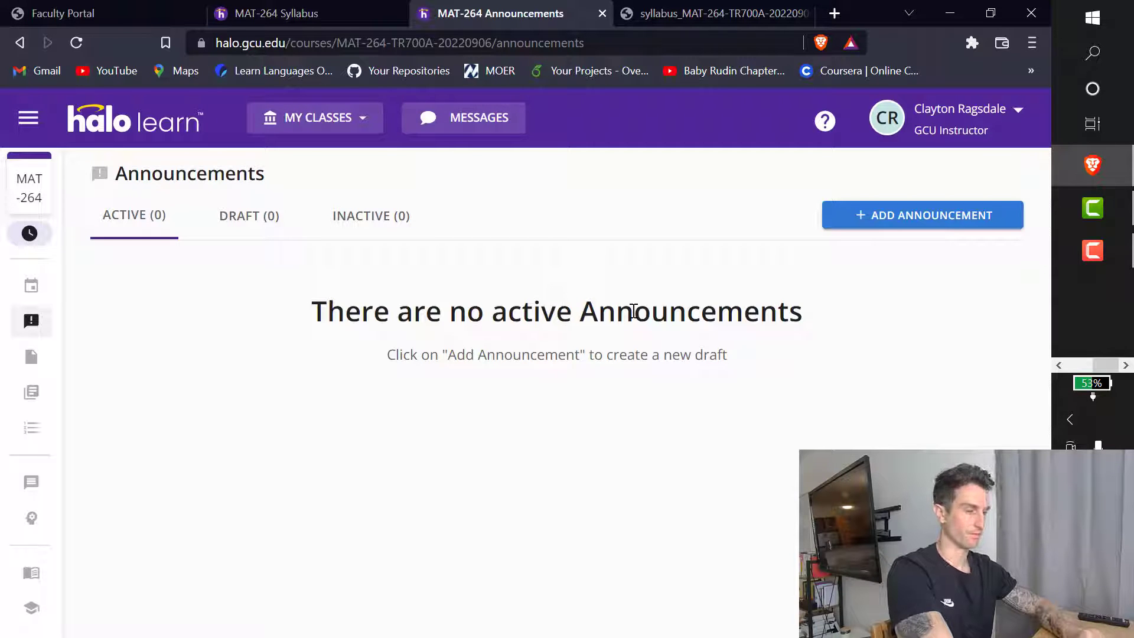
mouse_move(30, 357)
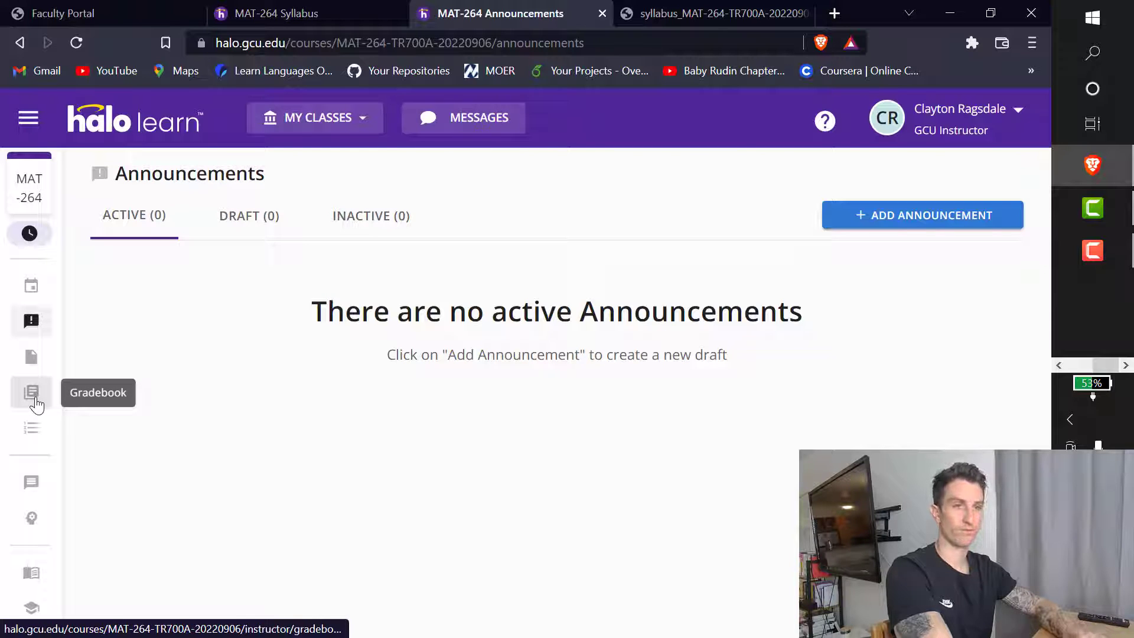
mouse_move(29, 184)
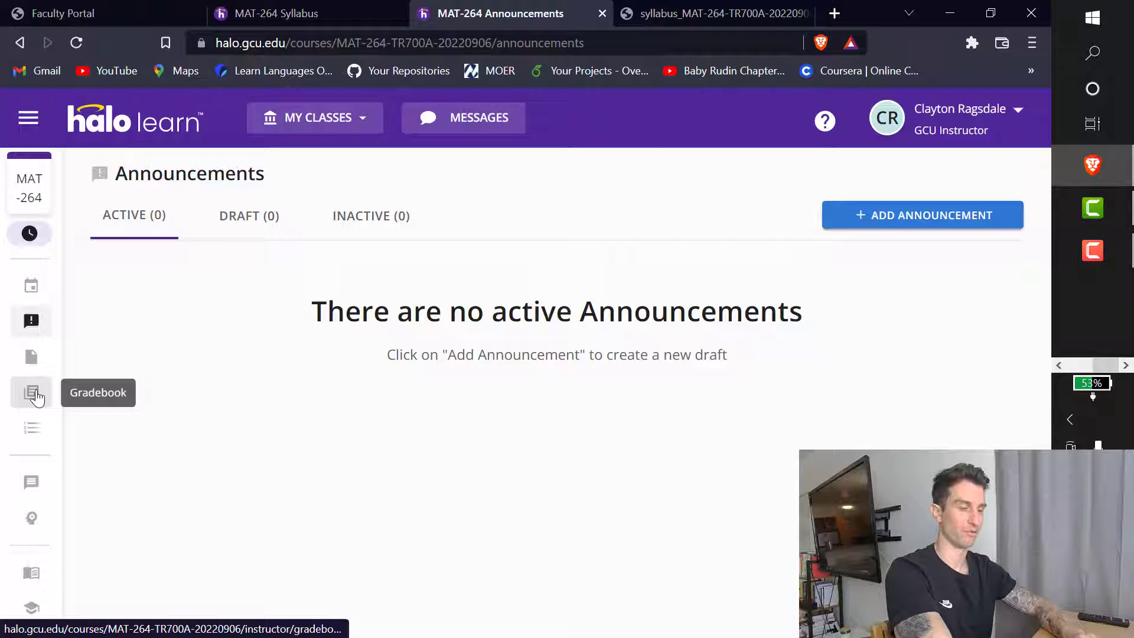
mouse_move(61, 434)
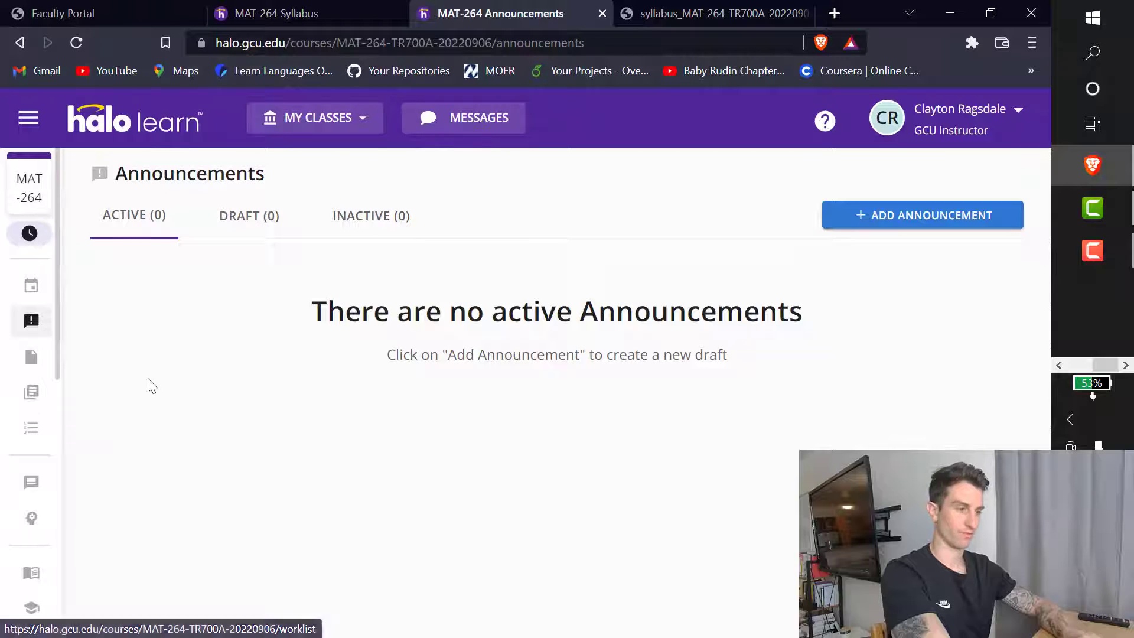
mouse_move(31, 482)
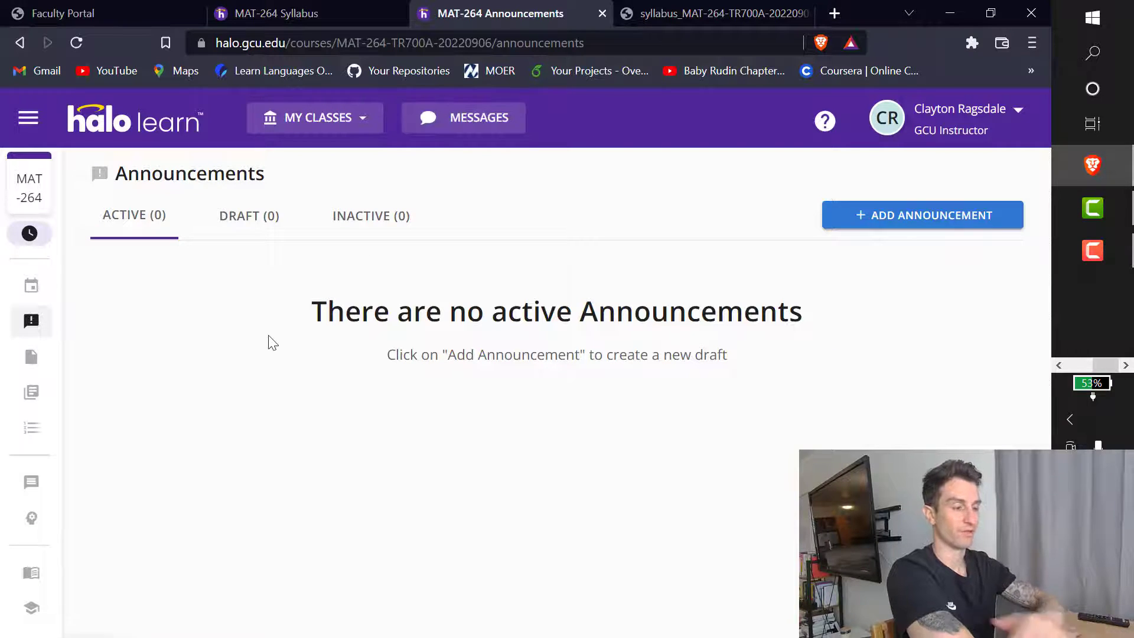
mouse_move(31, 571)
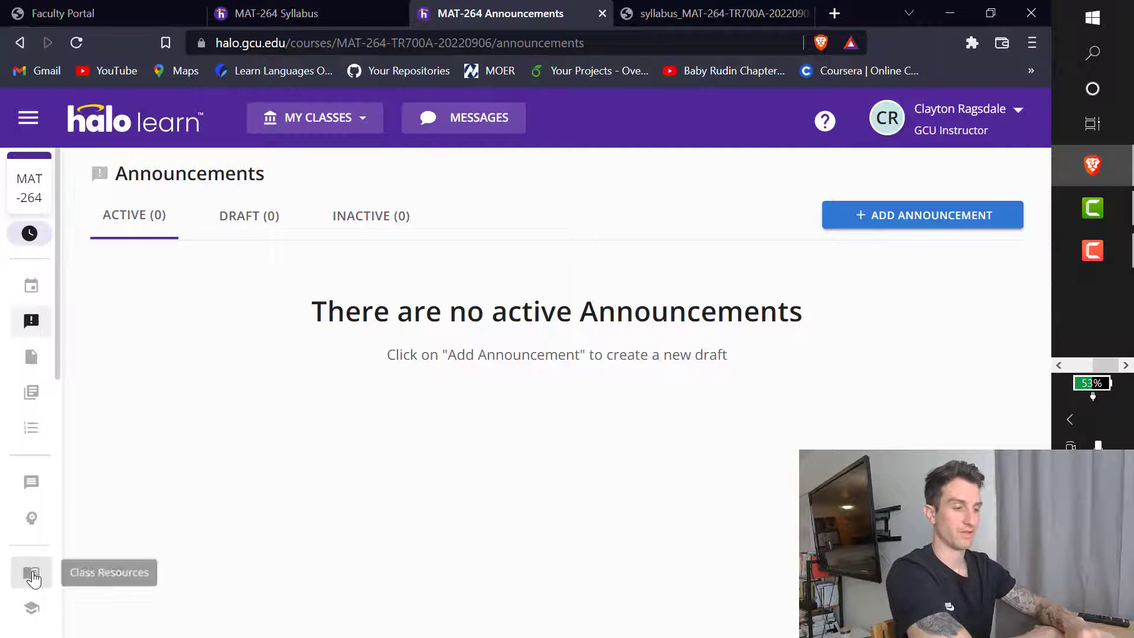
Review Class Resources: calculus textbook, MATLAB student suite, MATLAB tutorial and MAT-264 discussion questions.
left_click(31, 574)
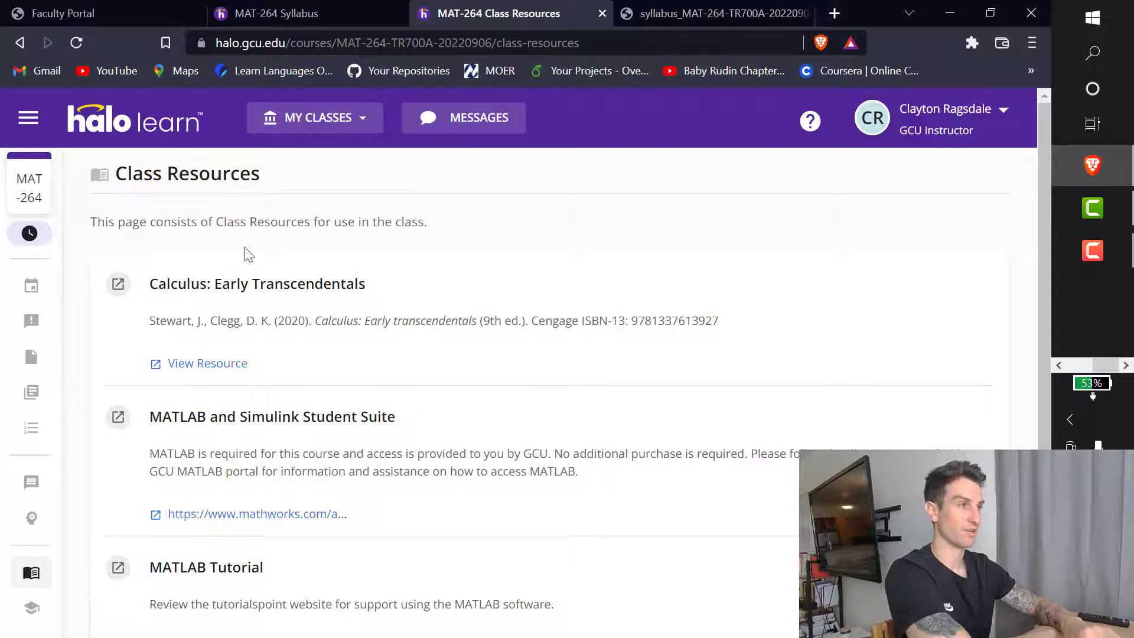
mouse_move(187, 339)
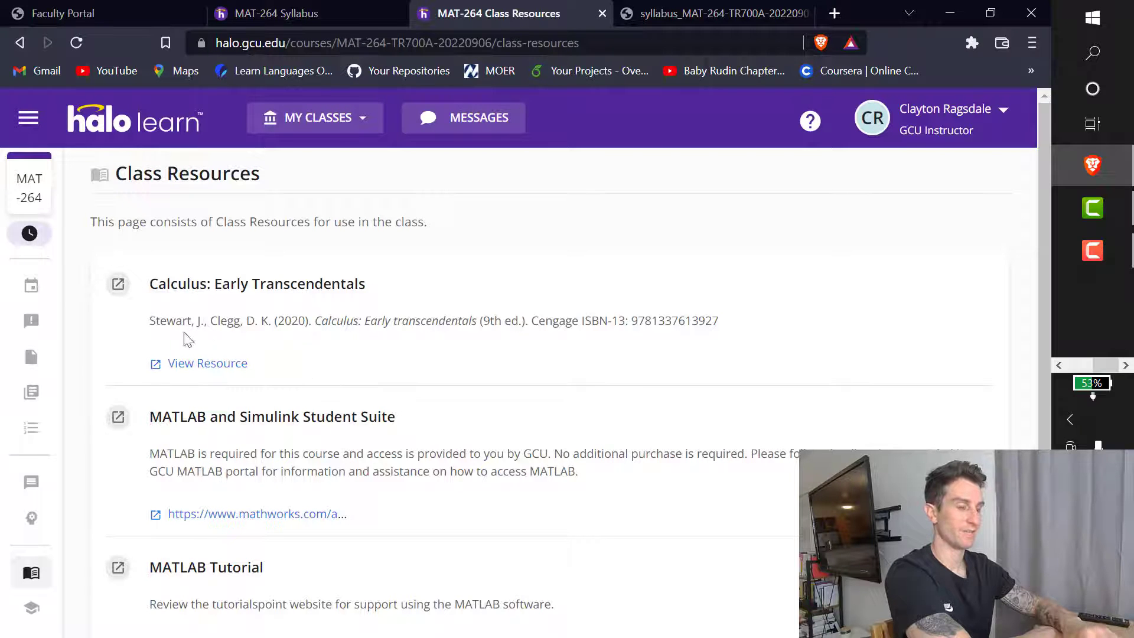
mouse_move(147, 322)
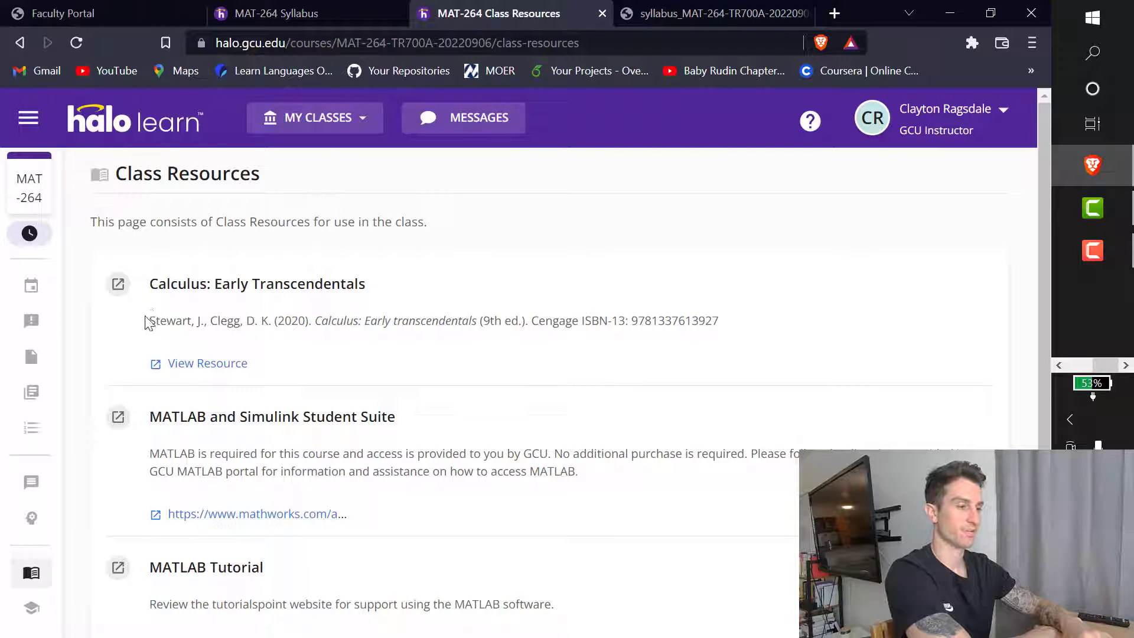
scroll("down", 3)
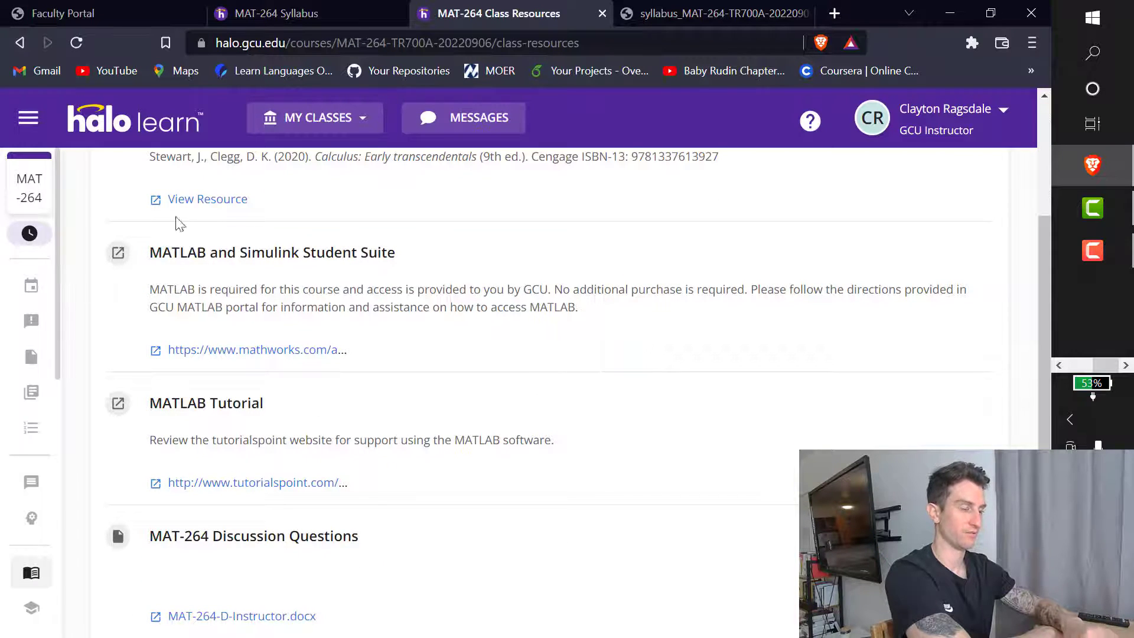
scroll("down", 3)
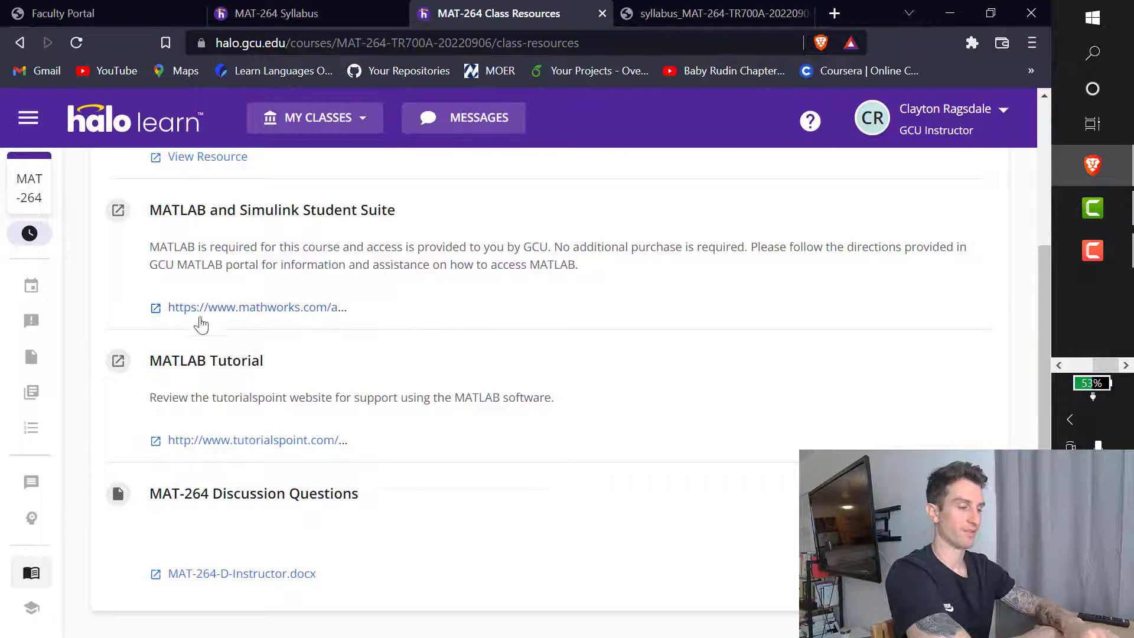
scroll("up", 3)
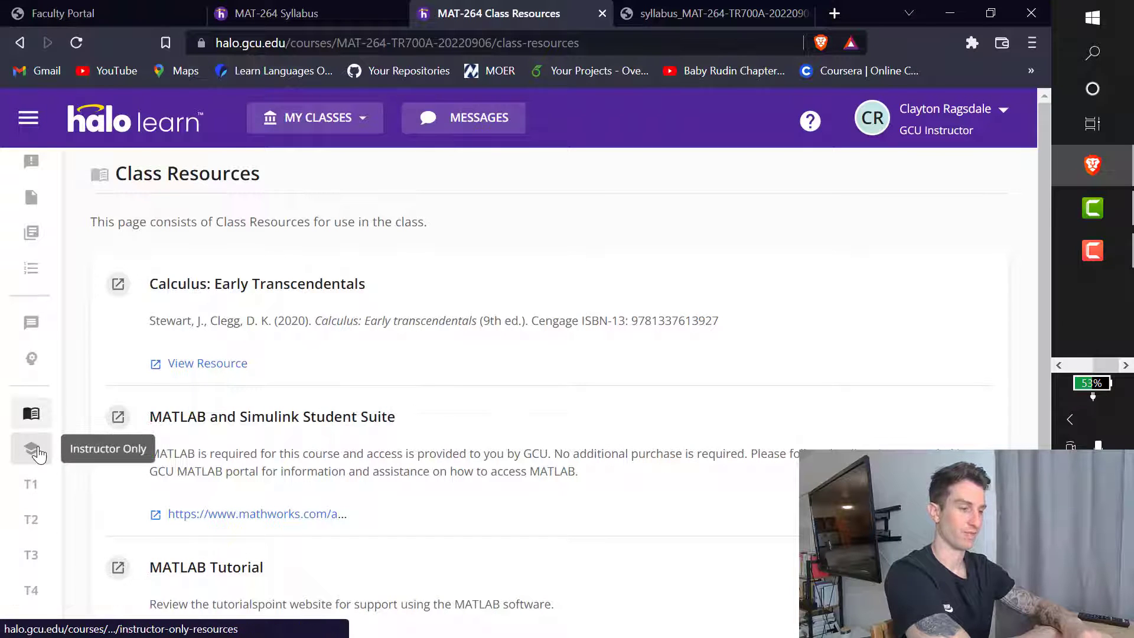
mouse_move(65, 371)
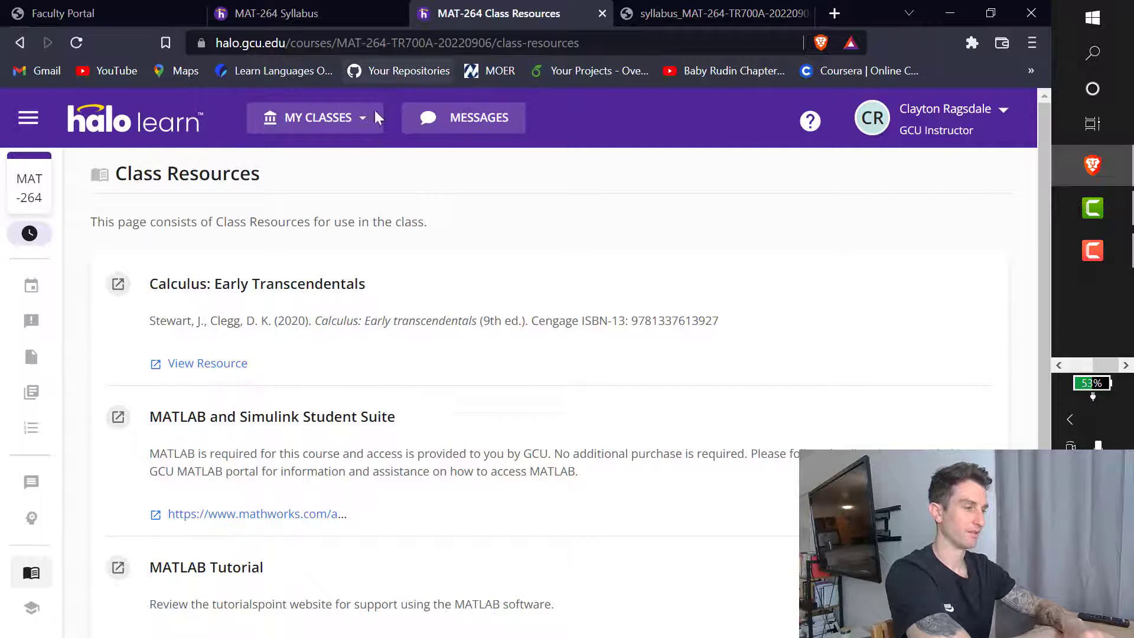
mouse_move(31, 286)
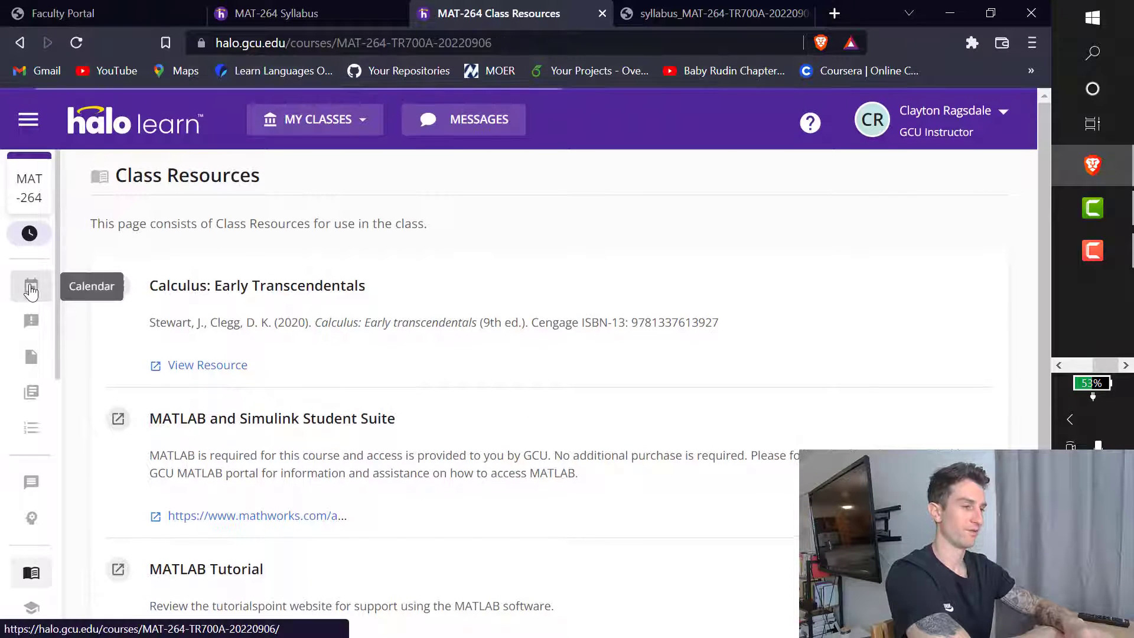
Review calendar weeks 1–2 (Sep 5–18): introductions, Topic 1 DQs, Homework 1–2, participation.
left_click(30, 286)
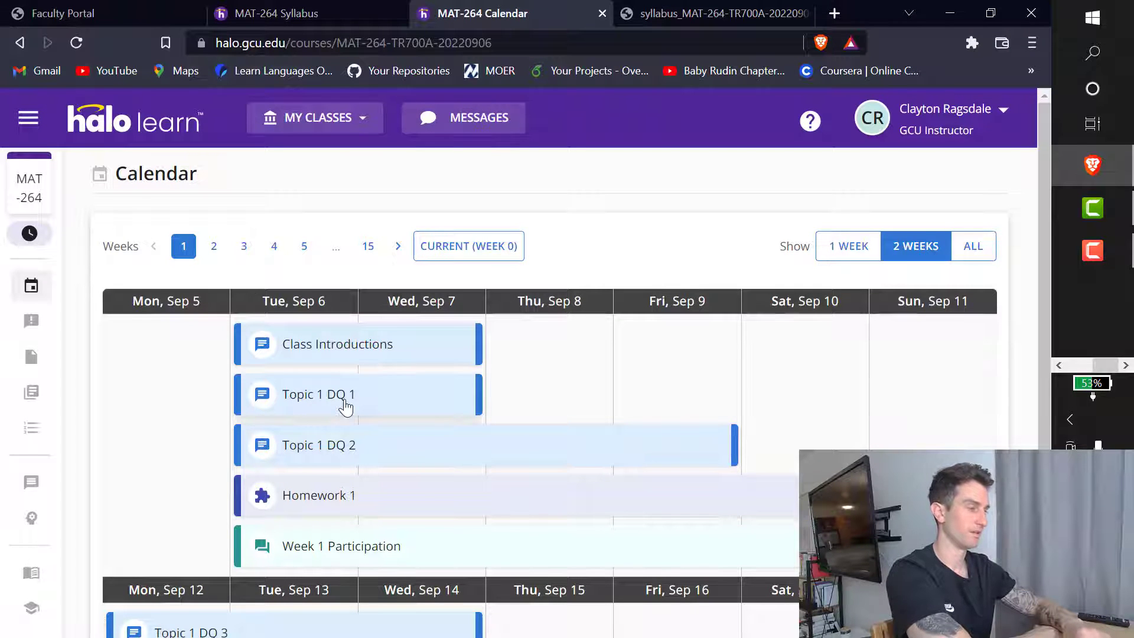
scroll("down", 3)
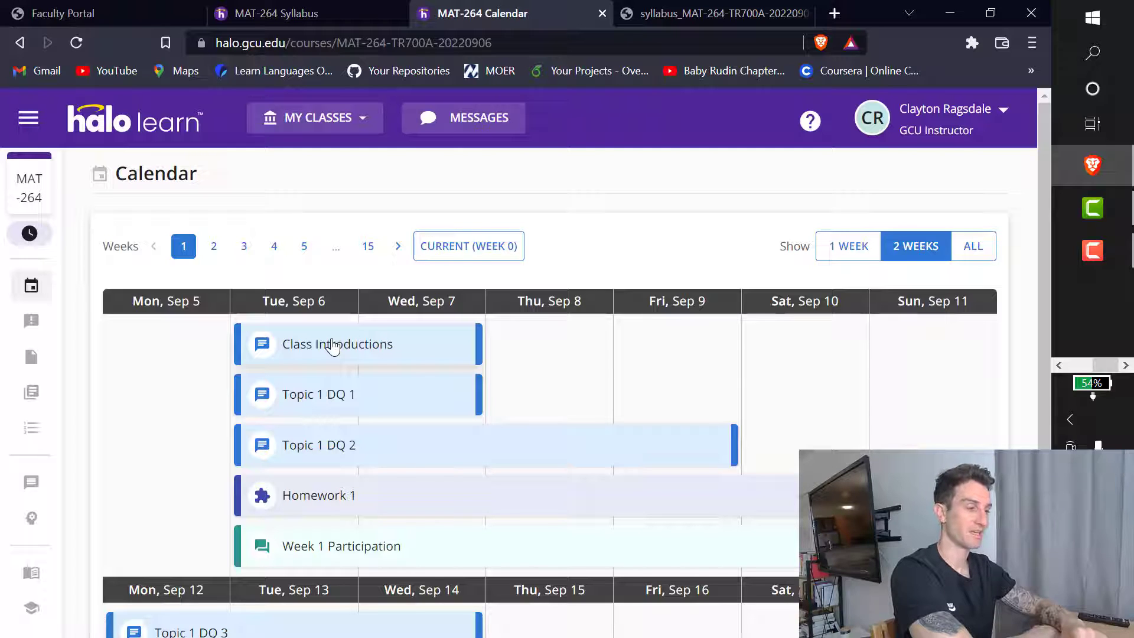
mouse_move(559, 405)
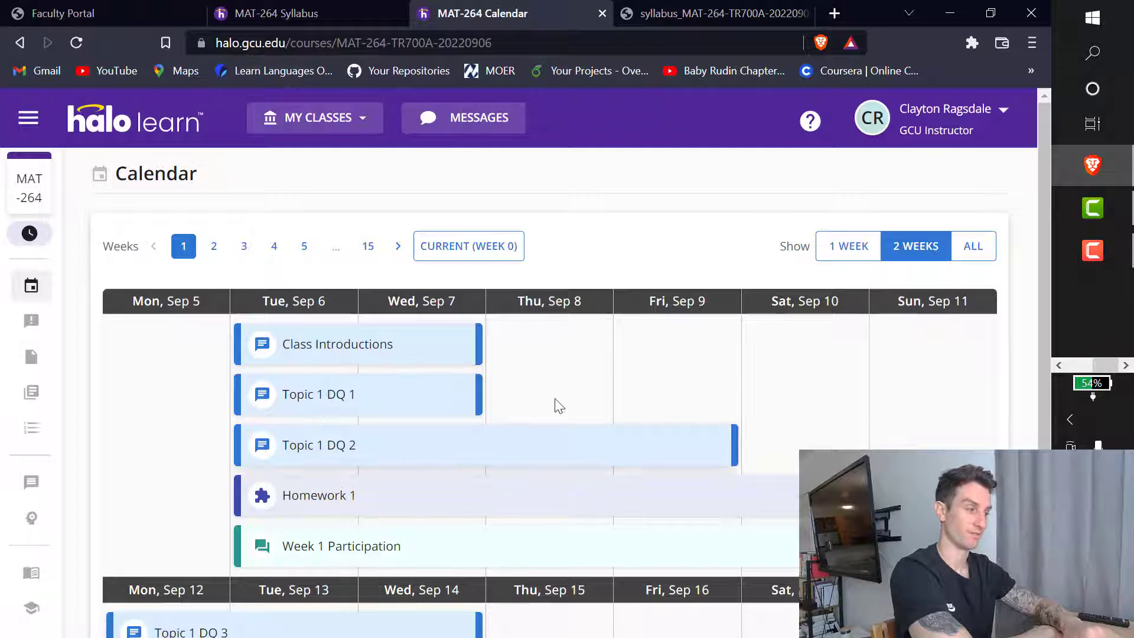
mouse_move(432, 341)
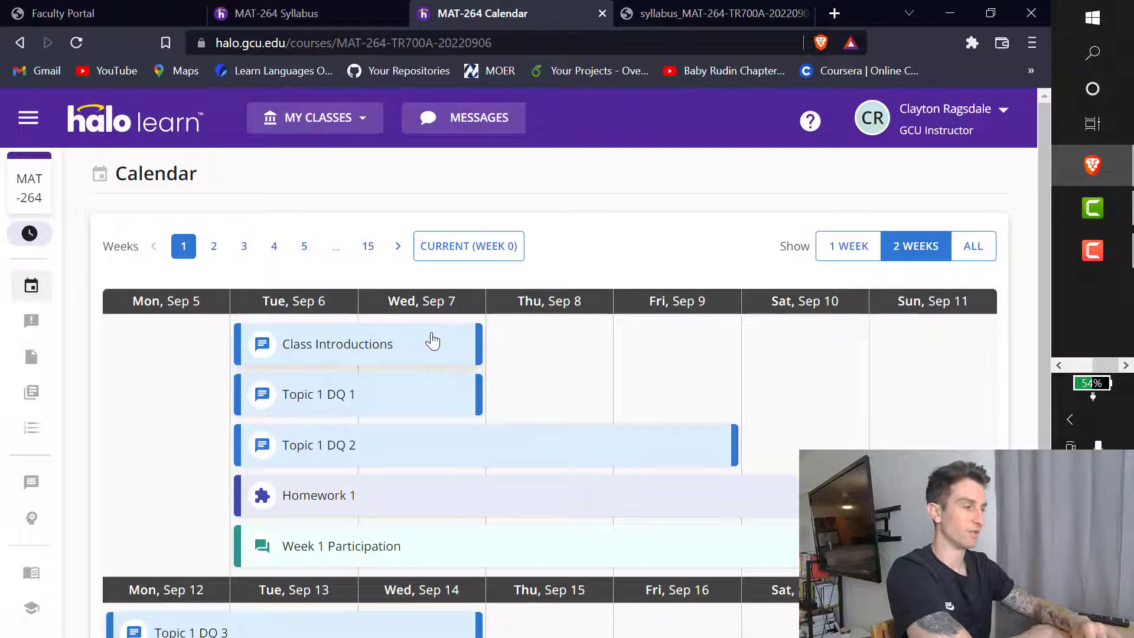
scroll("down", 3)
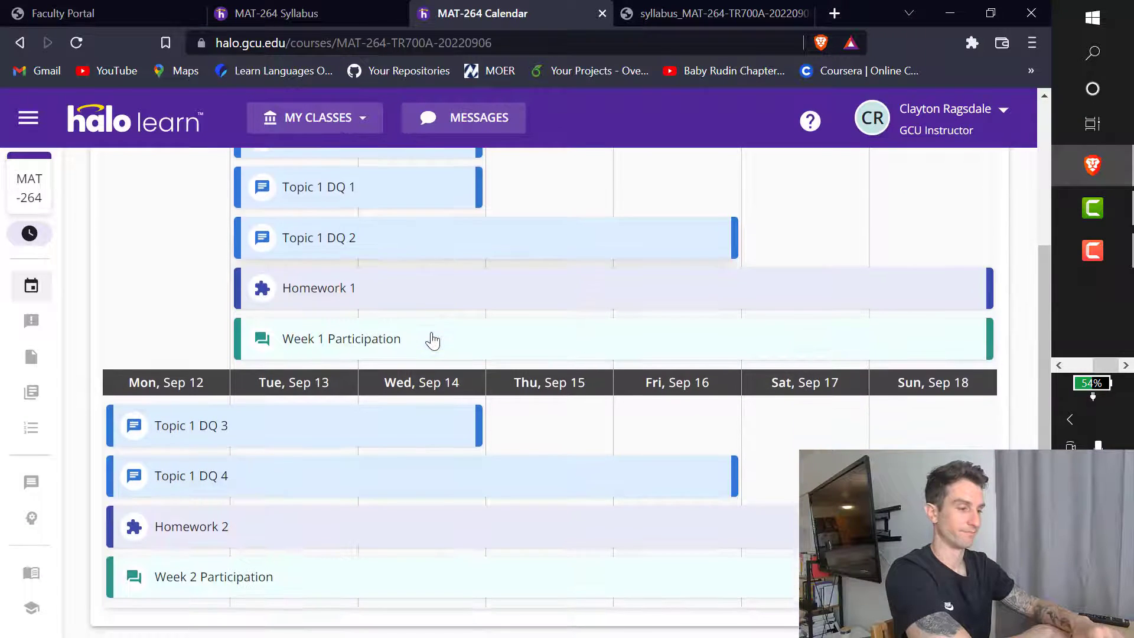